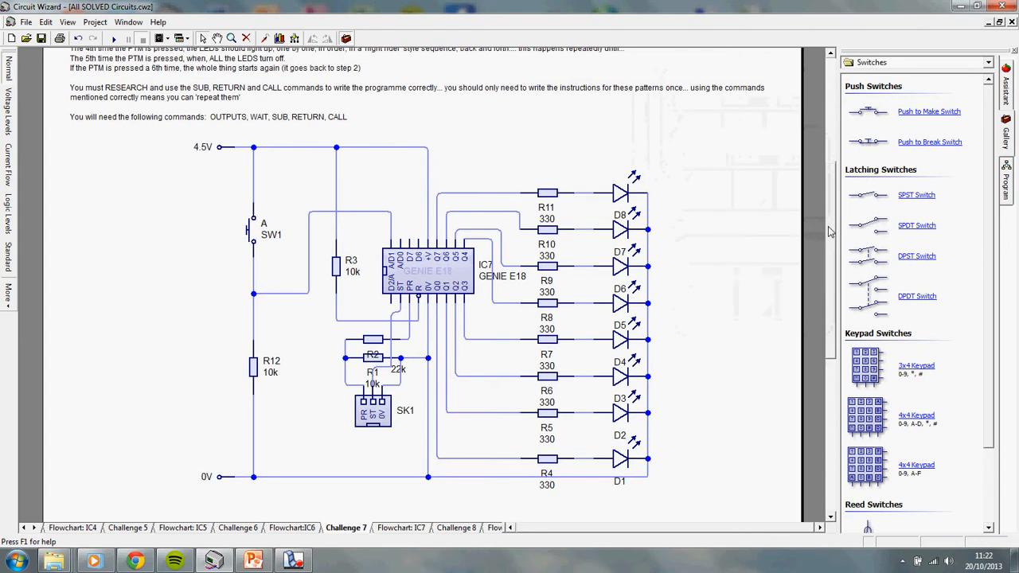
Step: Run the Challenge 7 circuit simulation so all eight LEDs light
{"action": "scroll", "scroll_direction": "down", "scroll_amount": 3}
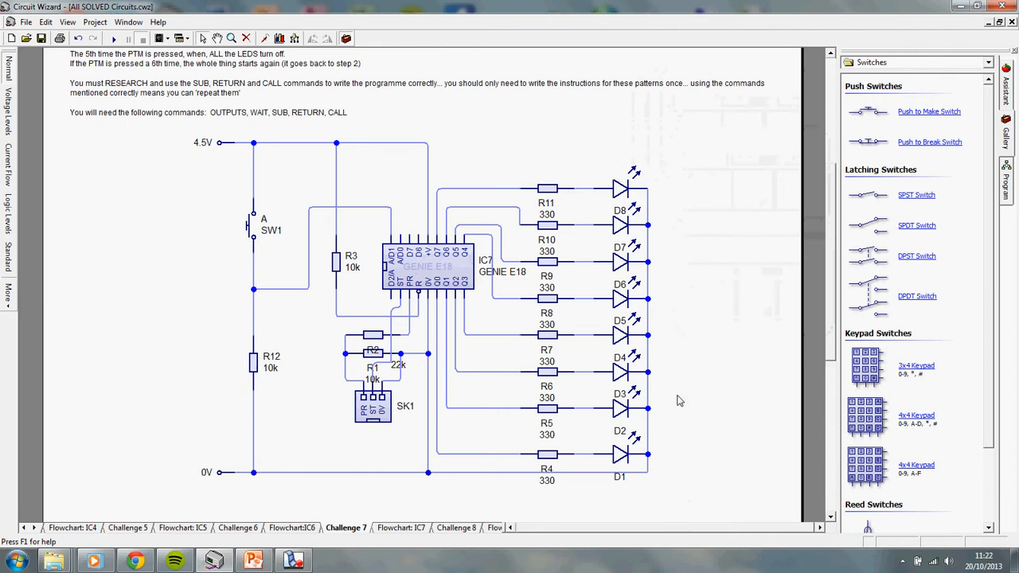
{"action": "mouse_move", "coordinate": [677, 399]}
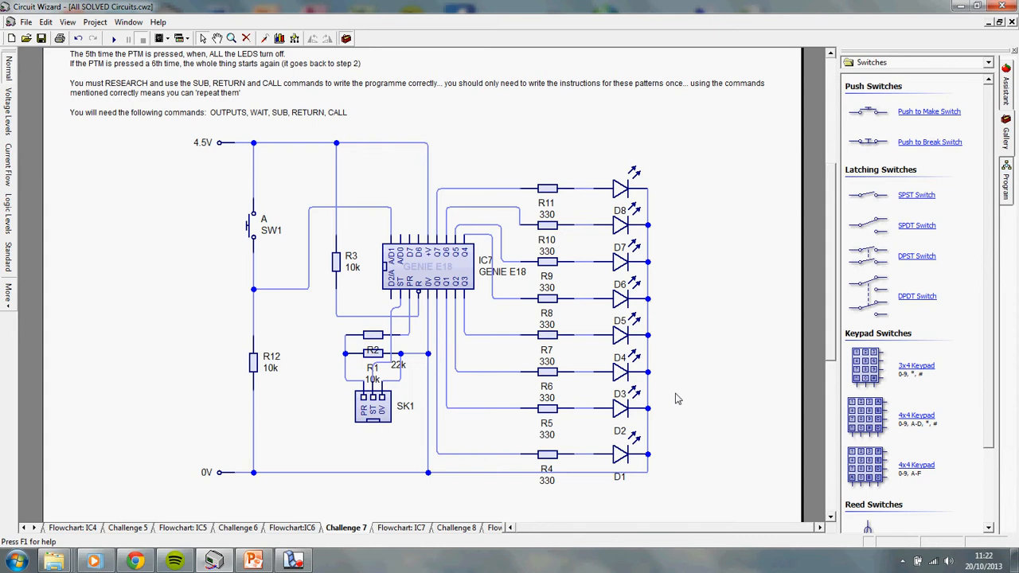
{"action": "mouse_move", "coordinate": [689, 427]}
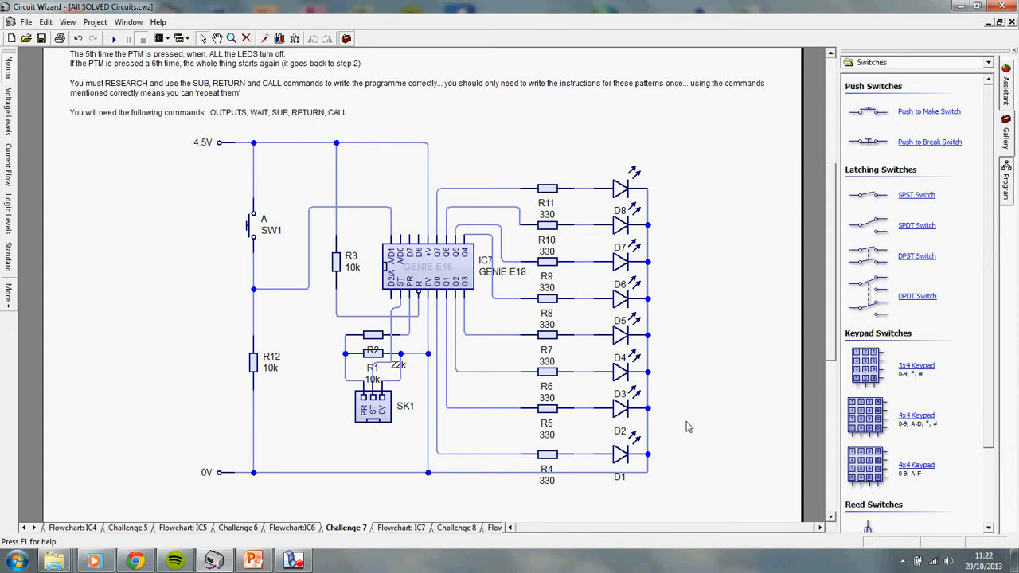
{"action": "mouse_move", "coordinate": [481, 256]}
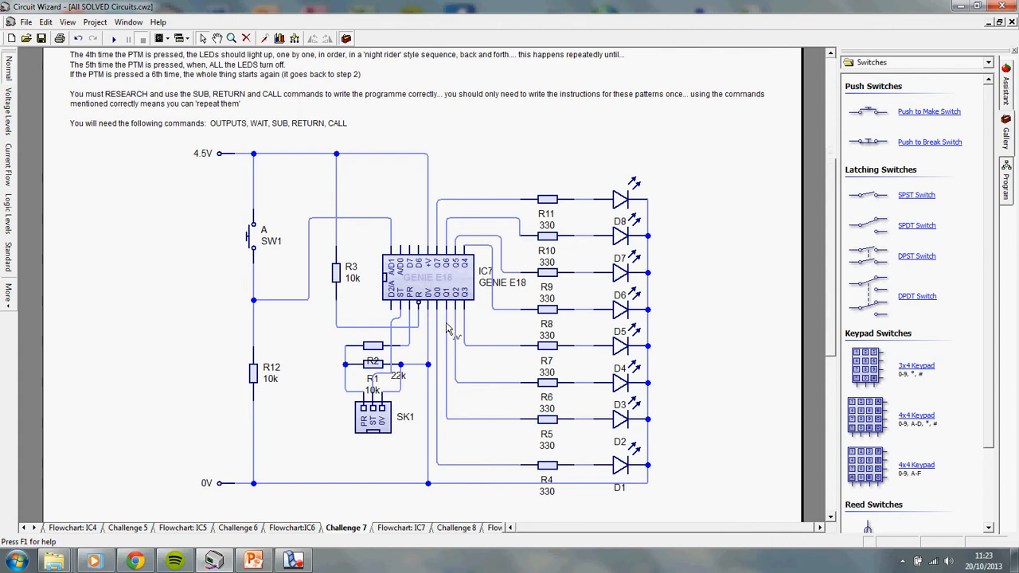
{"action": "mouse_move", "coordinate": [358, 176]}
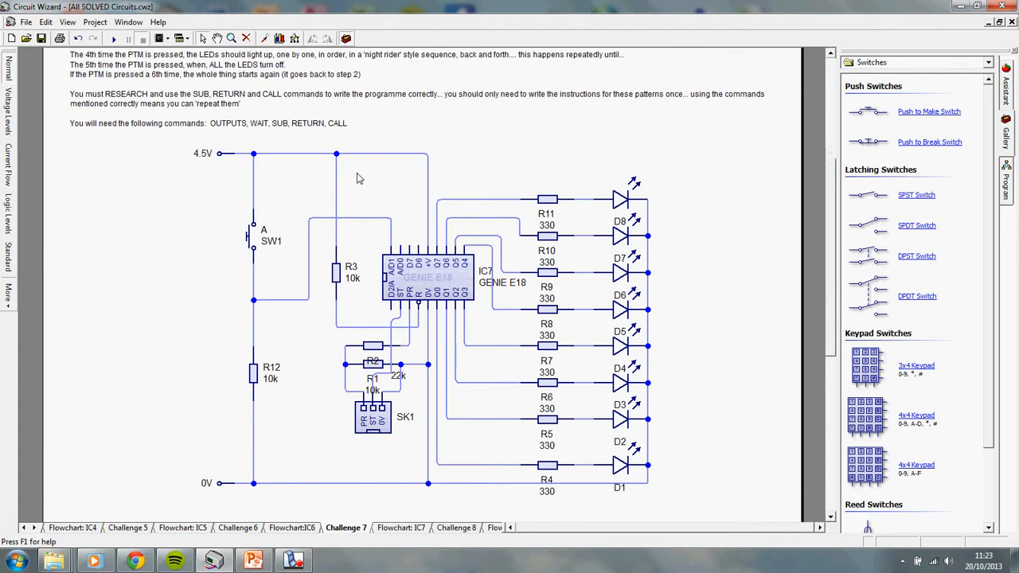
{"action": "mouse_move", "coordinate": [117, 38]}
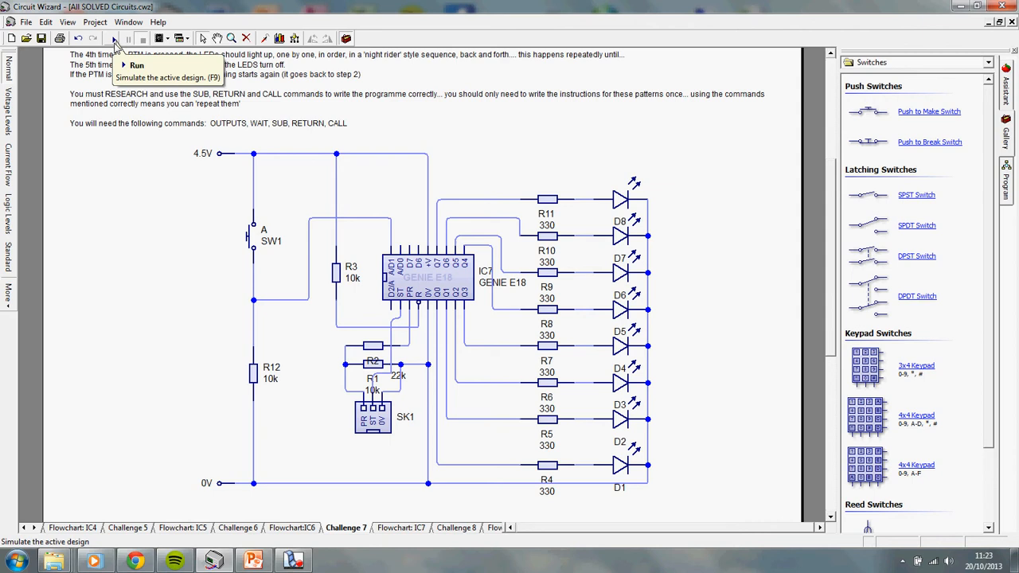
{"action": "left_click", "coordinate": [119, 39]}
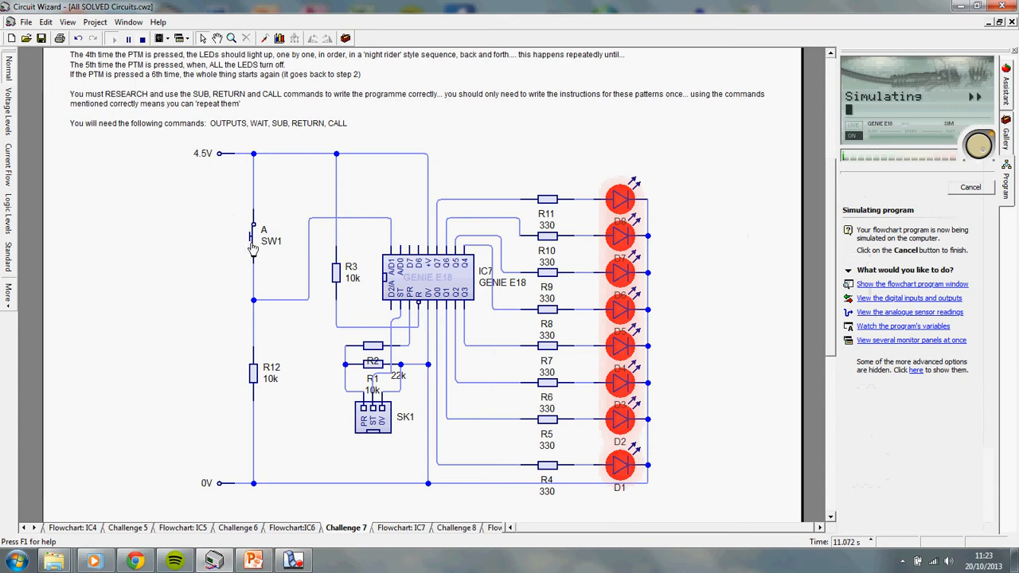
{"action": "mouse_move", "coordinate": [164, 266]}
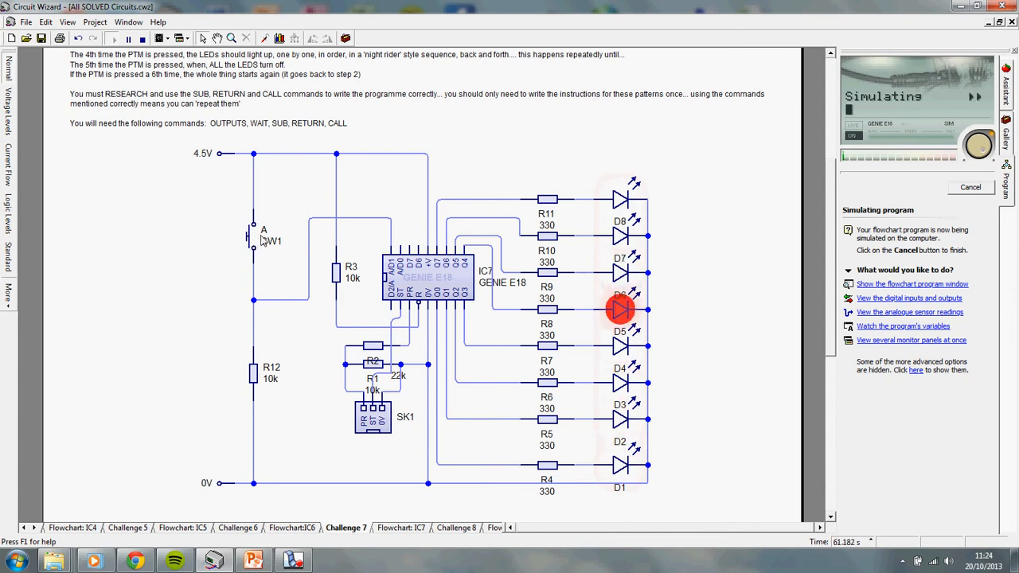
{"action": "mouse_move", "coordinate": [291, 213]}
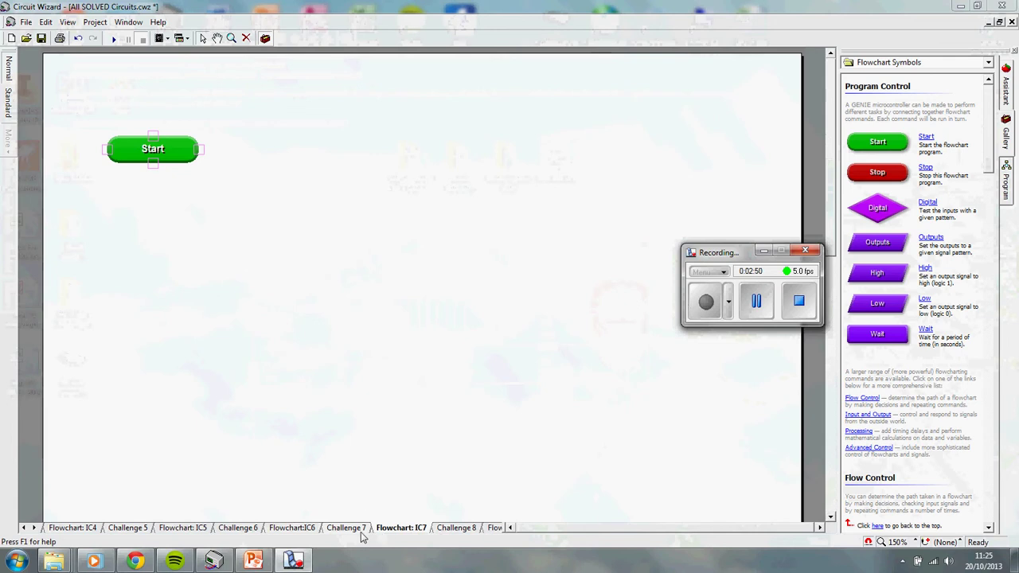
Step: Return to the Challenge 7 circuit and select the GENIE E18 chip IC7
{"action": "left_click", "coordinate": [350, 528]}
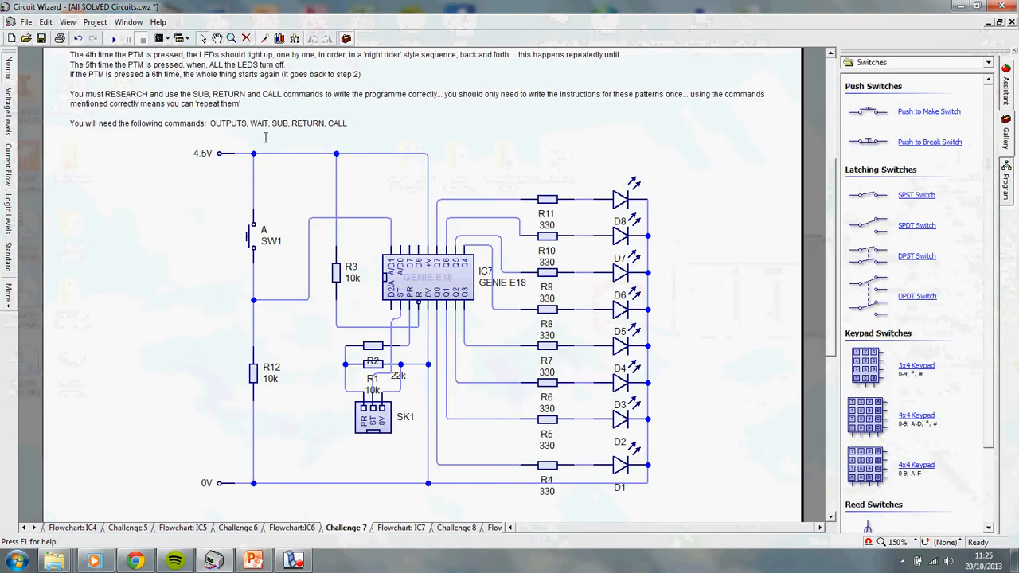
{"action": "left_click", "coordinate": [426, 279]}
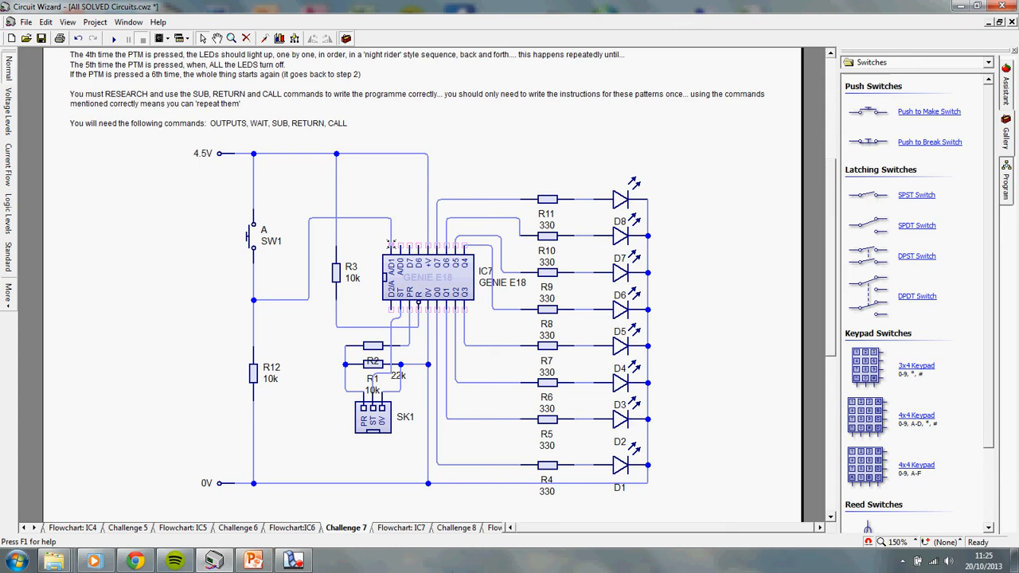
{"action": "mouse_move", "coordinate": [488, 273]}
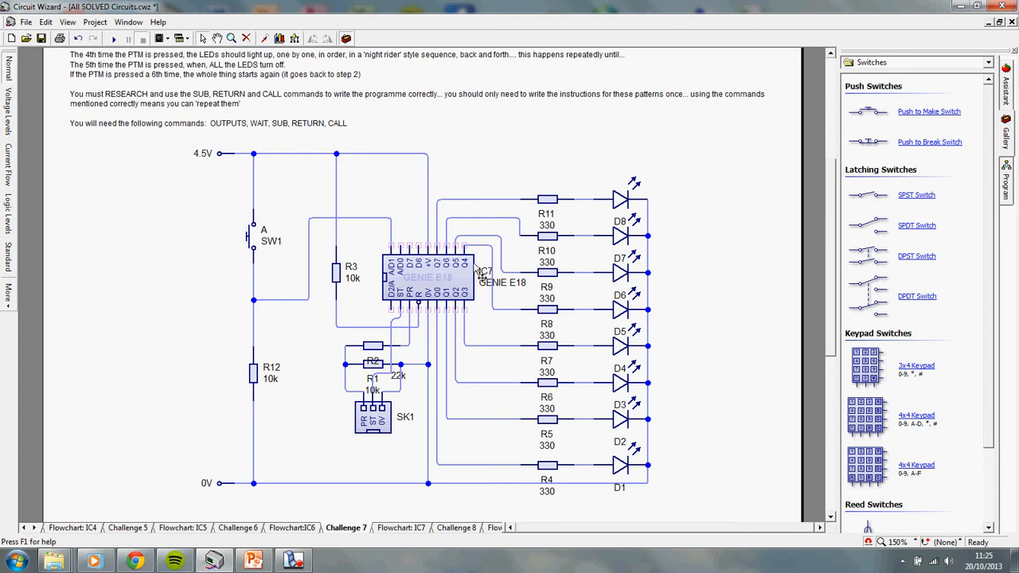
{"action": "mouse_move", "coordinate": [460, 275]}
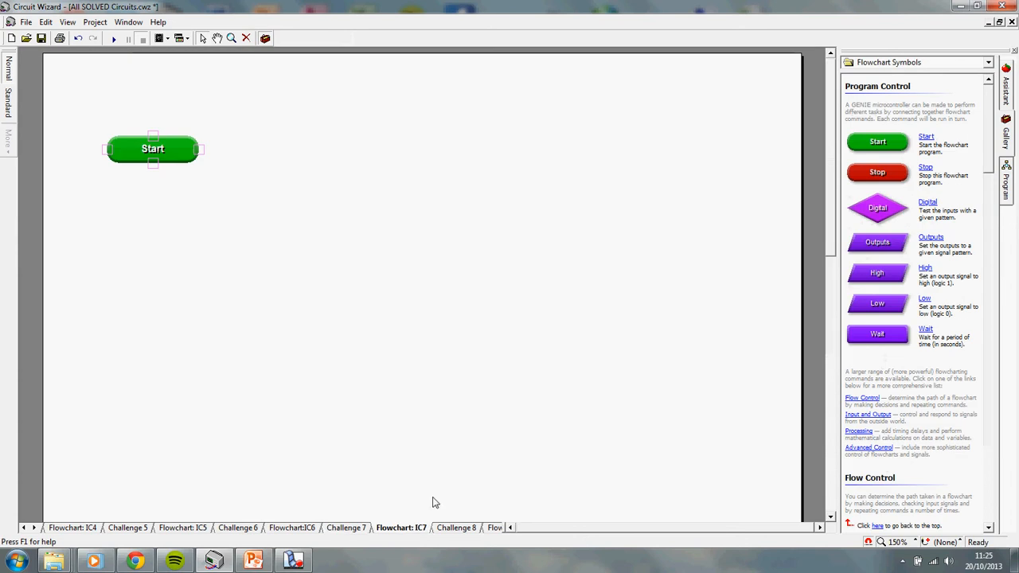
{"action": "mouse_move", "coordinate": [881, 224]}
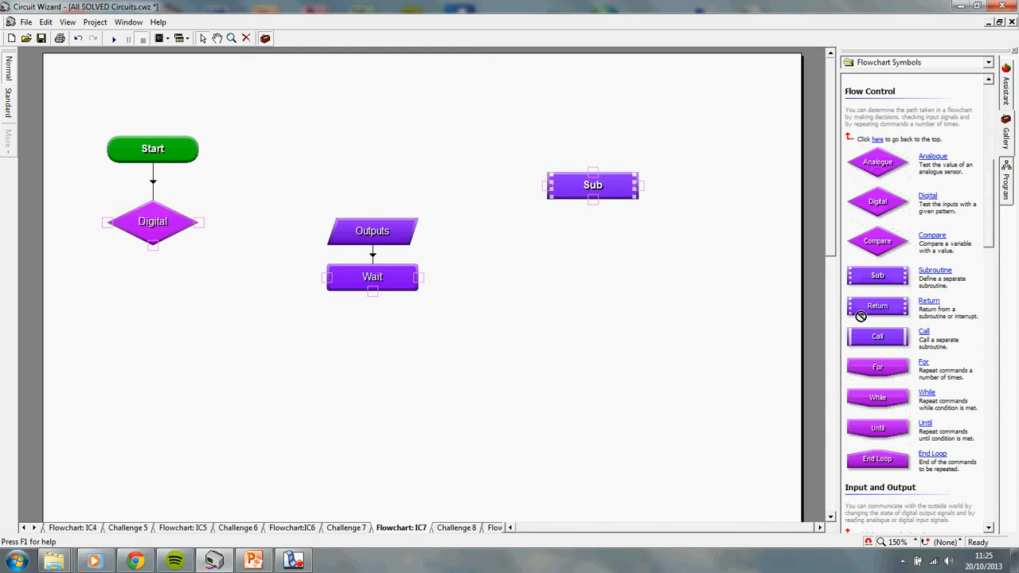
Step: Place a Return block below Sub and move the Call block above Outputs
{"action": "left_click_drag", "start_coordinate": [877, 306], "coordinate": [592, 367]}
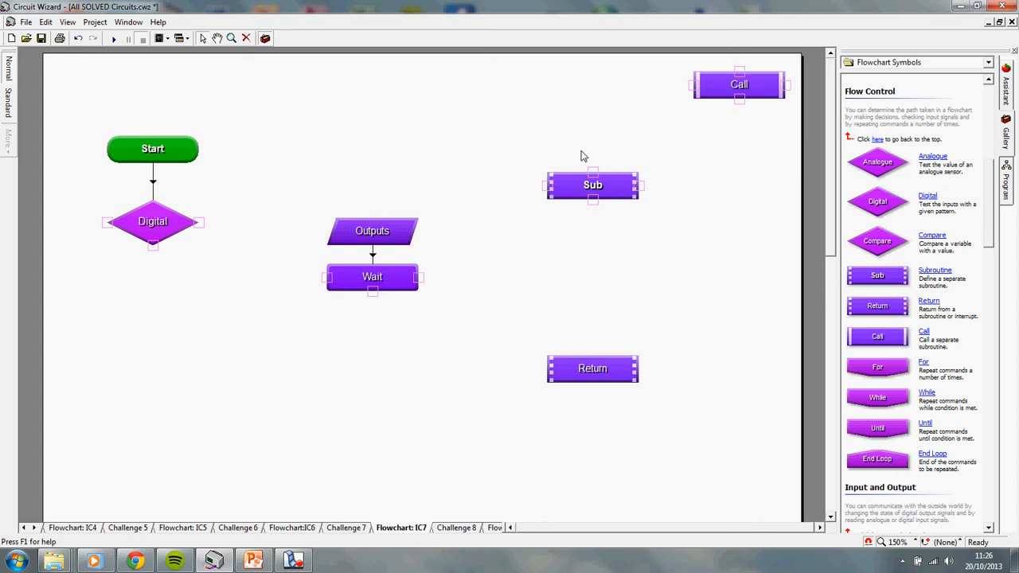
{"action": "mouse_move", "coordinate": [624, 384]}
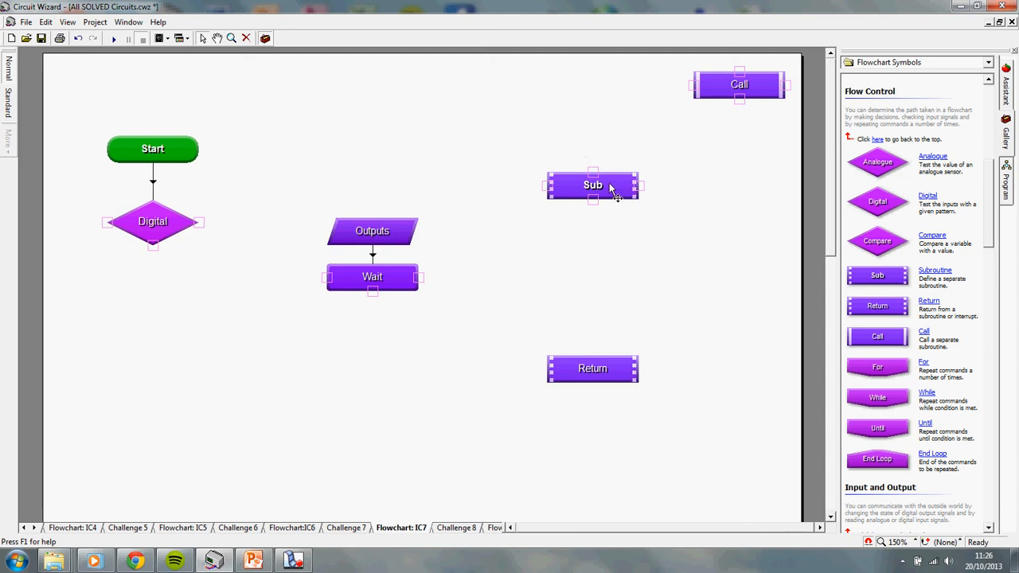
{"action": "mouse_move", "coordinate": [493, 294]}
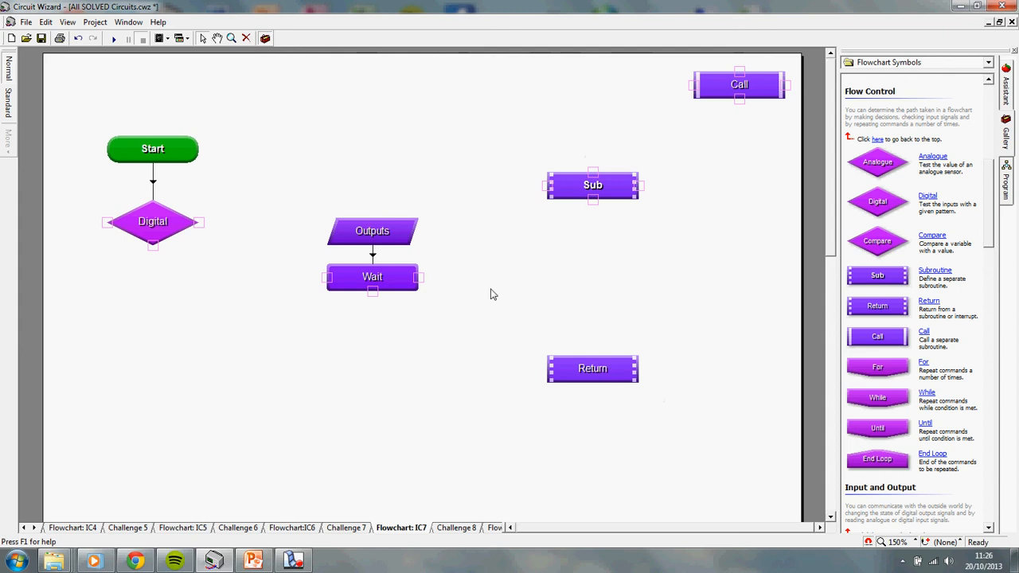
{"action": "mouse_move", "coordinate": [542, 119]}
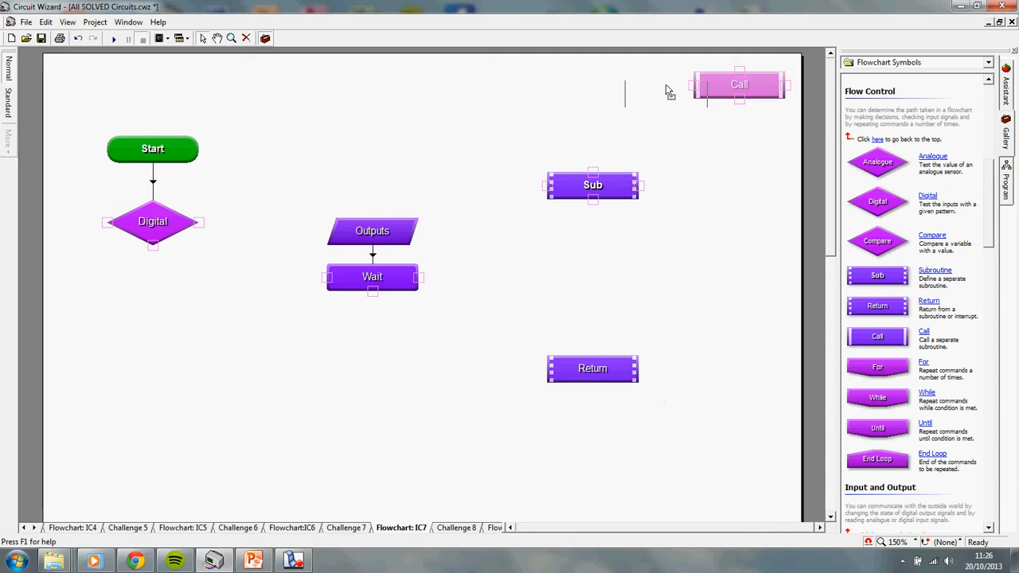
{"action": "left_click_drag", "start_coordinate": [740, 84], "coordinate": [519, 93]}
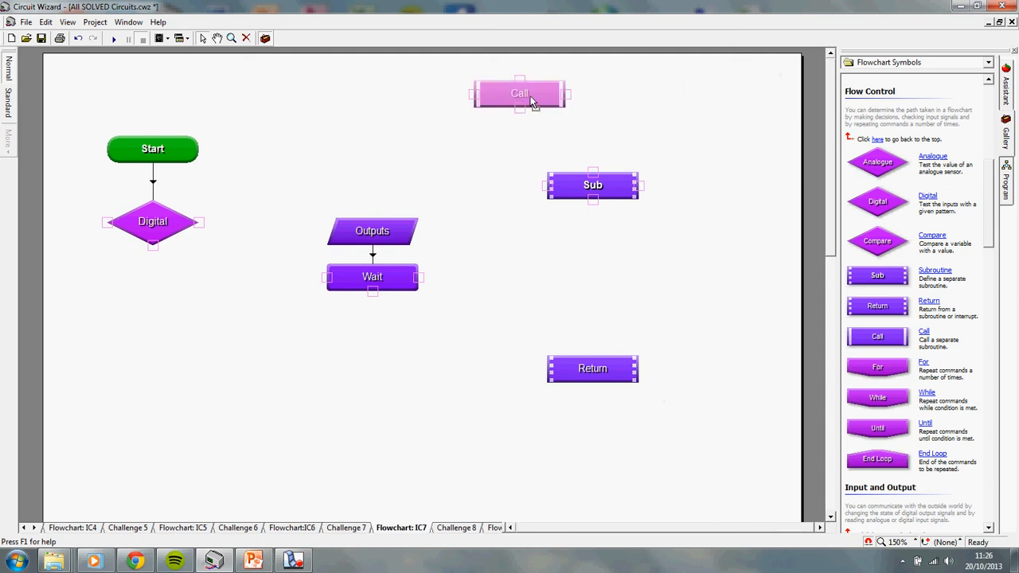
{"action": "left_click_drag", "start_coordinate": [519, 93], "coordinate": [410, 93]}
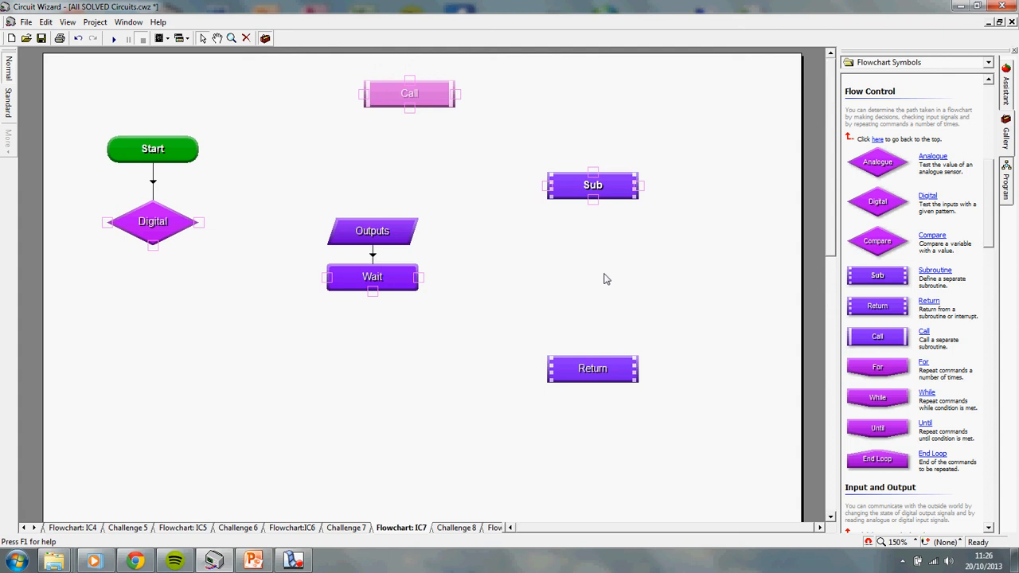
{"action": "left_click", "coordinate": [592, 369]}
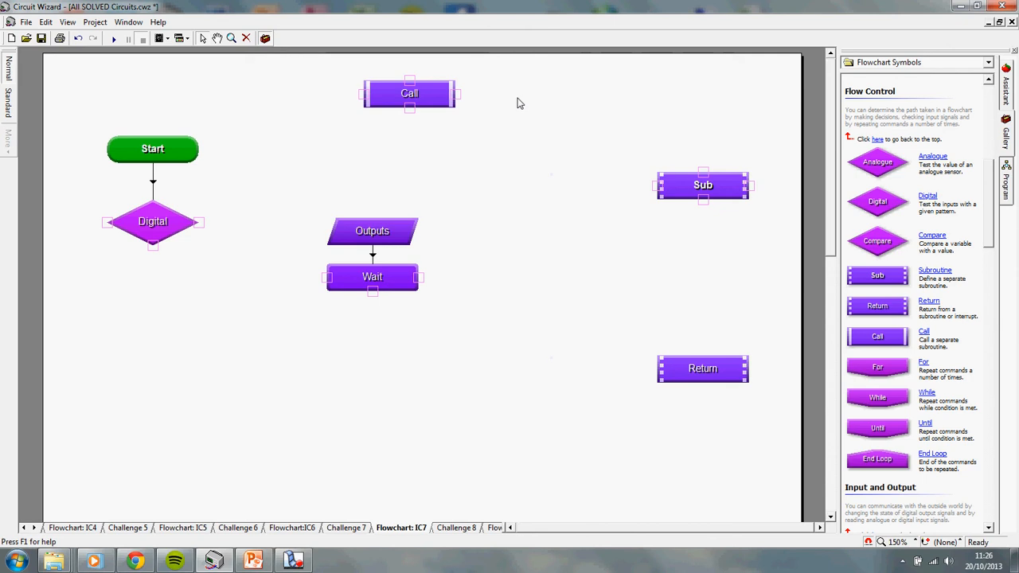
{"action": "mouse_move", "coordinate": [465, 108]}
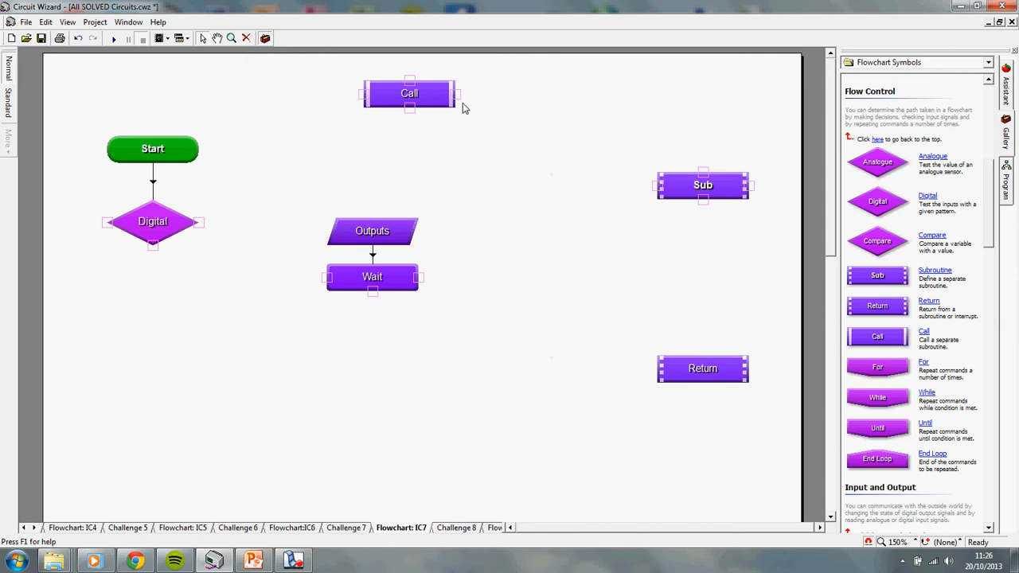
{"action": "mouse_move", "coordinate": [520, 123]}
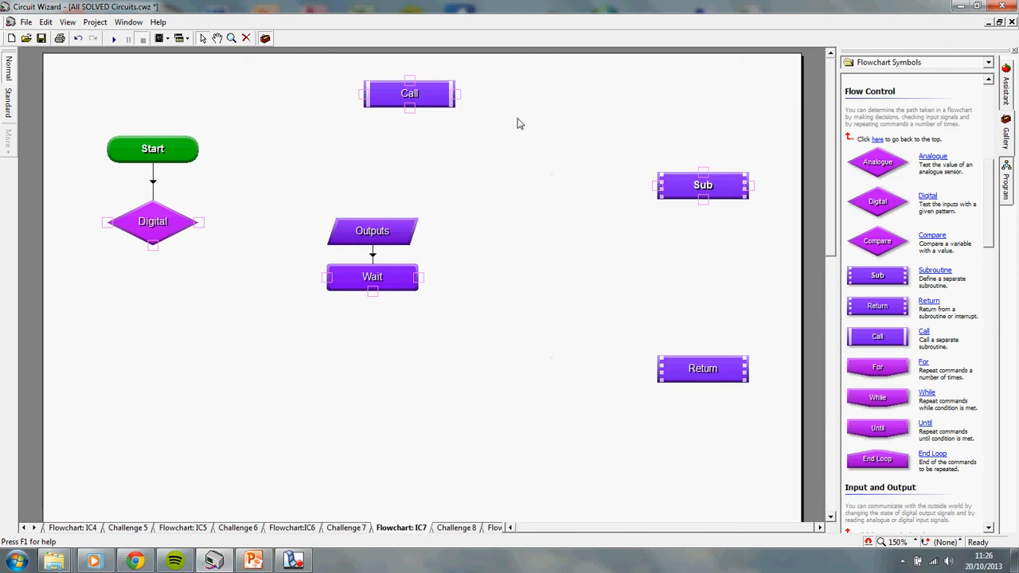
{"action": "mouse_move", "coordinate": [446, 116]}
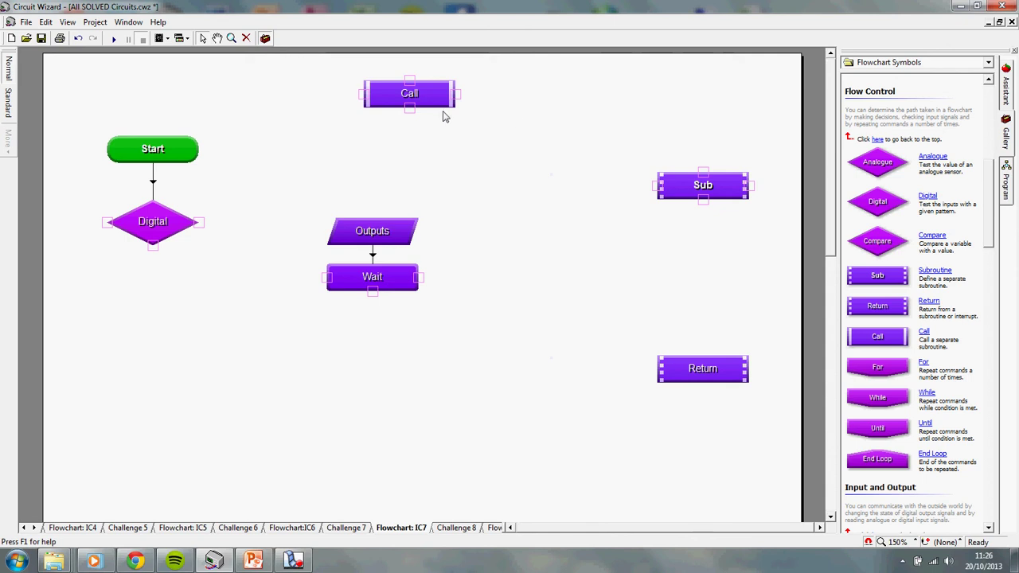
{"action": "mouse_move", "coordinate": [485, 124]}
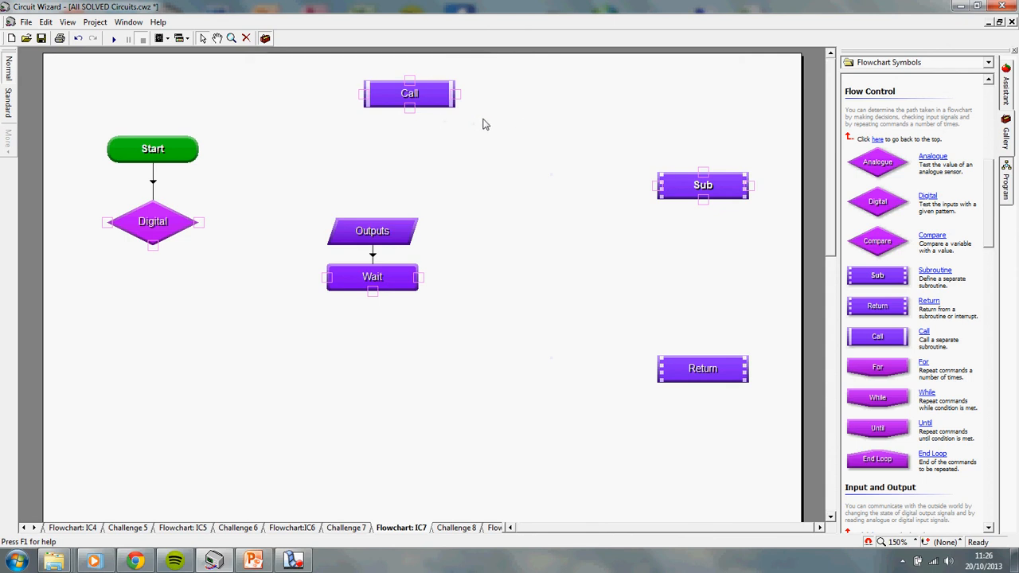
{"action": "mouse_move", "coordinate": [496, 167]}
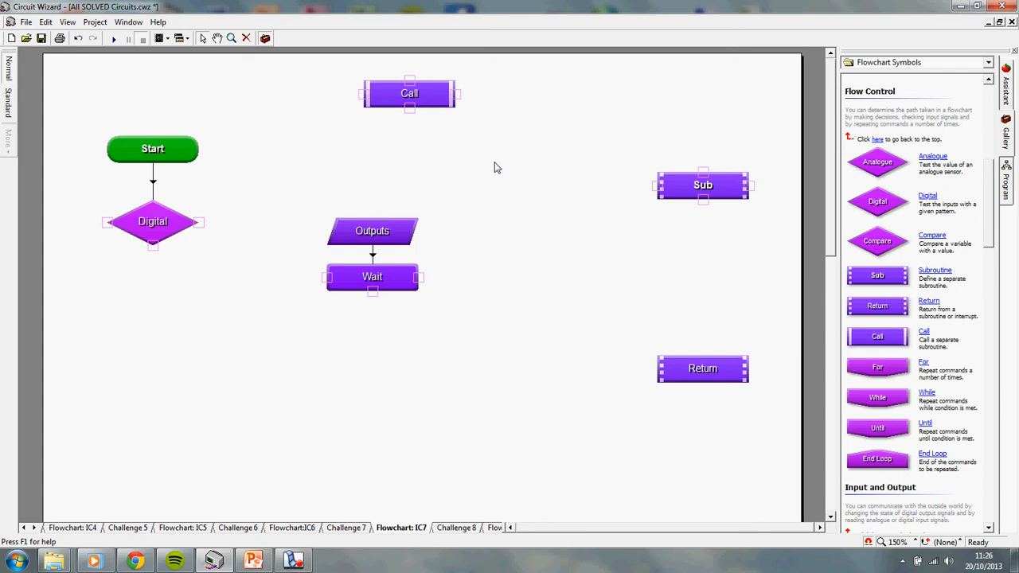
{"action": "mouse_move", "coordinate": [439, 105]}
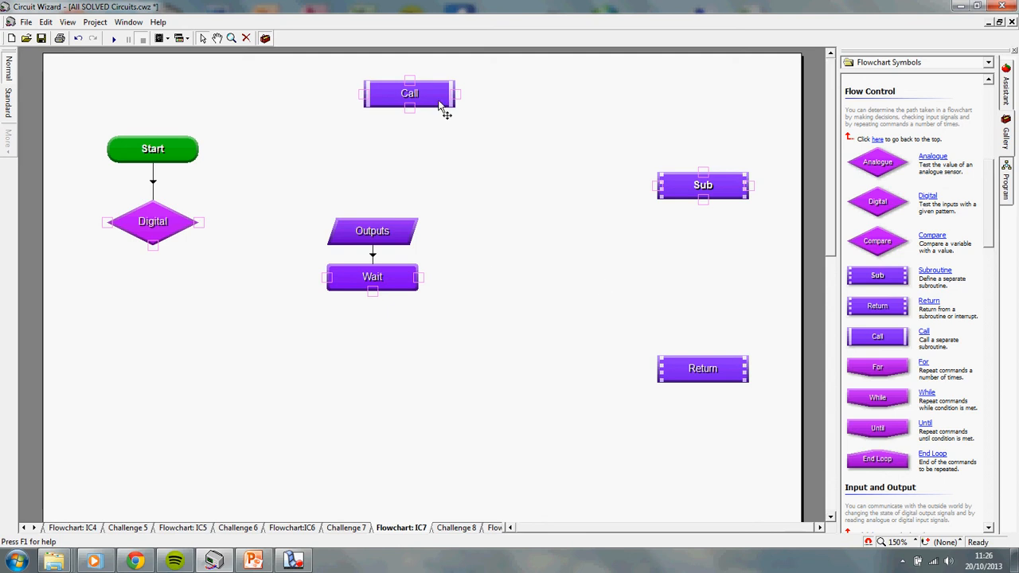
{"action": "mouse_move", "coordinate": [475, 253]}
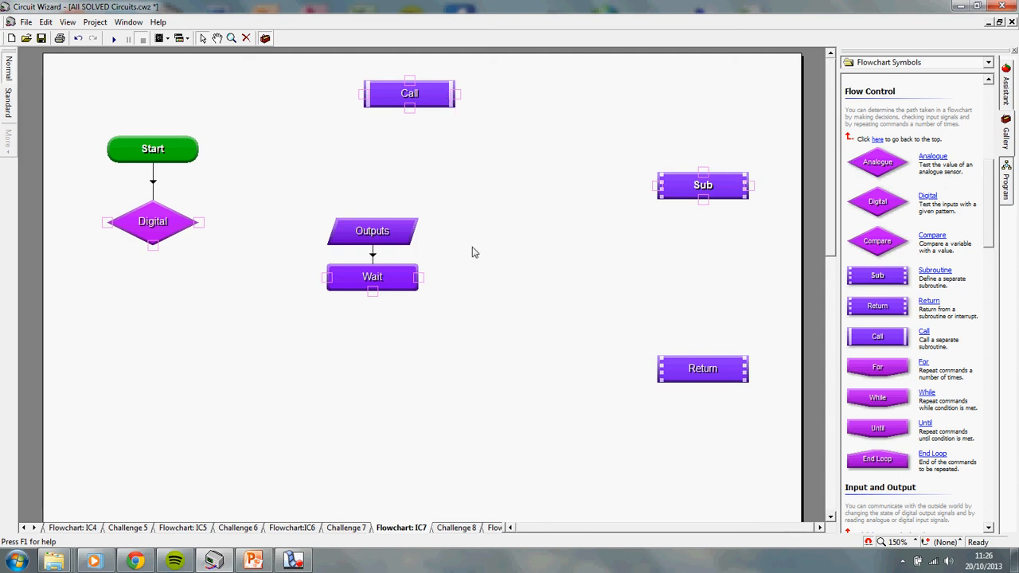
{"action": "mouse_move", "coordinate": [478, 146]}
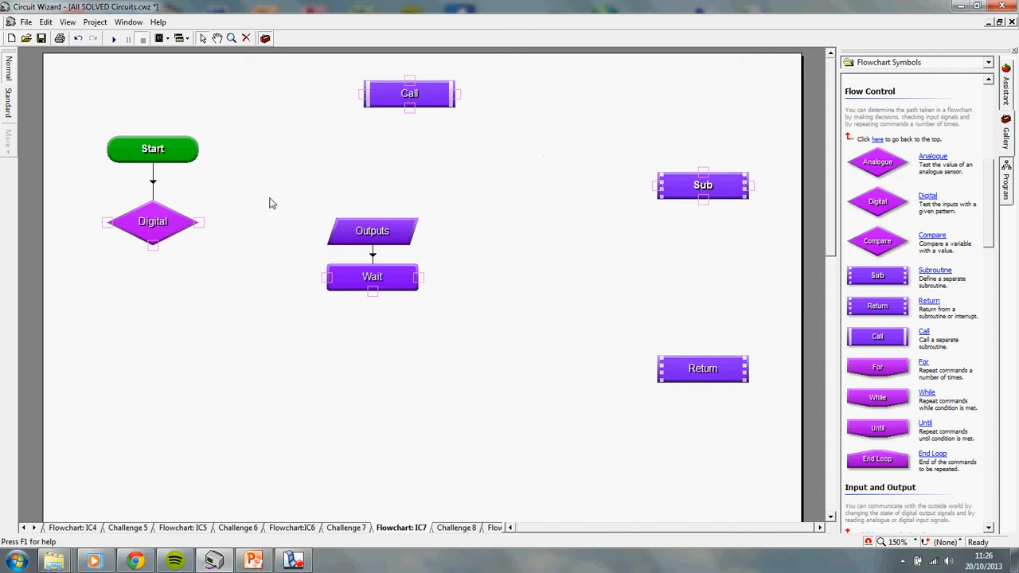
{"action": "mouse_move", "coordinate": [516, 96]}
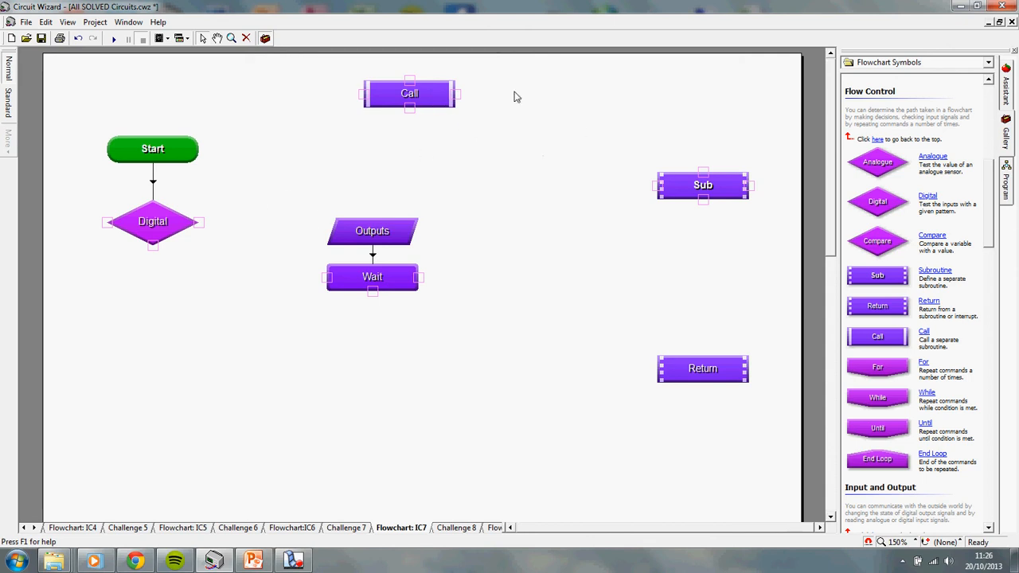
{"action": "mouse_move", "coordinate": [294, 219]}
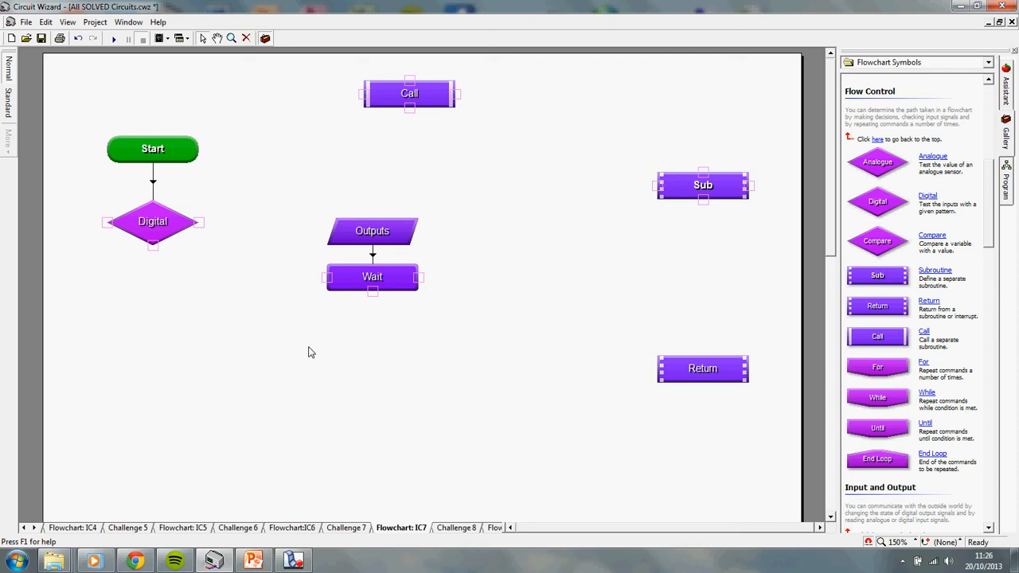
{"action": "mouse_move", "coordinate": [459, 185]}
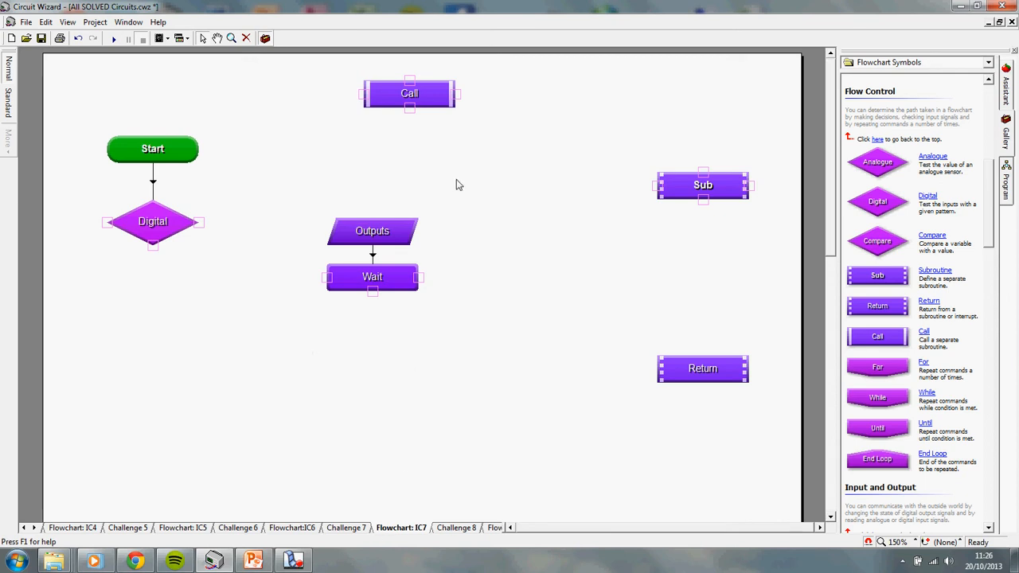
{"action": "mouse_move", "coordinate": [428, 221]}
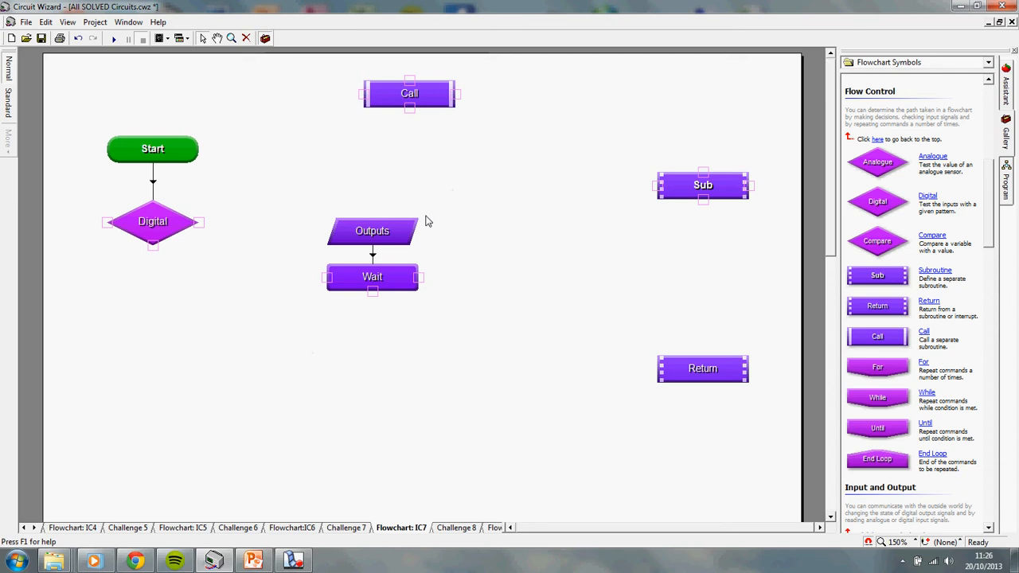
{"action": "mouse_move", "coordinate": [443, 101]}
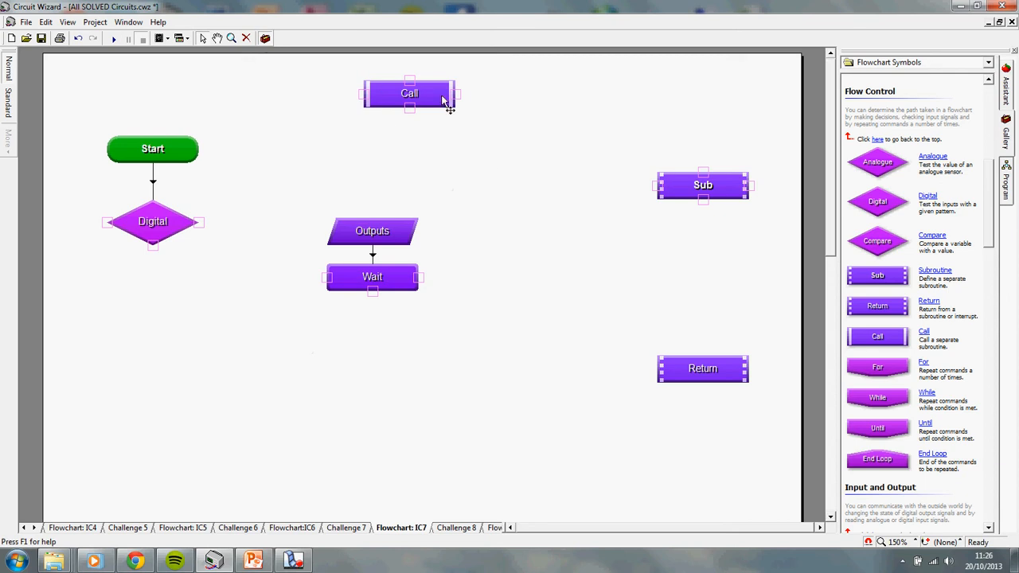
Step: Move Call above Outputs and name the subroutine 'Flash All Lights'
{"action": "left_click_drag", "start_coordinate": [410, 93], "coordinate": [372, 184]}
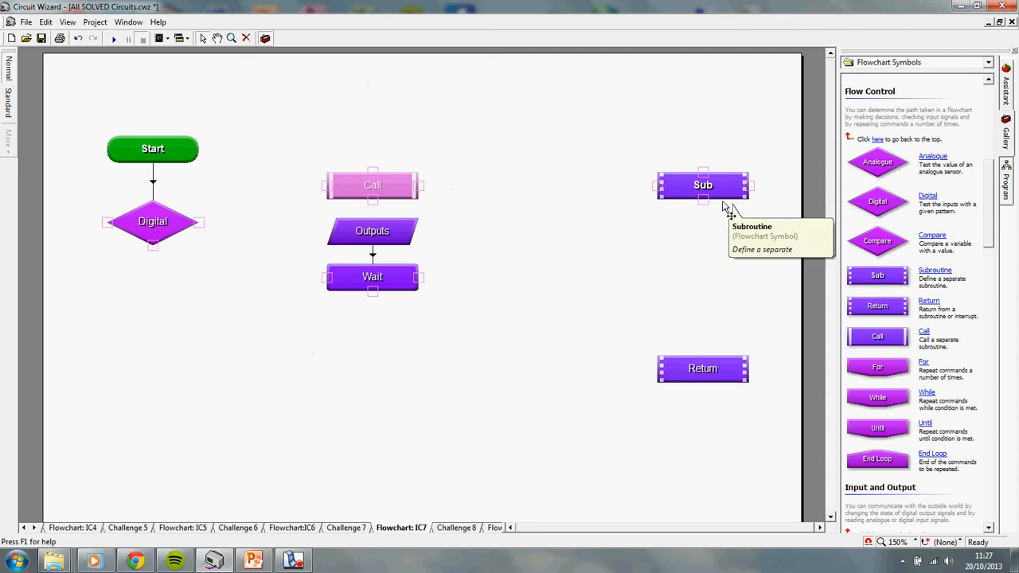
{"action": "mouse_move", "coordinate": [694, 285]}
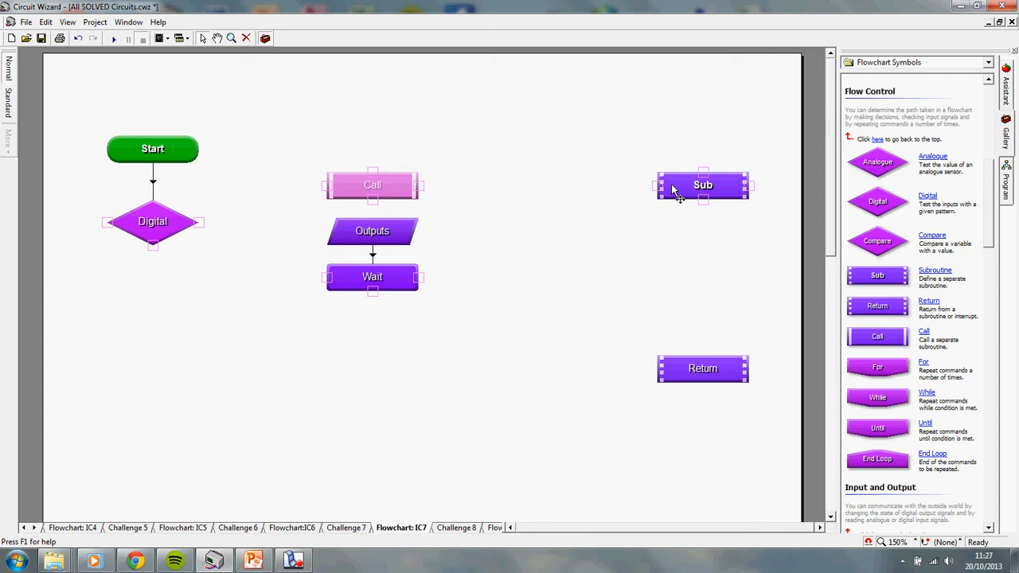
{"action": "double_click", "coordinate": [702, 185]}
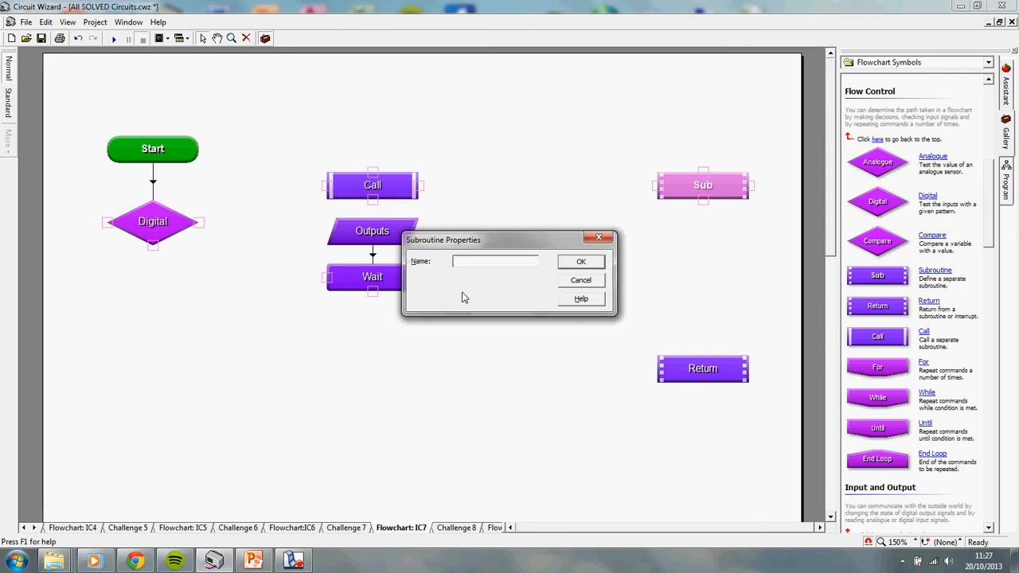
{"action": "type", "text": "Flash"}
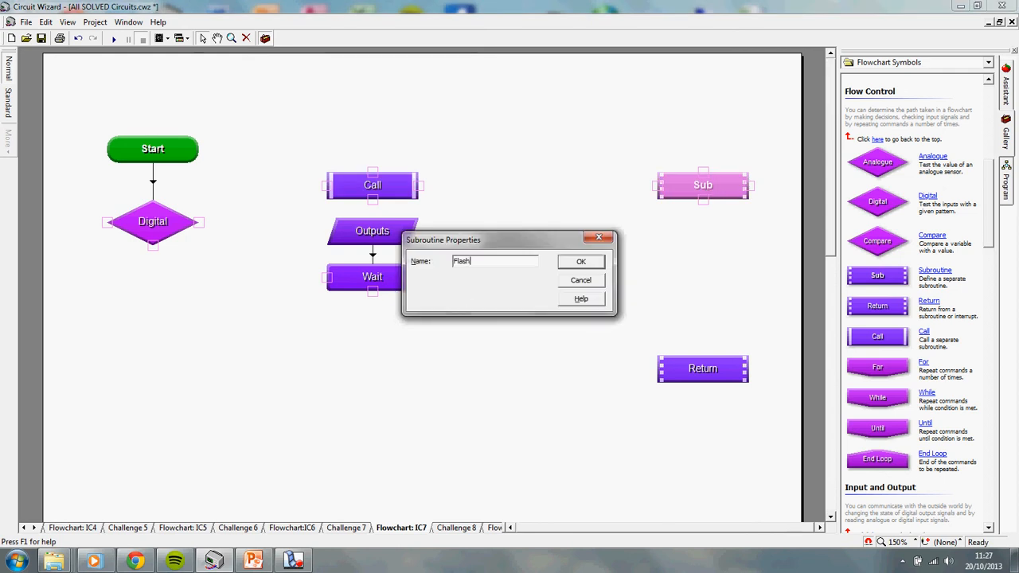
{"action": "type", "text": "All Lights"}
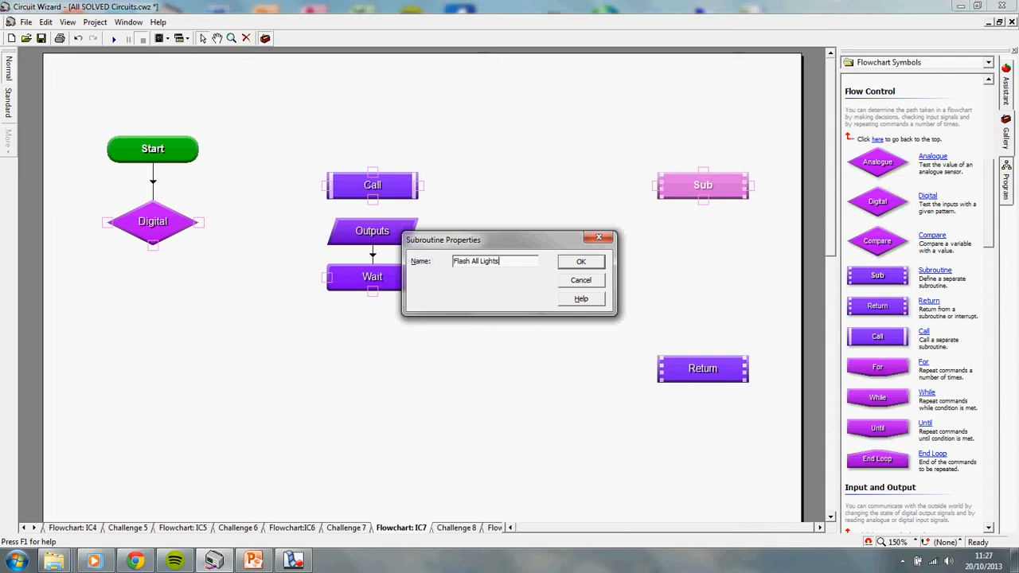
{"action": "left_click", "coordinate": [580, 261]}
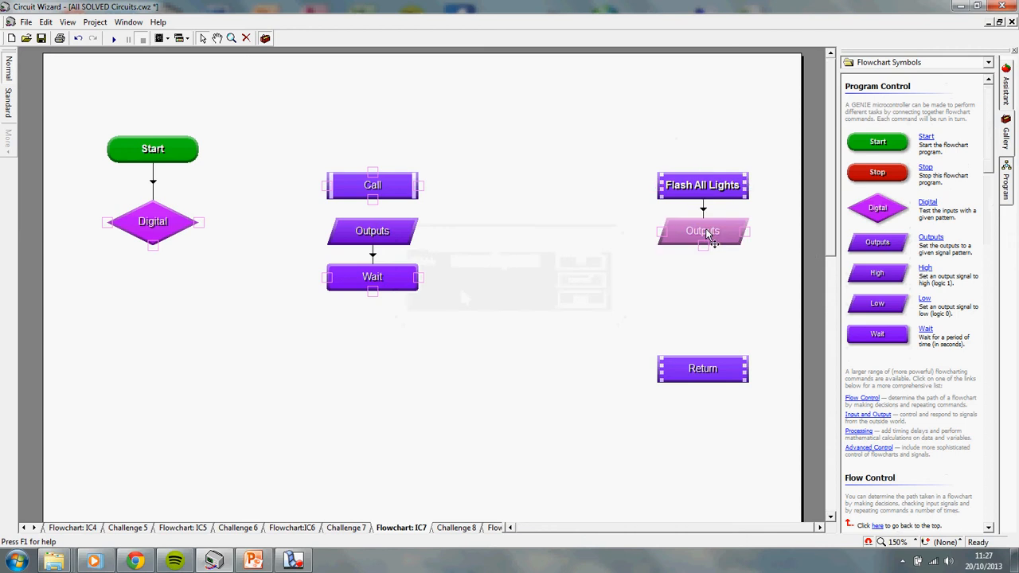
Step: Set the first outputs step to all high, captioned 'All Lights on', then a 0.5 s wait
{"action": "double_click", "coordinate": [703, 231]}
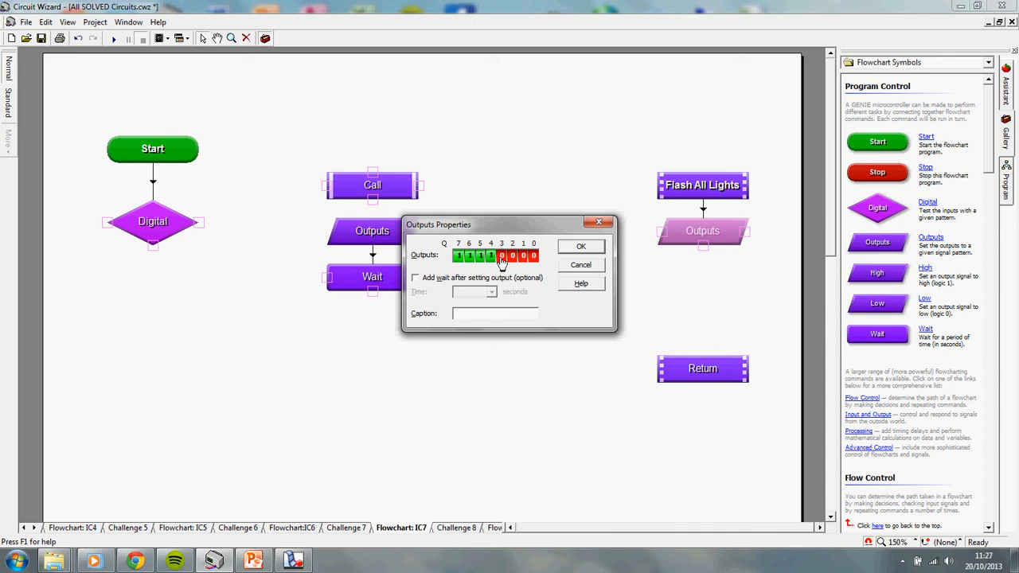
{"action": "left_click", "coordinate": [501, 256]}
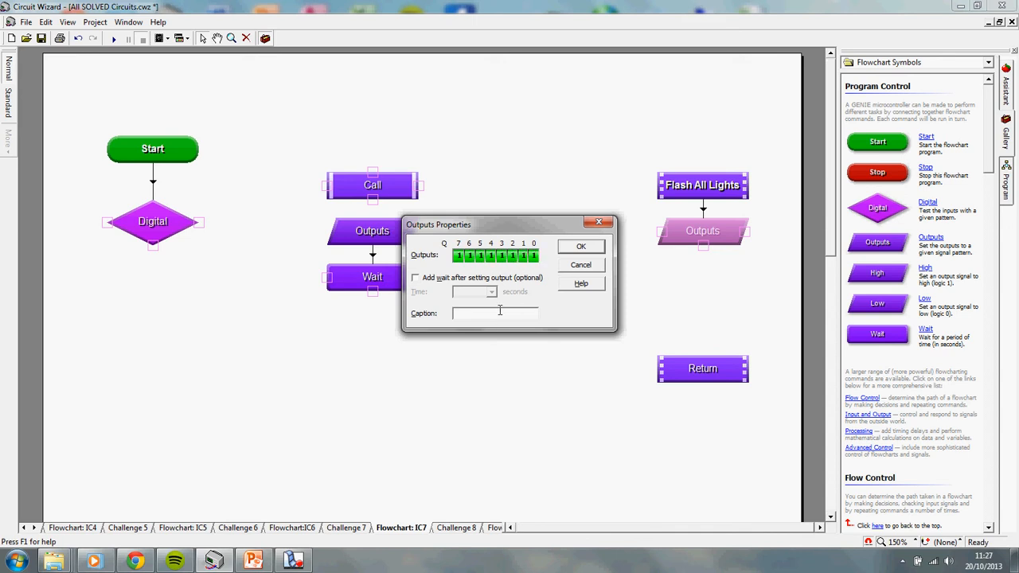
{"action": "type", "text": "All Light"}
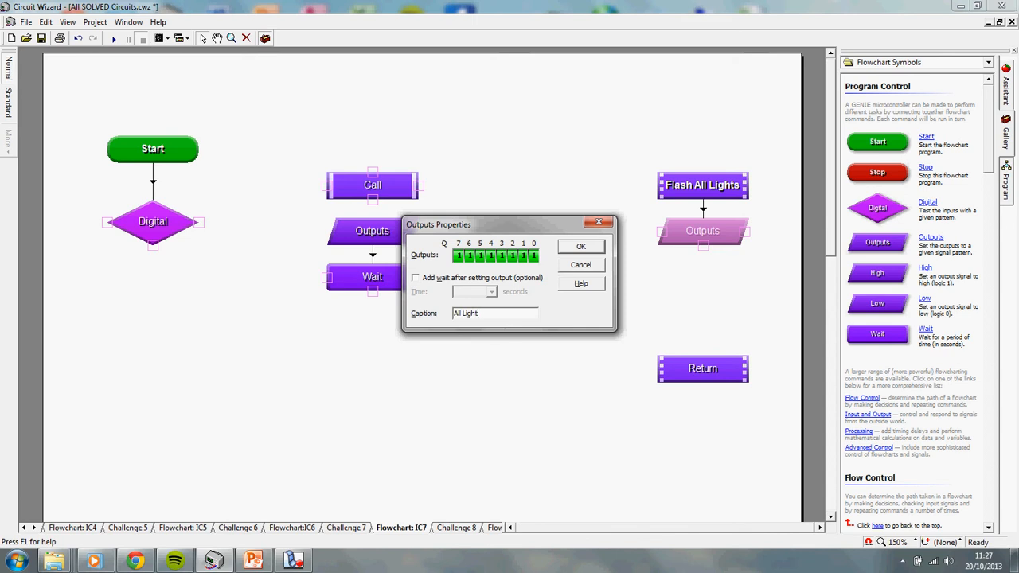
{"action": "left_click", "coordinate": [582, 246]}
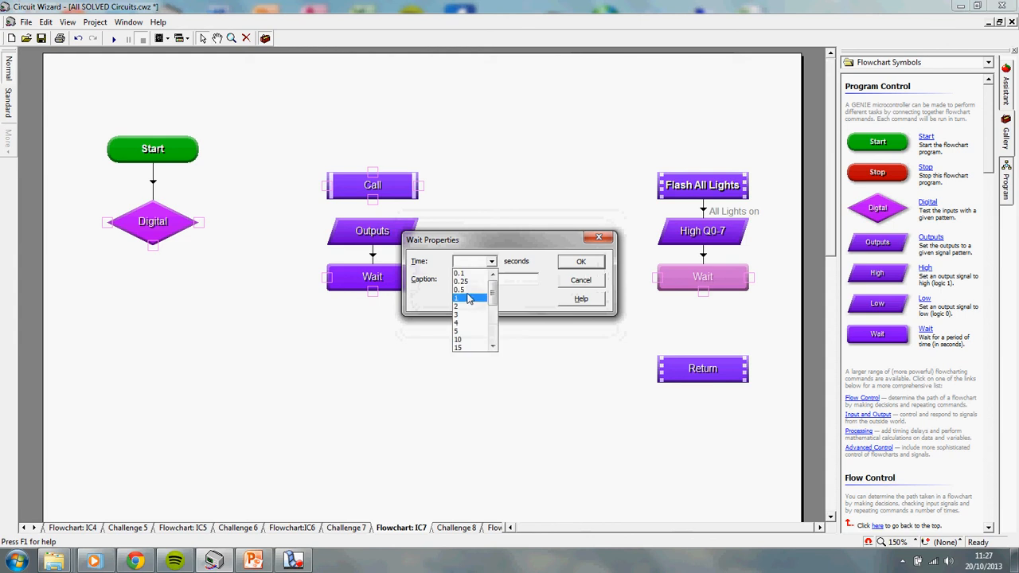
{"action": "left_click", "coordinate": [580, 261]}
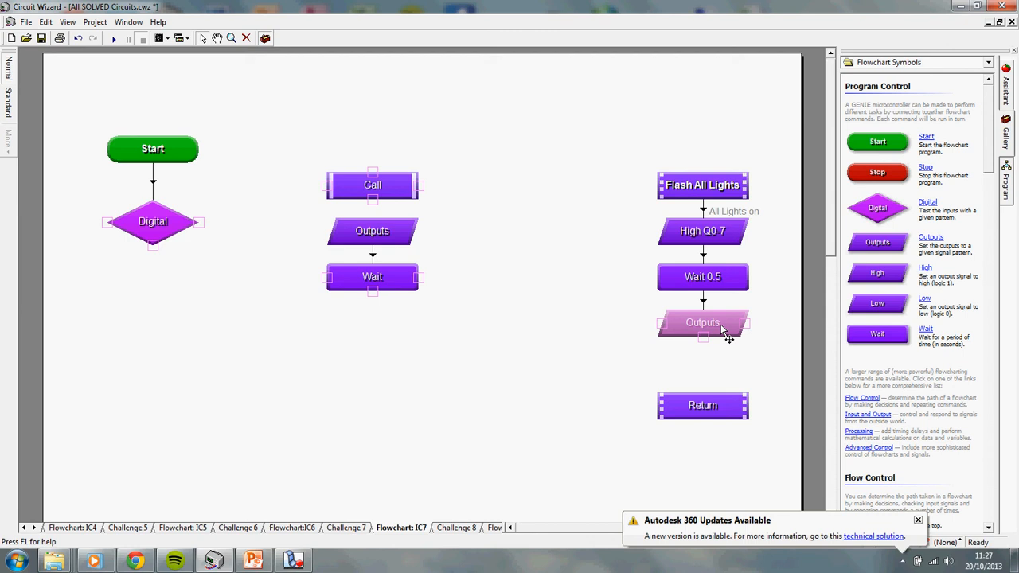
Step: Set the second outputs step low and the final wait to 0.5 s before Return
{"action": "double_click", "coordinate": [703, 323]}
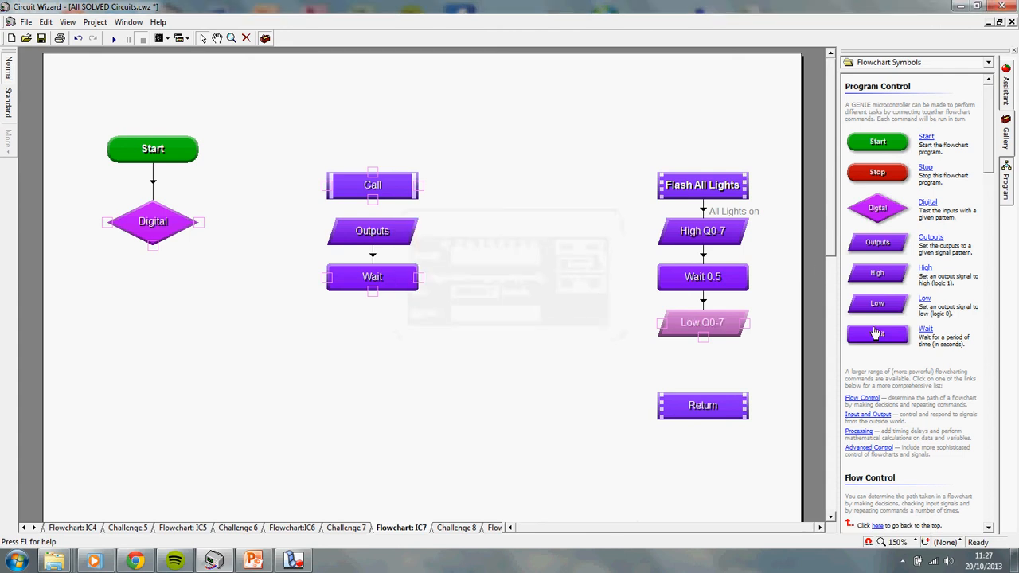
{"action": "double_click", "coordinate": [703, 368]}
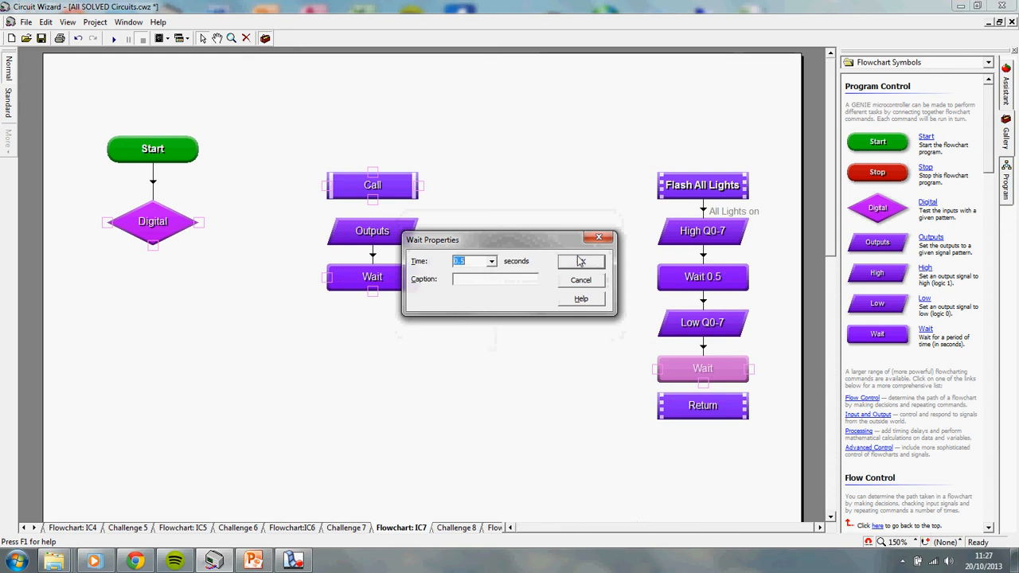
{"action": "left_click", "coordinate": [581, 261]}
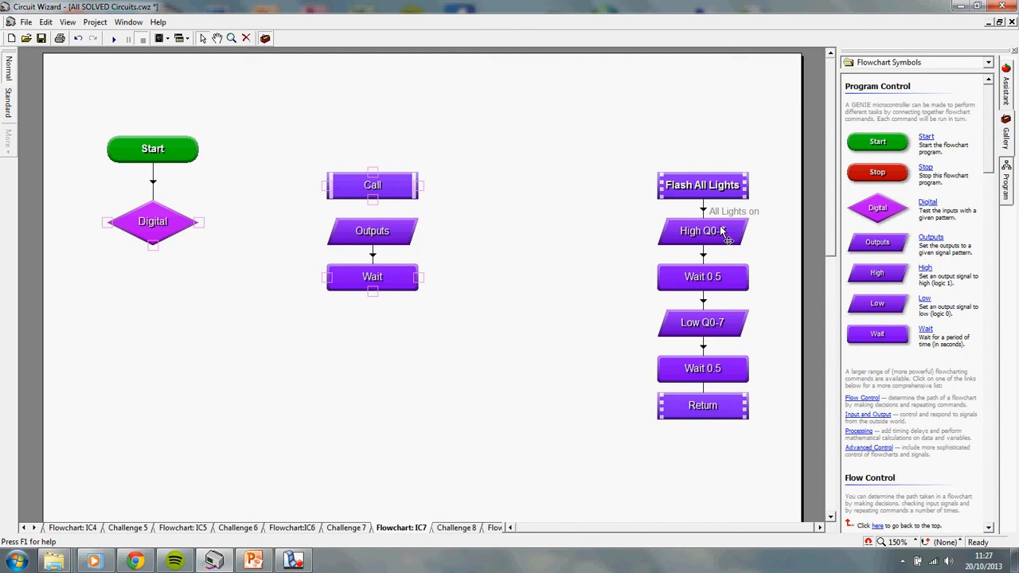
{"action": "mouse_move", "coordinate": [716, 283]}
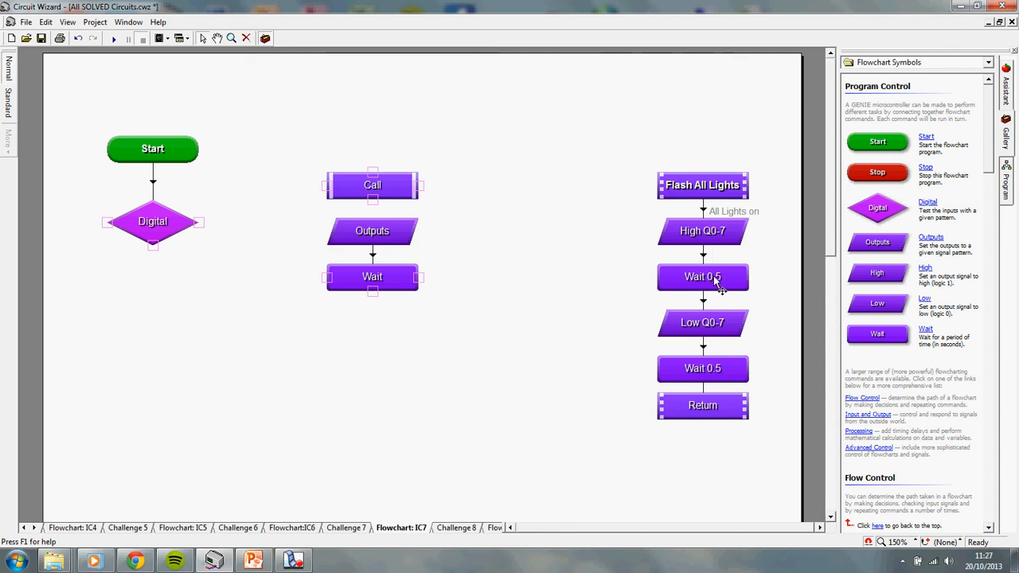
{"action": "mouse_move", "coordinate": [718, 387]}
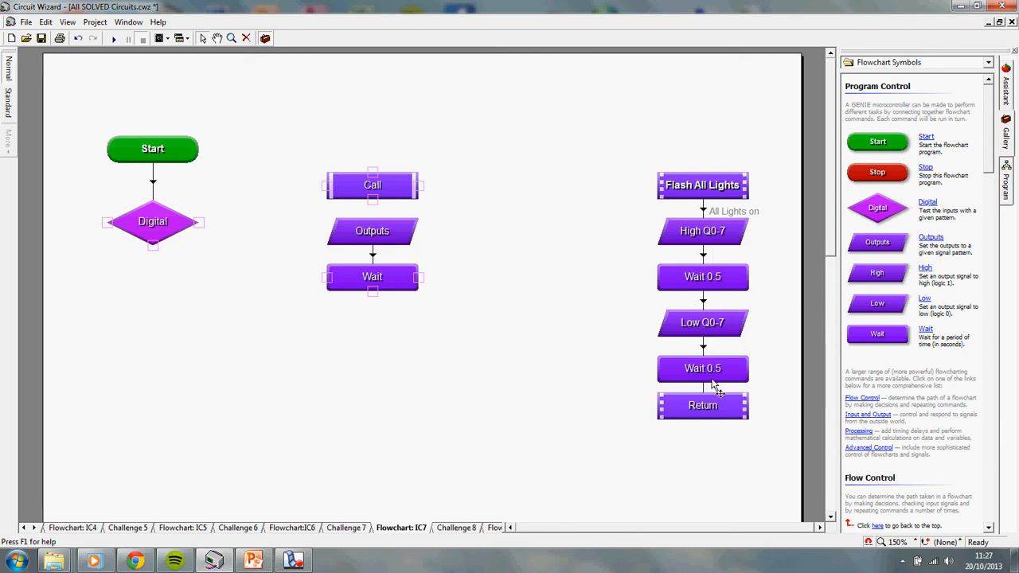
{"action": "mouse_move", "coordinate": [454, 182]}
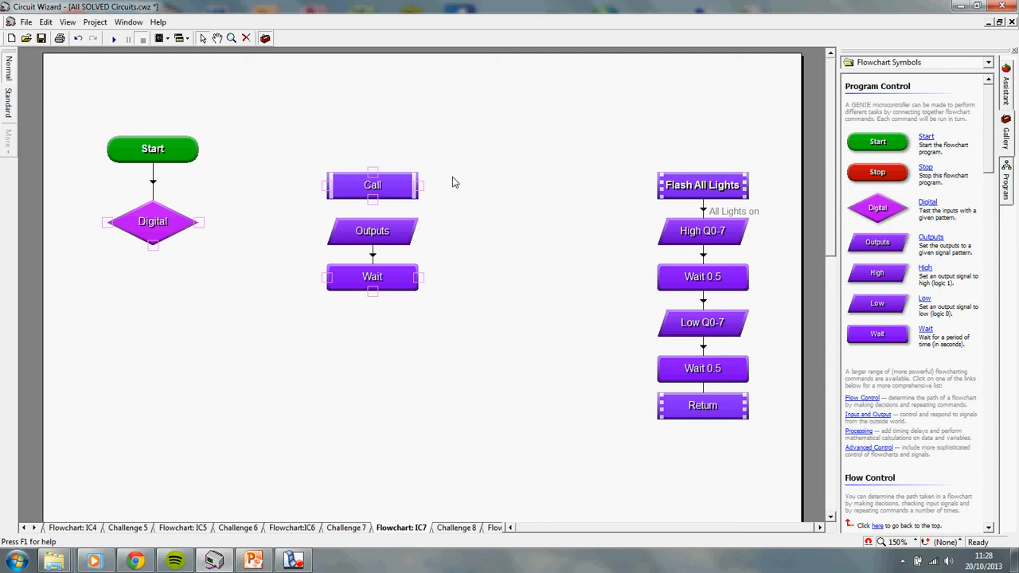
{"action": "mouse_move", "coordinate": [696, 280]}
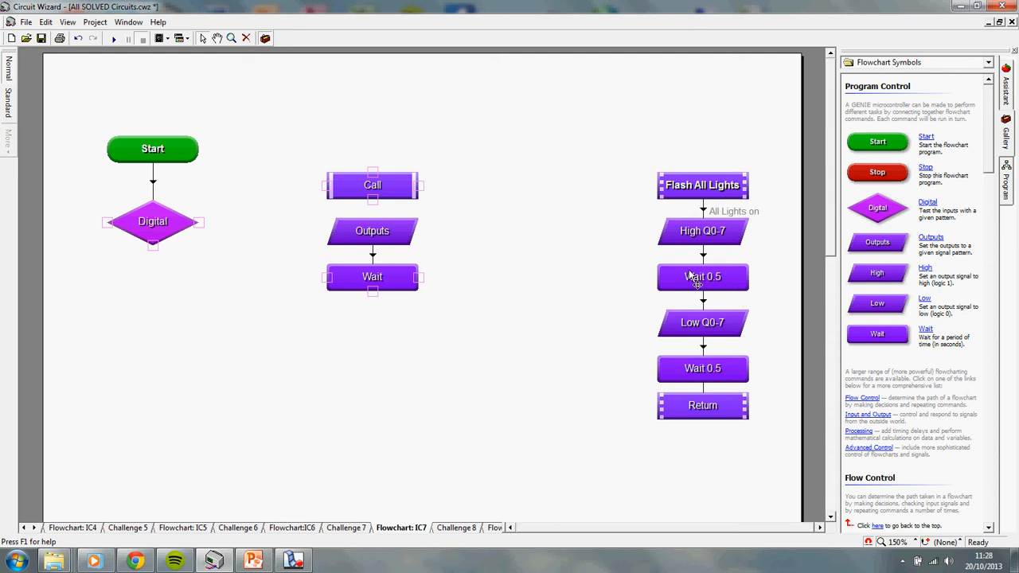
{"action": "mouse_move", "coordinate": [692, 273]}
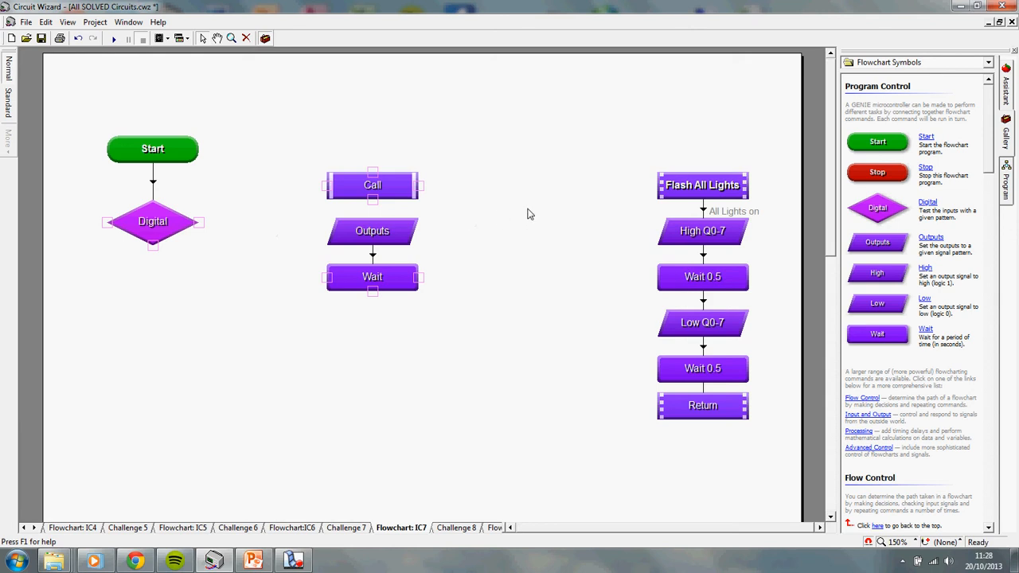
{"action": "mouse_move", "coordinate": [287, 135]}
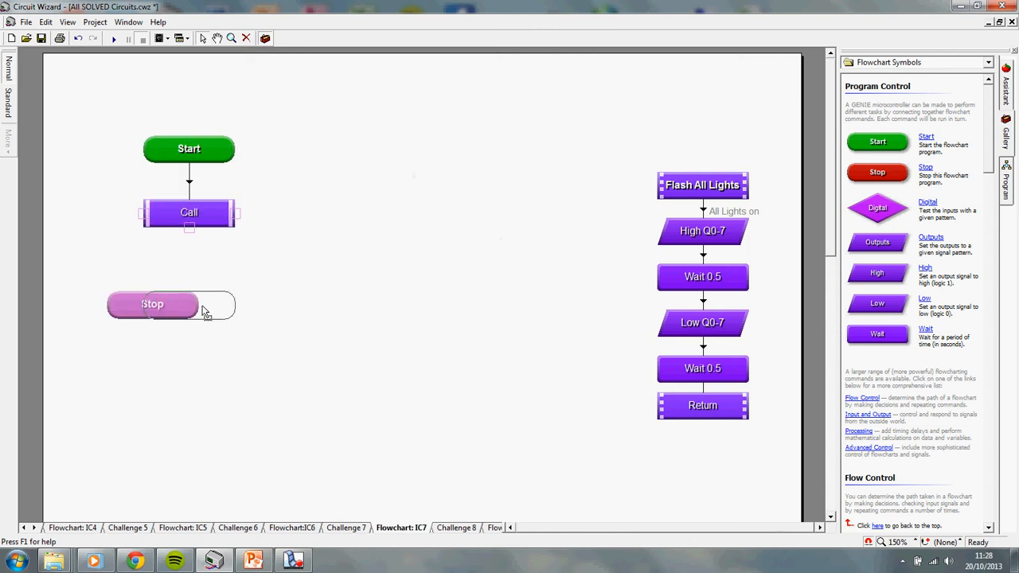
Step: Place a Stop block beneath the Call block in the main flowchart
{"action": "left_click_drag", "start_coordinate": [152, 304], "coordinate": [189, 304]}
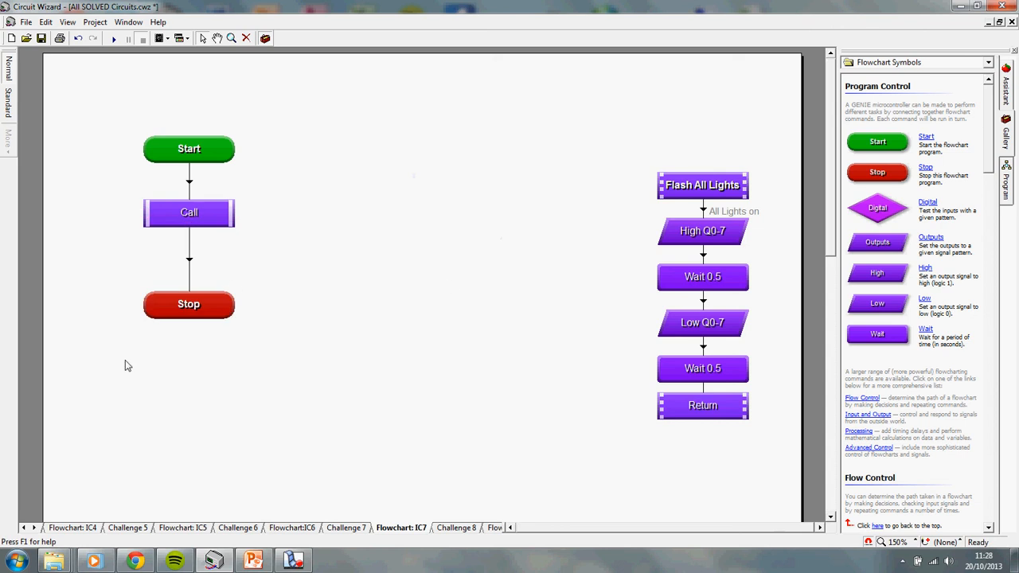
{"action": "mouse_move", "coordinate": [335, 273]}
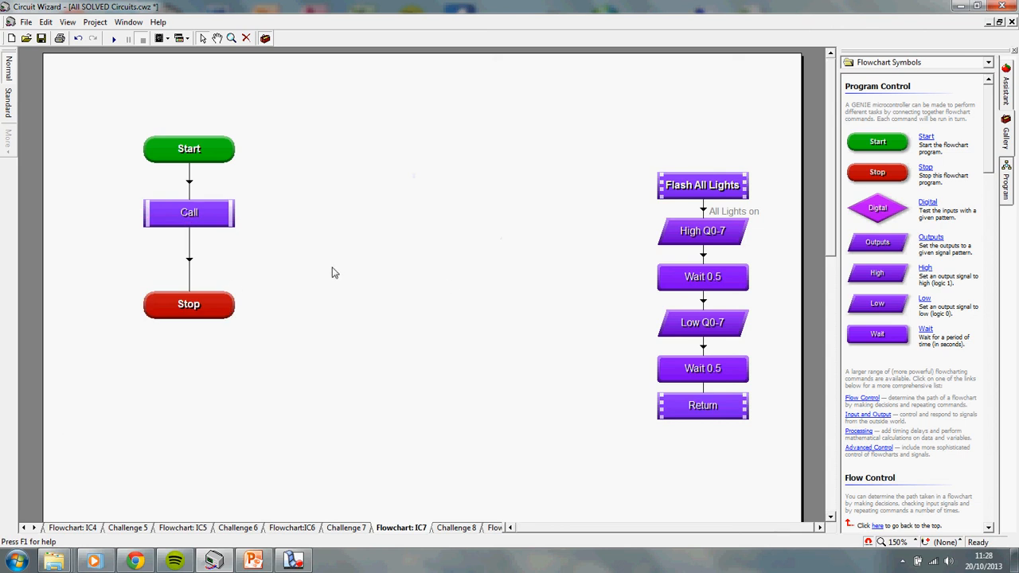
{"action": "mouse_move", "coordinate": [318, 253]}
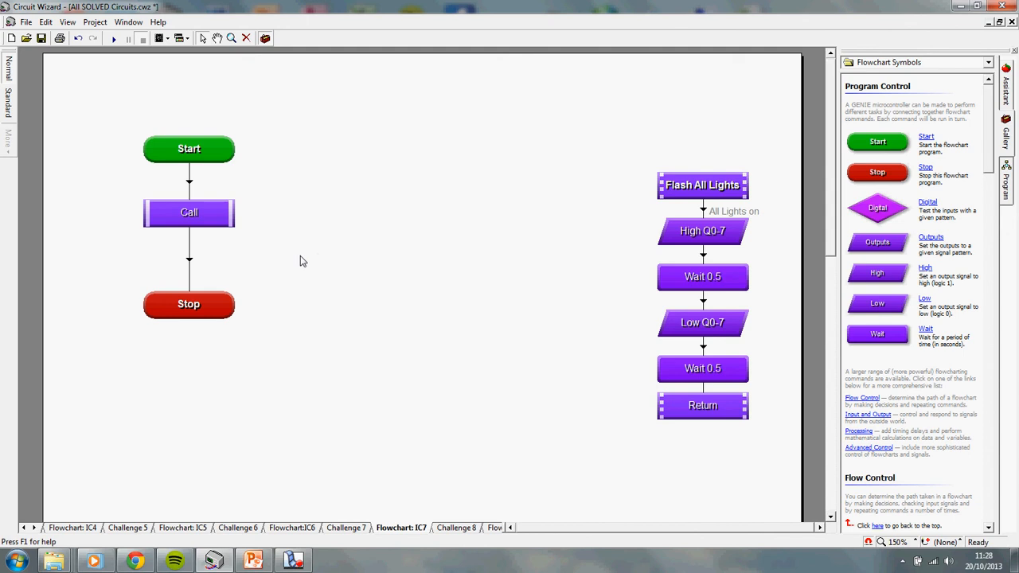
{"action": "mouse_move", "coordinate": [157, 261]}
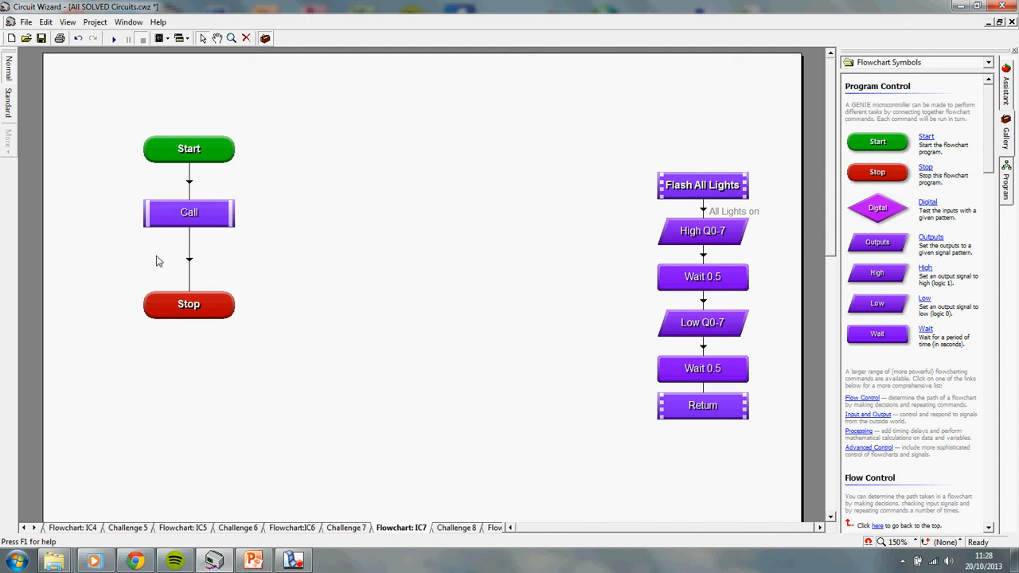
{"action": "mouse_move", "coordinate": [210, 297]}
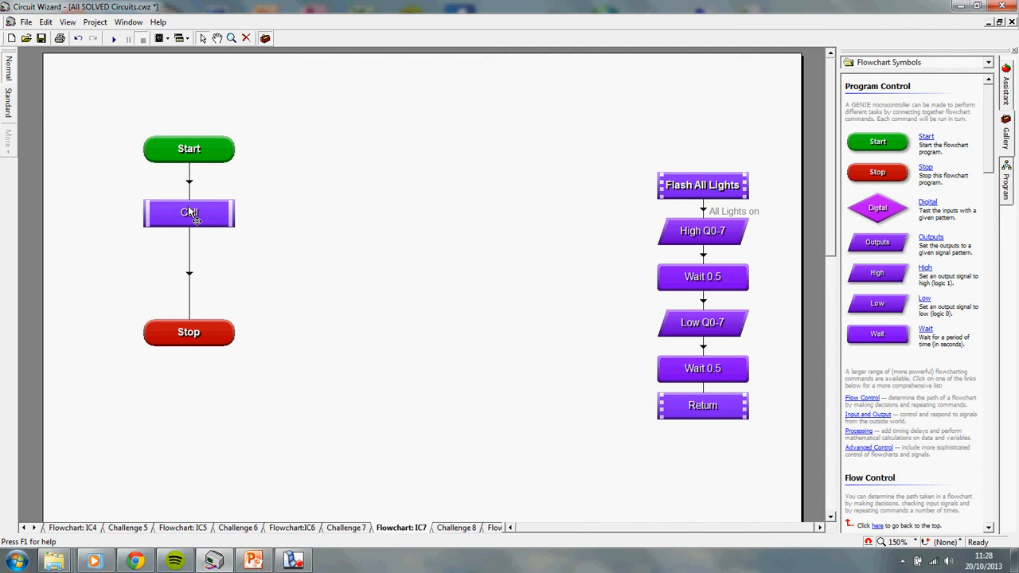
Step: Make the Call block invoke Flash All Lights, repeating 5 times
{"action": "double_click", "coordinate": [188, 213]}
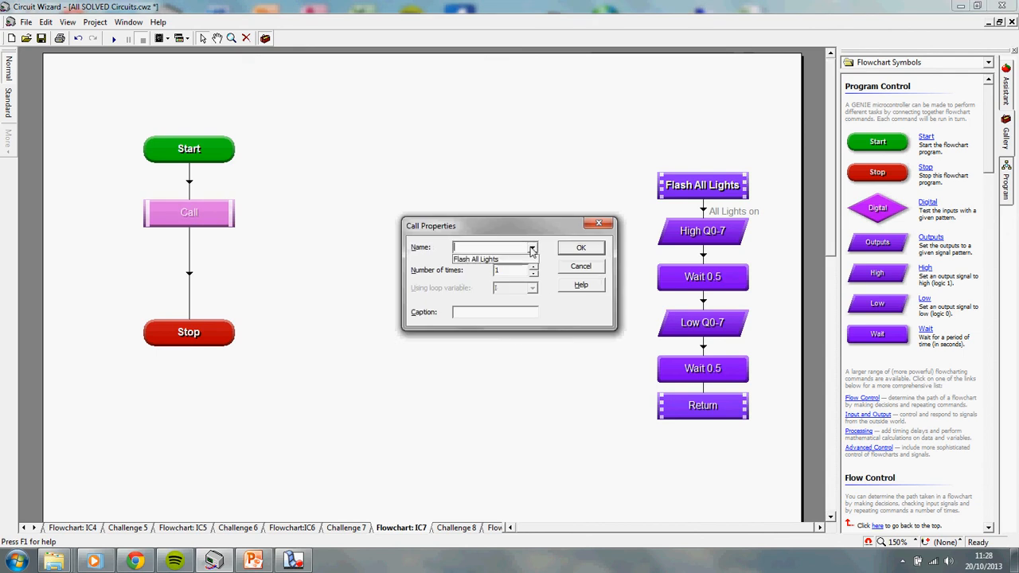
{"action": "left_click", "coordinate": [475, 259]}
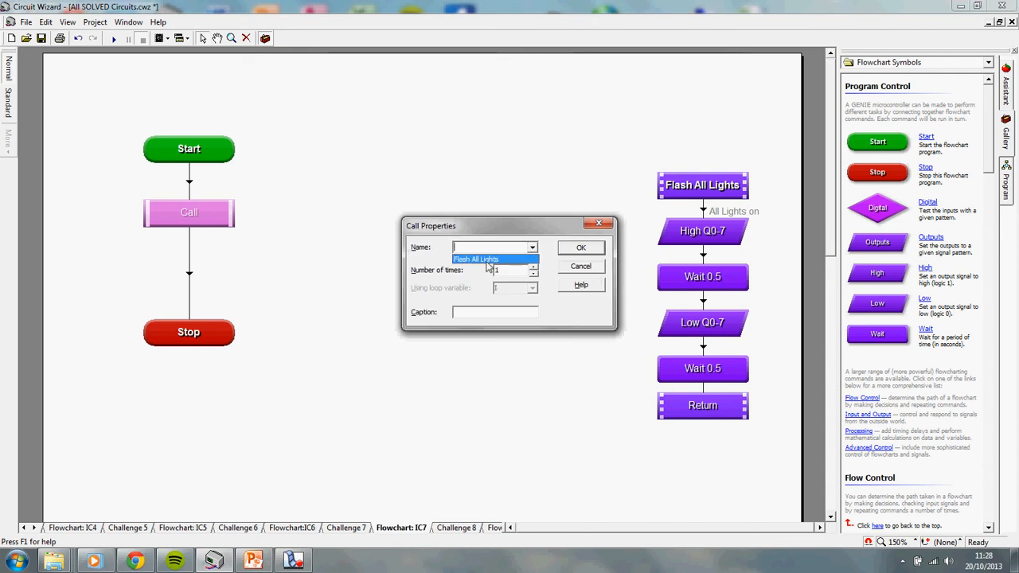
{"action": "mouse_move", "coordinate": [482, 290]}
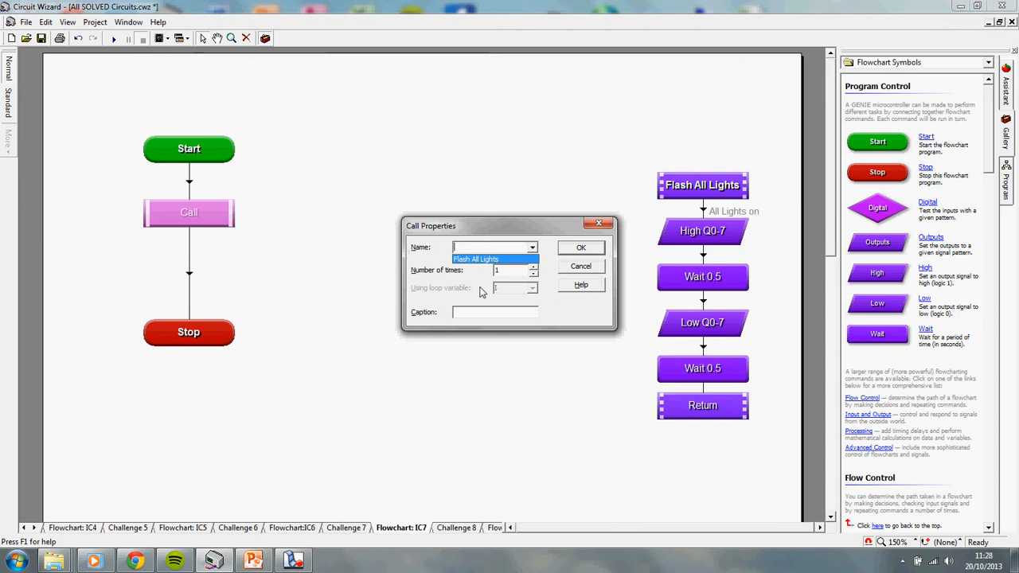
{"action": "left_click", "coordinate": [481, 259]}
{"action": "type", "text": "5"}
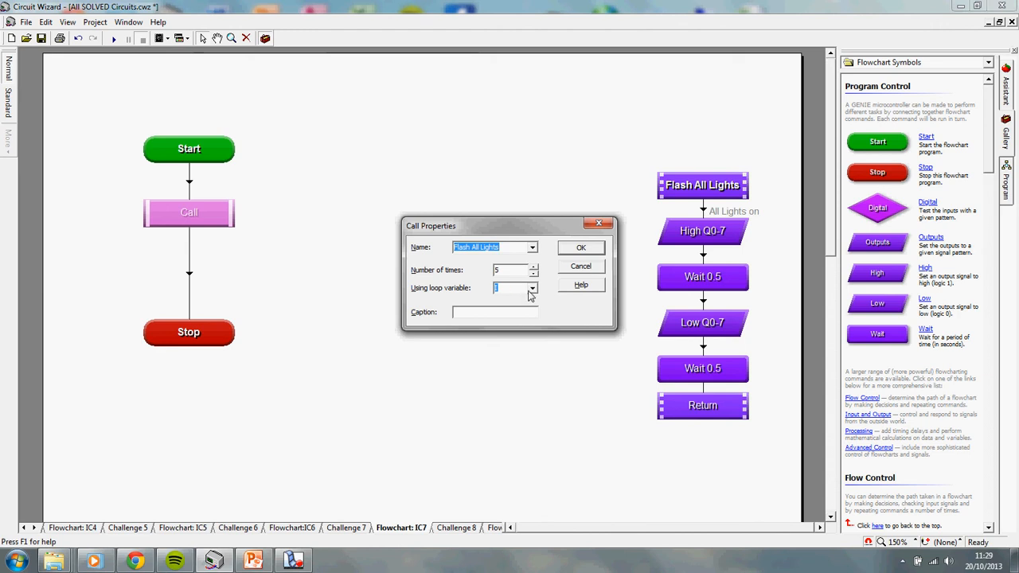
{"action": "mouse_move", "coordinate": [486, 303]}
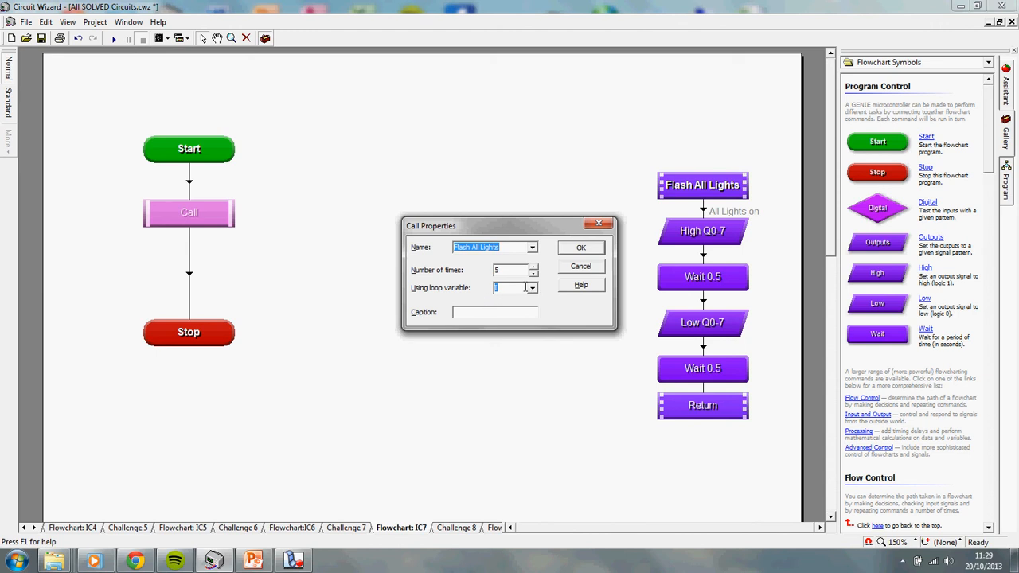
{"action": "mouse_move", "coordinate": [574, 259]}
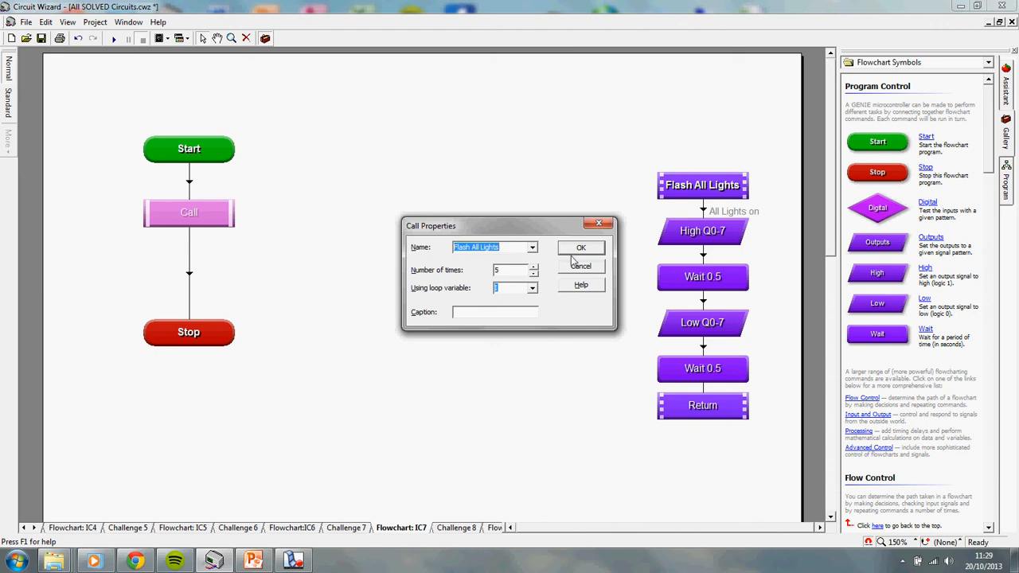
{"action": "left_click", "coordinate": [580, 248]}
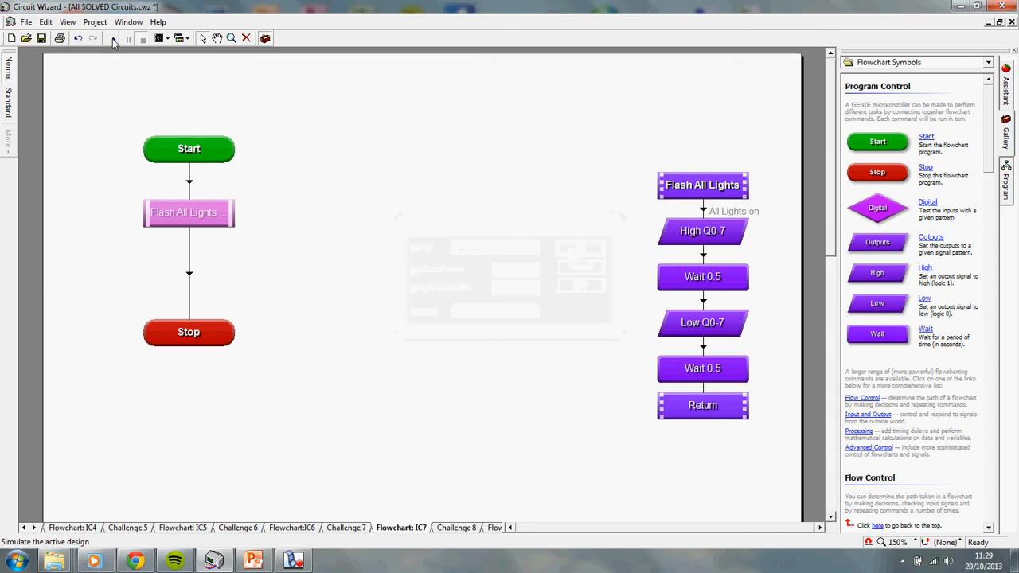
Step: Start simulating the flowchart to test the Flash All Lights call
{"action": "left_click", "coordinate": [112, 38]}
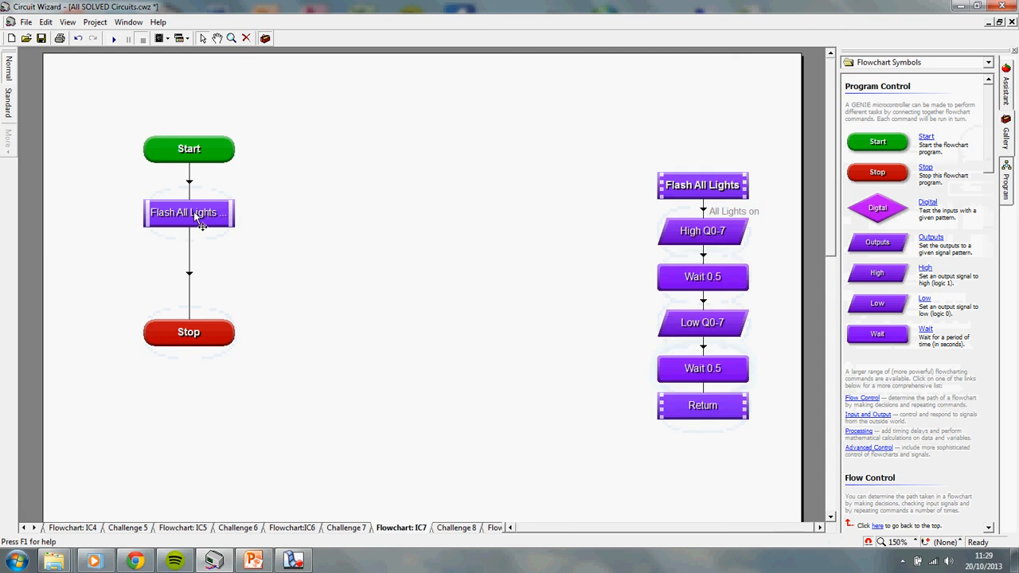
{"action": "double_click", "coordinate": [189, 212]}
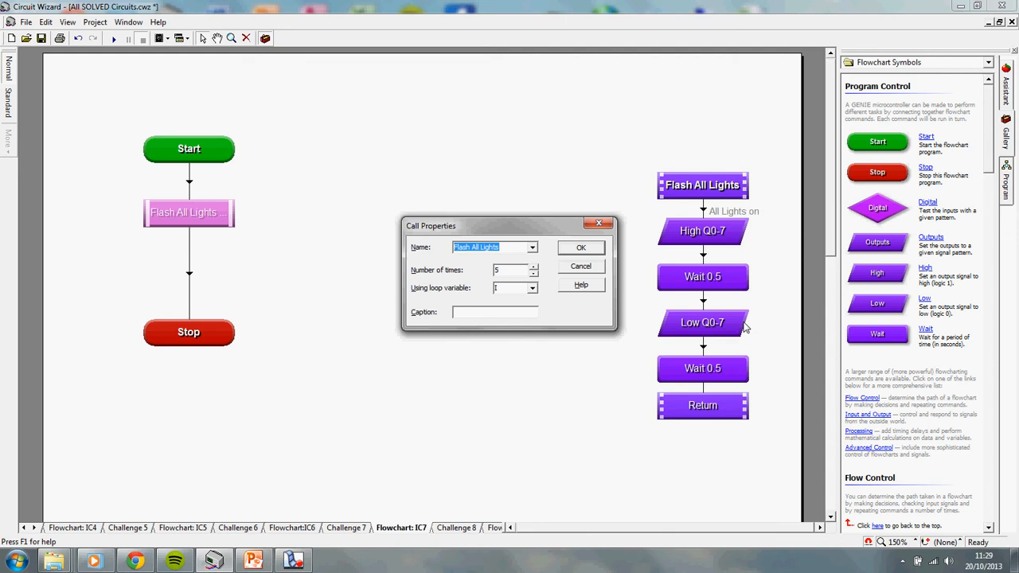
{"action": "mouse_move", "coordinate": [714, 372]}
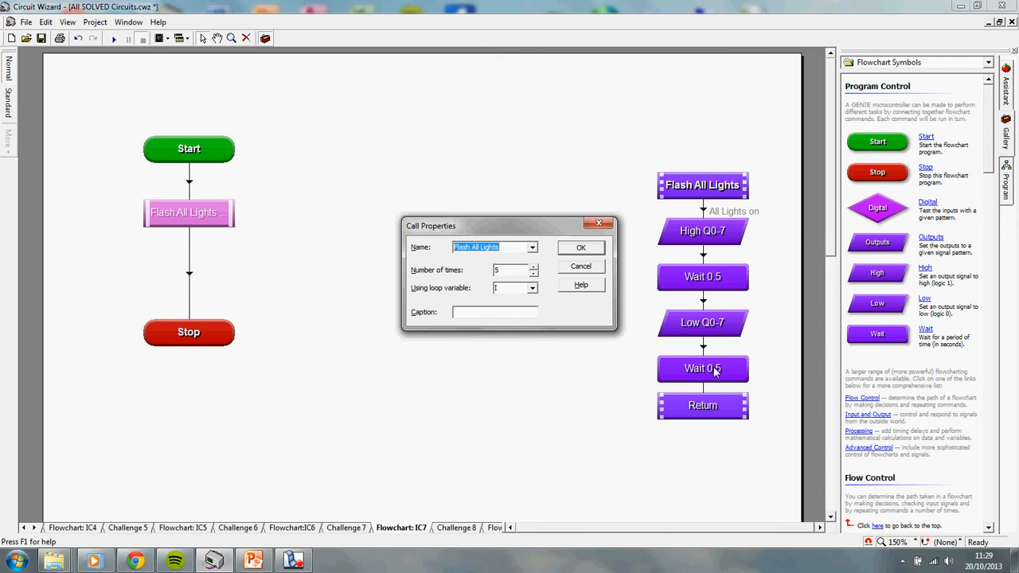
{"action": "mouse_move", "coordinate": [613, 274]}
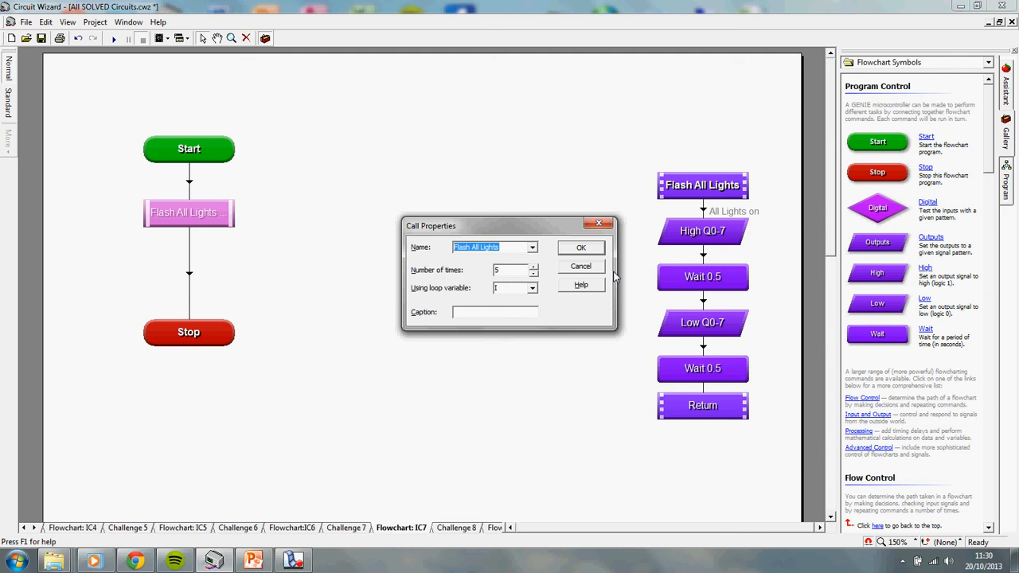
{"action": "left_click", "coordinate": [580, 247]}
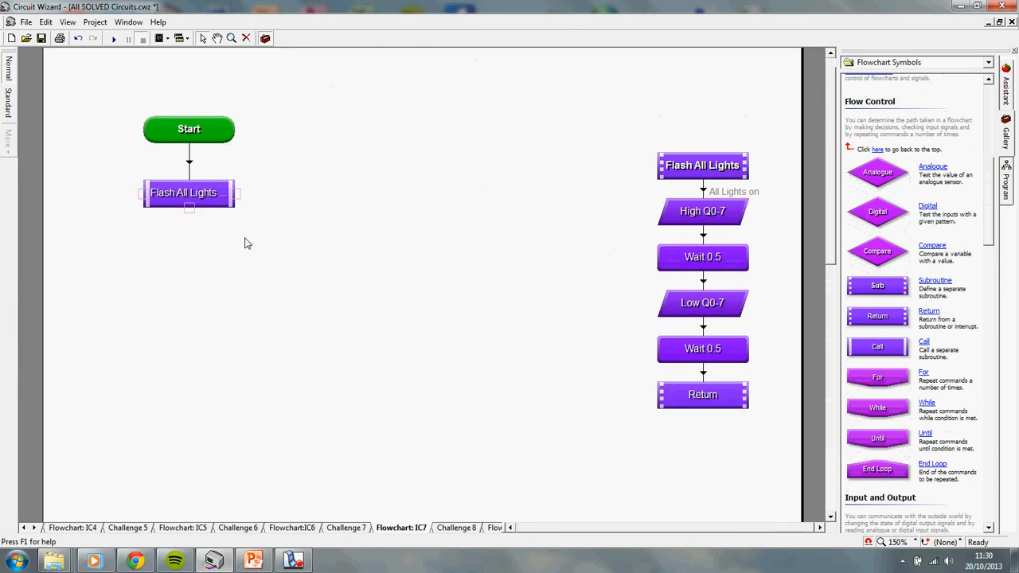
{"action": "mouse_move", "coordinate": [901, 290]}
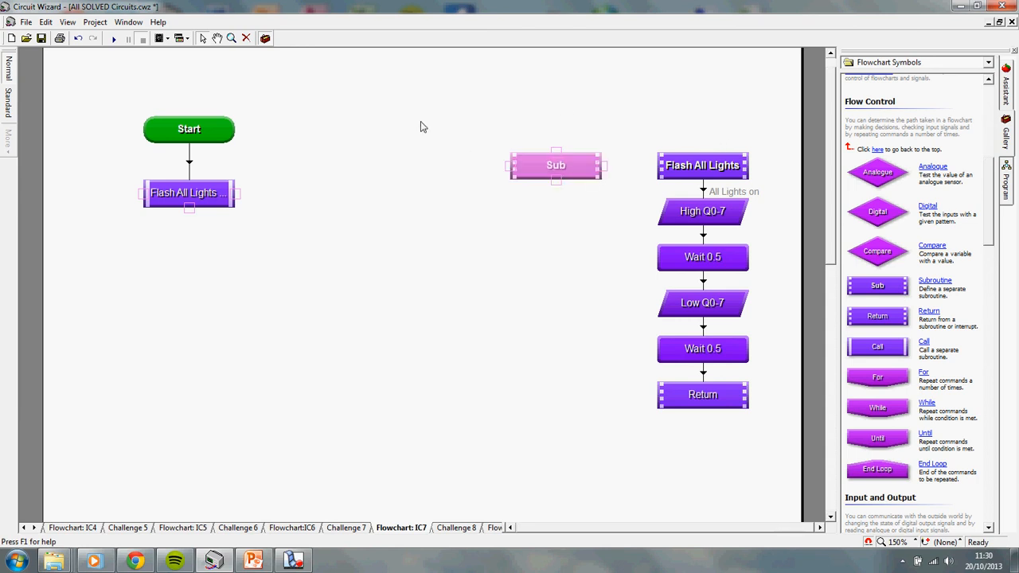
{"action": "mouse_move", "coordinate": [583, 121]}
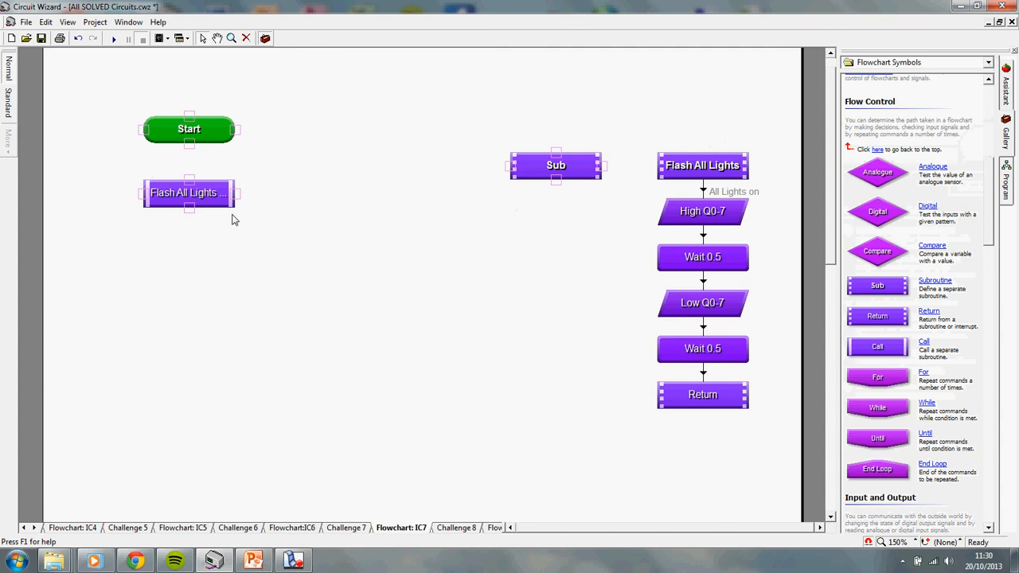
{"action": "mouse_move", "coordinate": [405, 474]}
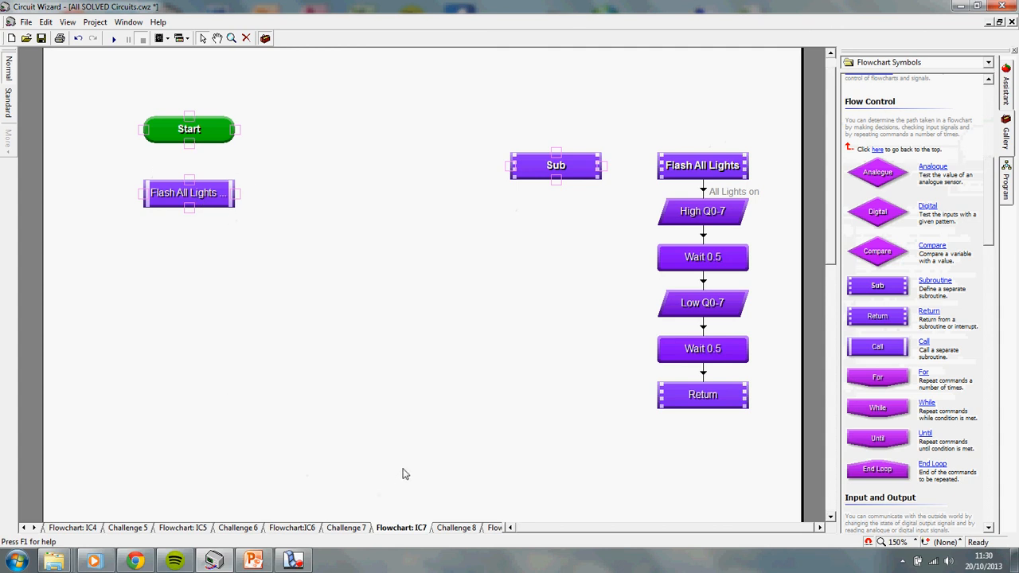
{"action": "mouse_move", "coordinate": [775, 197]}
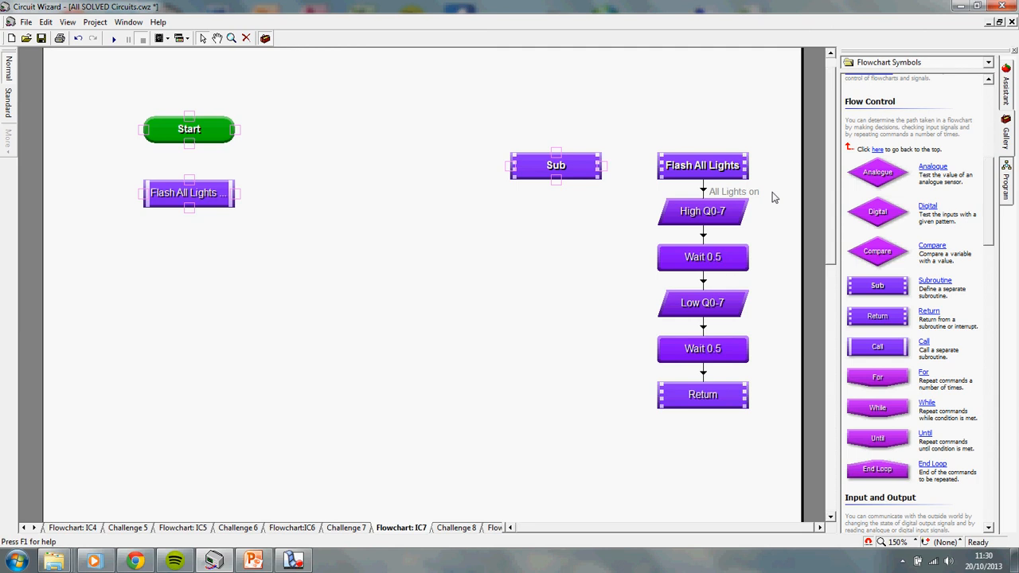
{"action": "mouse_move", "coordinate": [725, 170]}
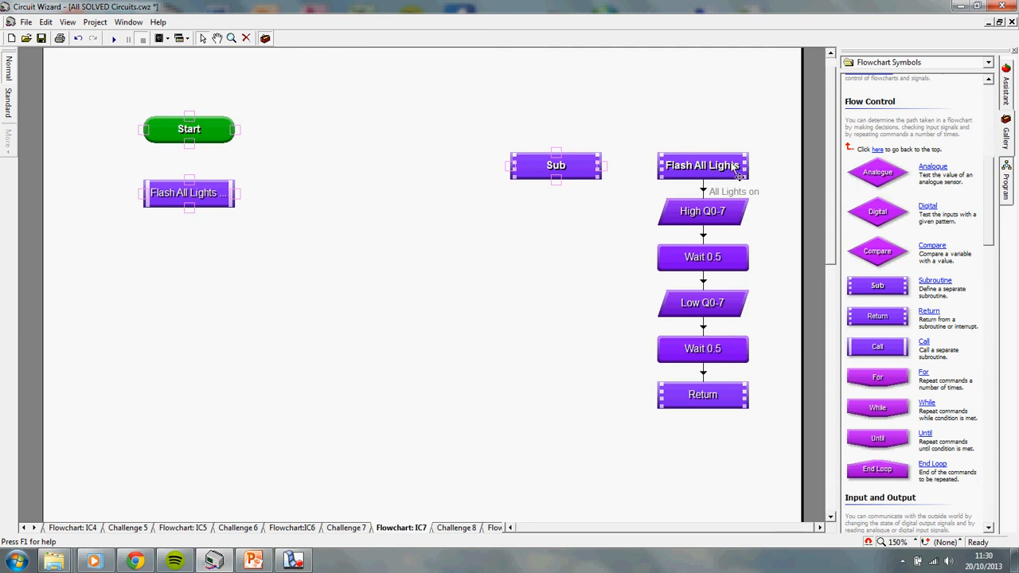
Step: Name the new subroutine block 'Alternate'
{"action": "double_click", "coordinate": [555, 165]}
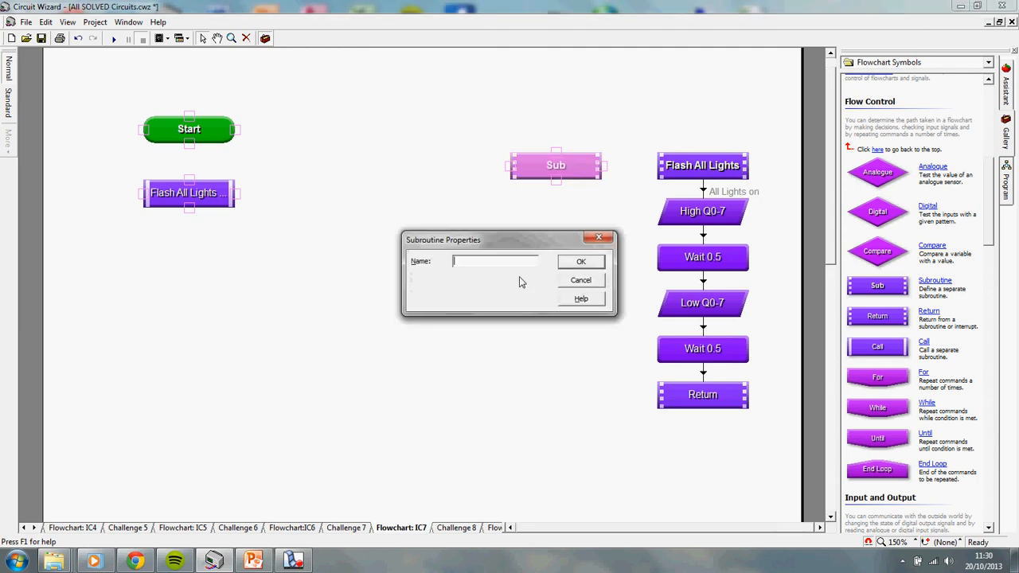
{"action": "type", "text": "Alternate"}
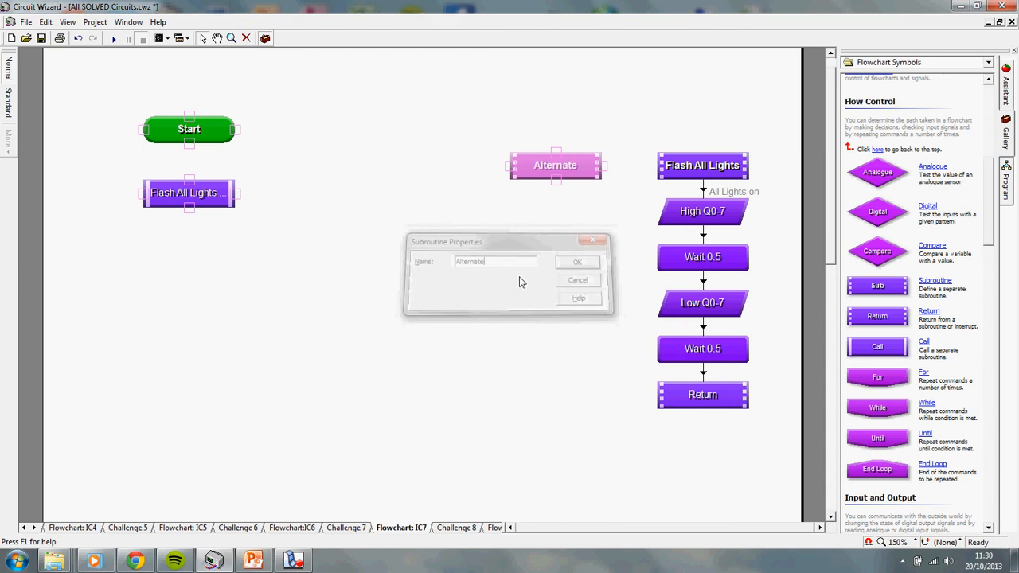
{"action": "left_click", "coordinate": [578, 262]}
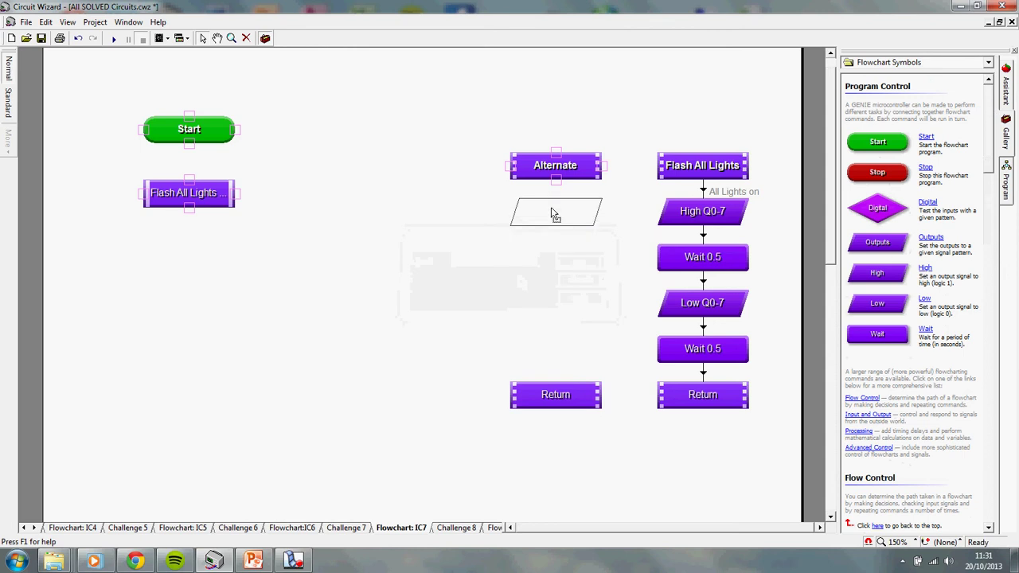
Step: Set the first Alternate outputs step to light Q0,2,4,6
{"action": "double_click", "coordinate": [555, 211]}
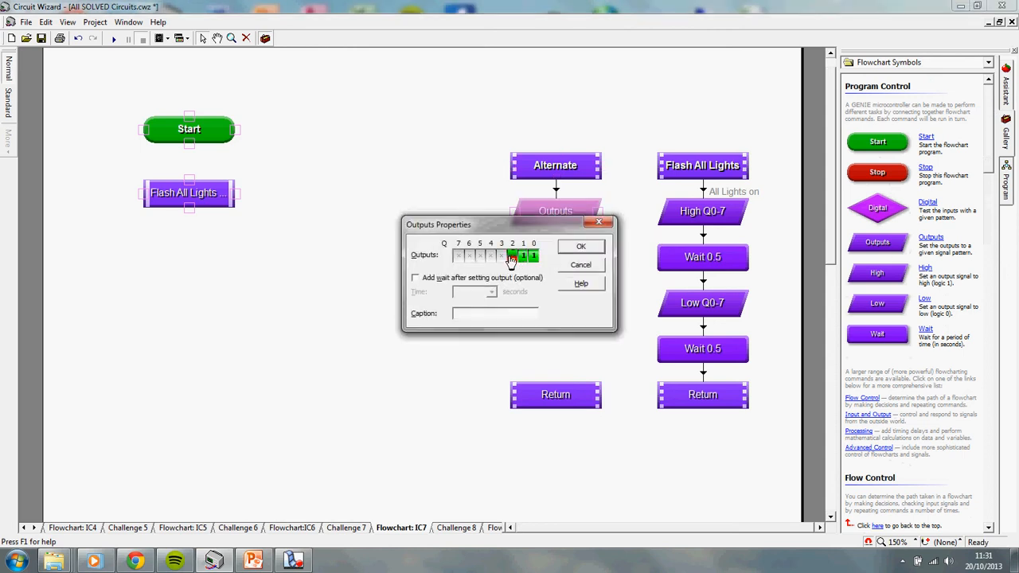
{"action": "left_click", "coordinate": [513, 255]}
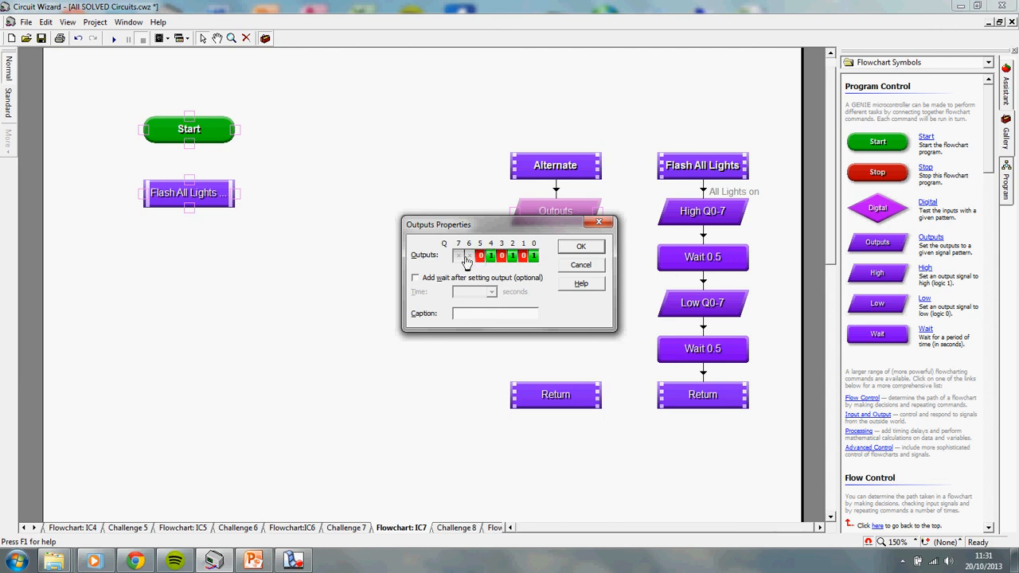
{"action": "left_click", "coordinate": [459, 255]}
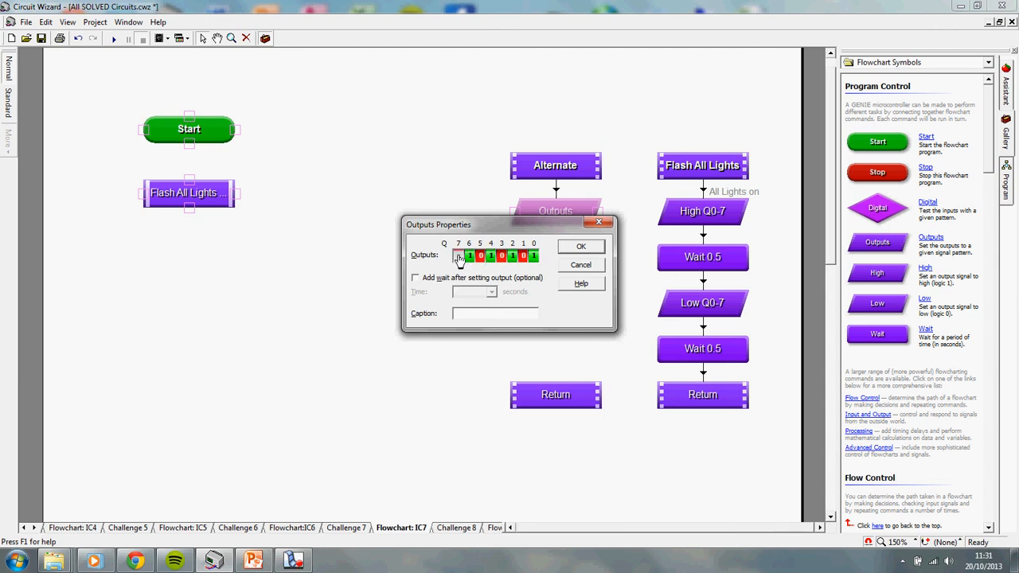
{"action": "left_click", "coordinate": [581, 246]}
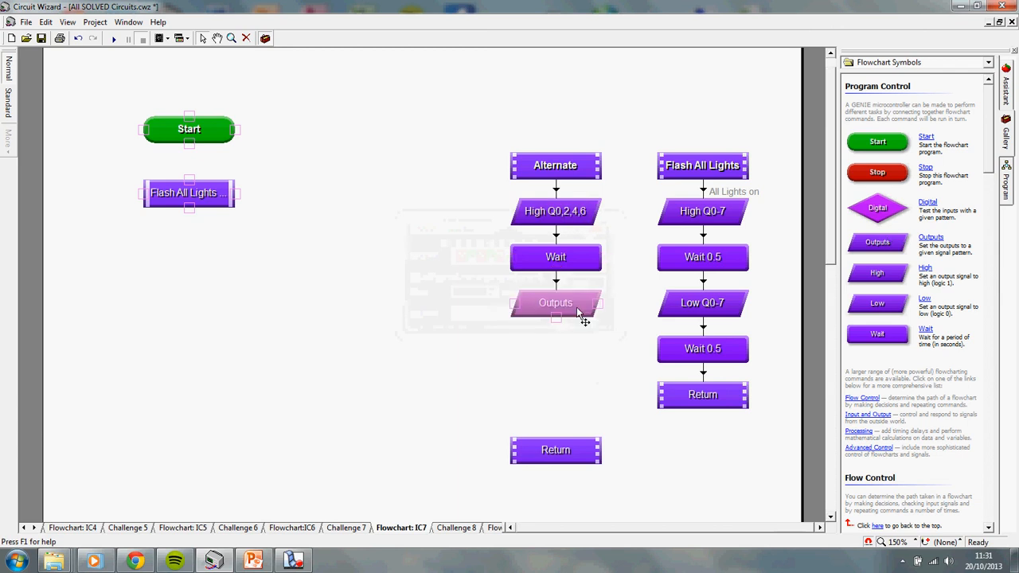
{"action": "double_click", "coordinate": [555, 302]}
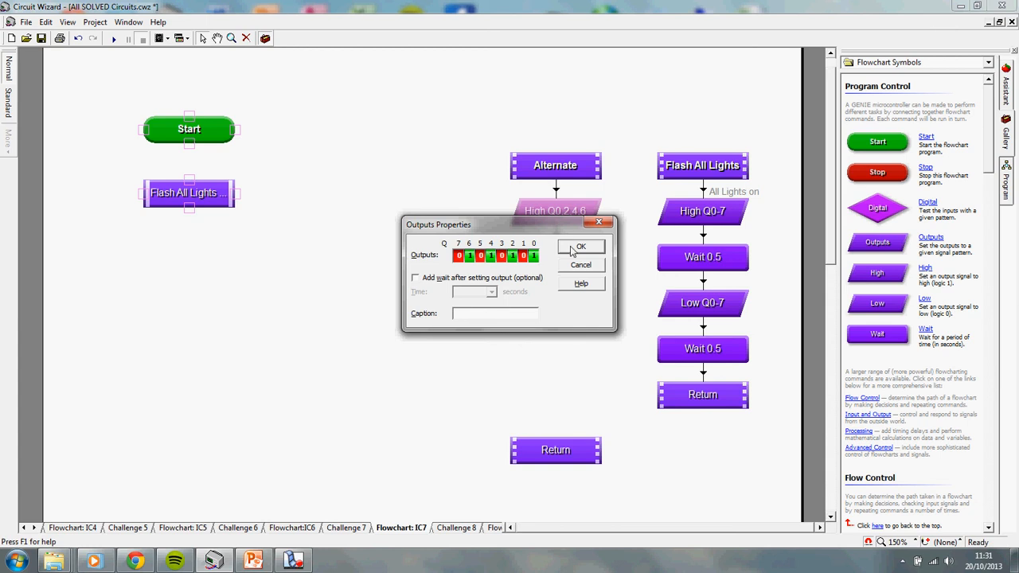
{"action": "left_click", "coordinate": [581, 247]}
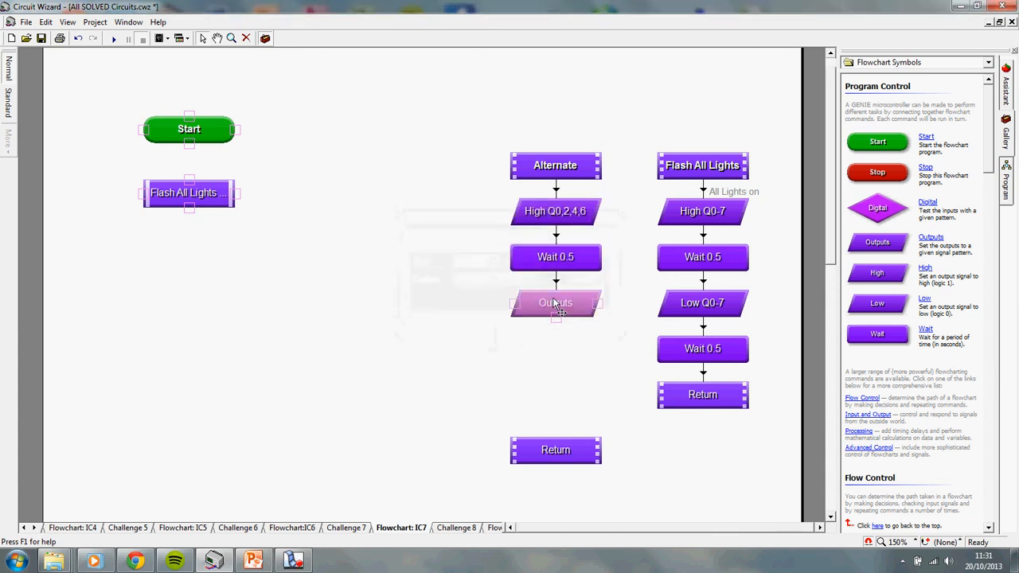
Step: Set the second outputs step to Q1,3,5,7 'Other 4 LEDs', caption the first 'First 4 LEDs', and make the final wait 0.5 s
{"action": "double_click", "coordinate": [555, 302]}
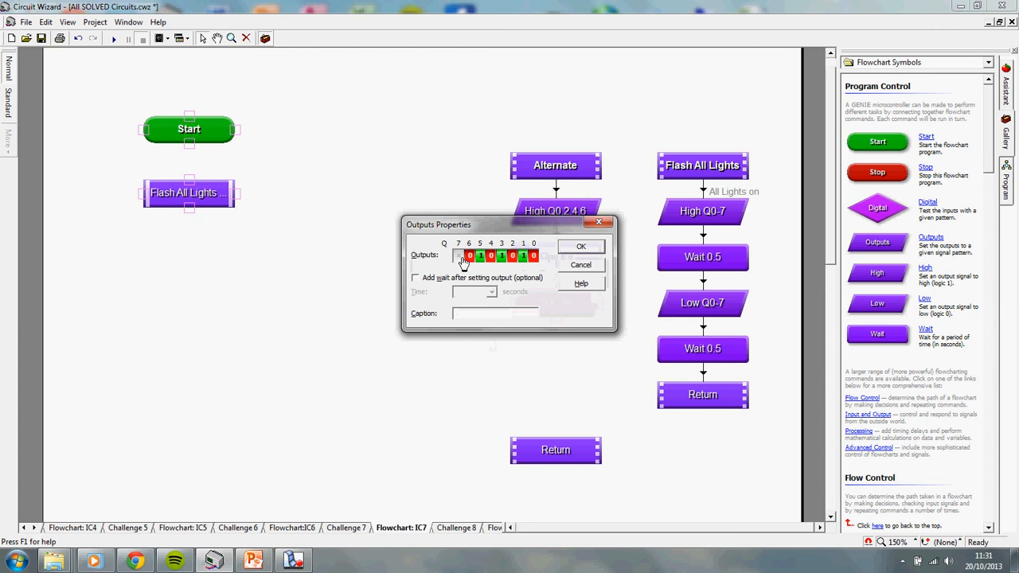
{"action": "left_click", "coordinate": [459, 256]}
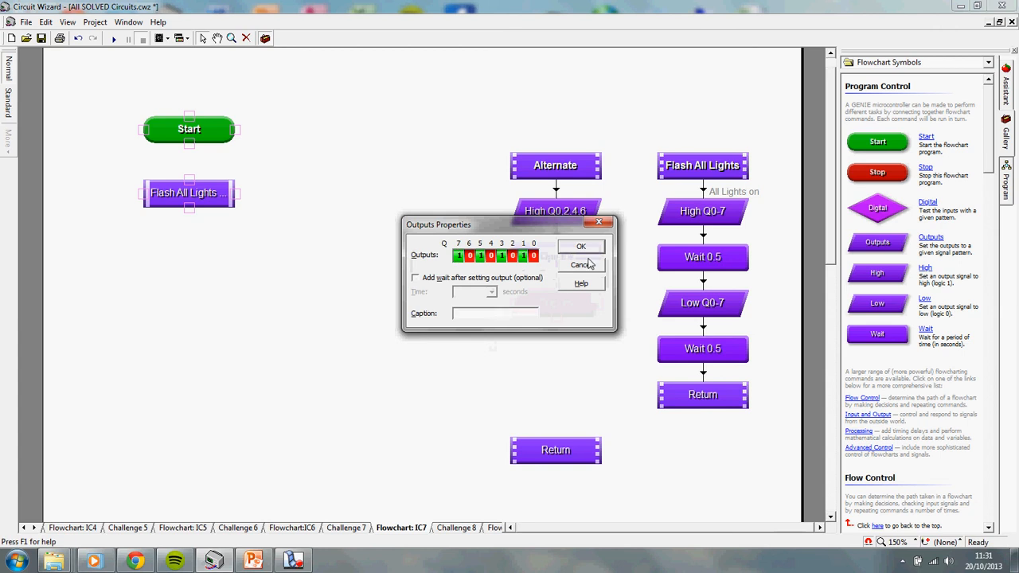
{"action": "type", "text": "Other 4 L"}
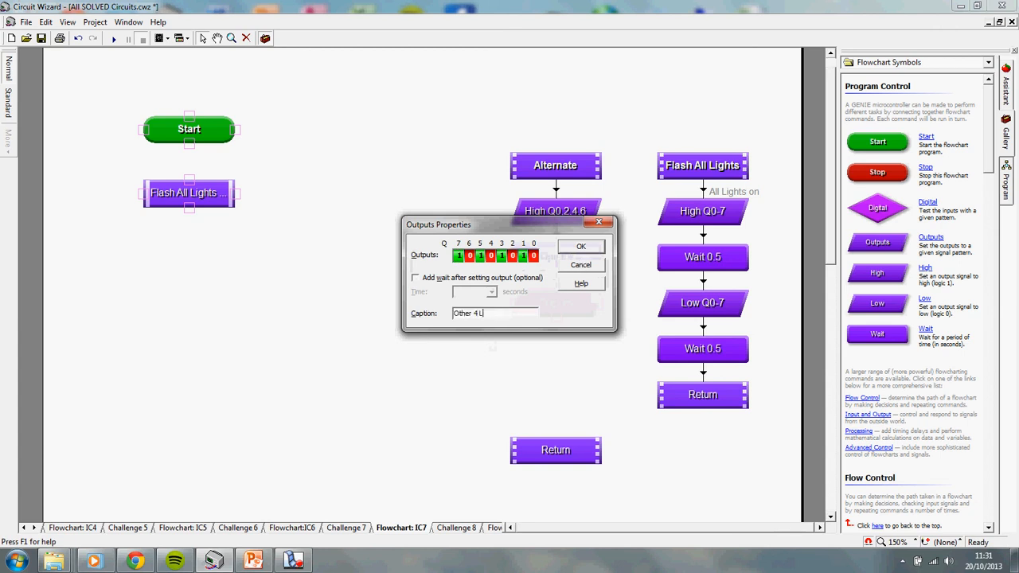
{"action": "left_click", "coordinate": [589, 246]}
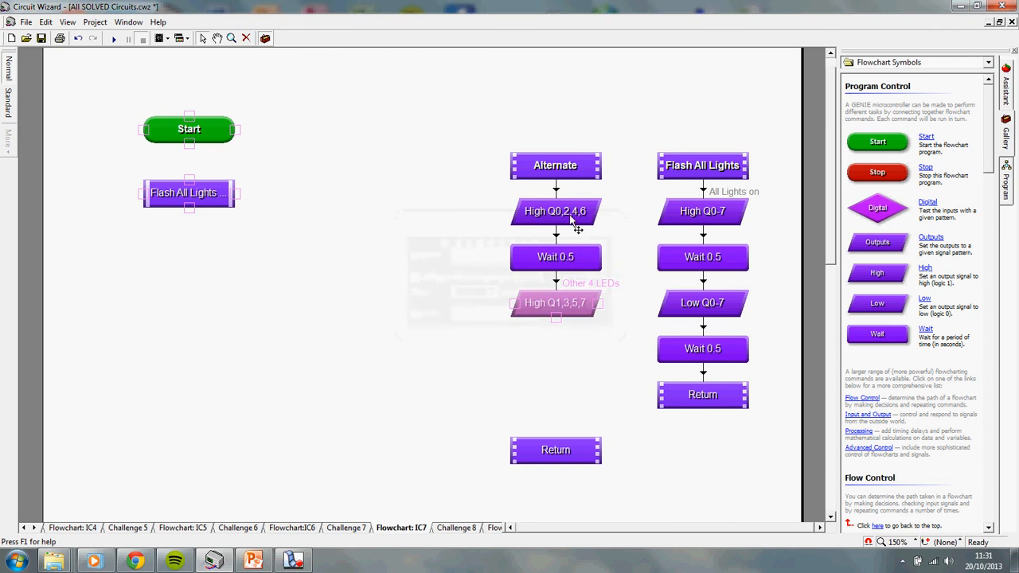
{"action": "double_click", "coordinate": [556, 211]}
{"action": "type", "text": "First 4 LEDs"}
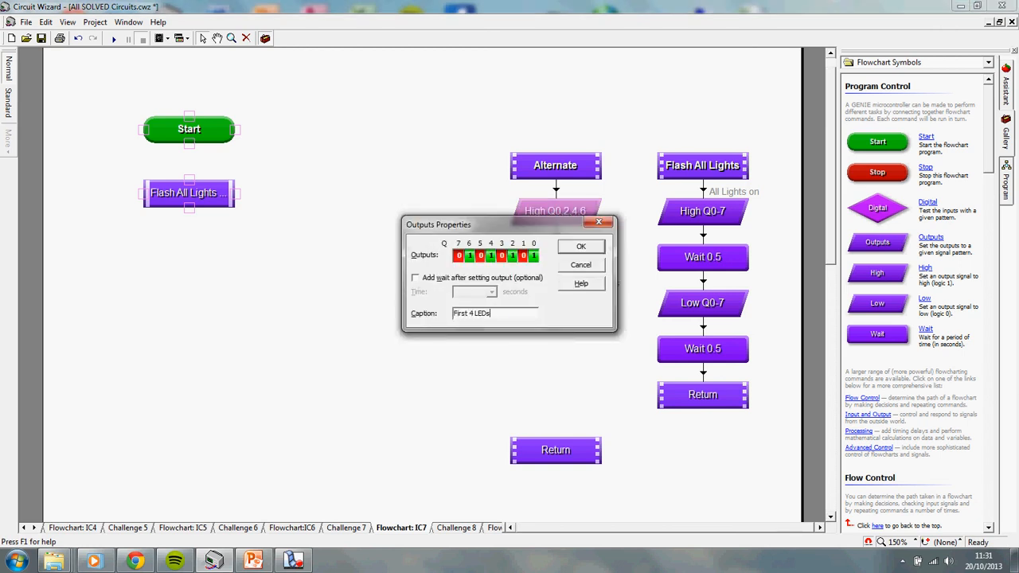
{"action": "left_click", "coordinate": [581, 246]}
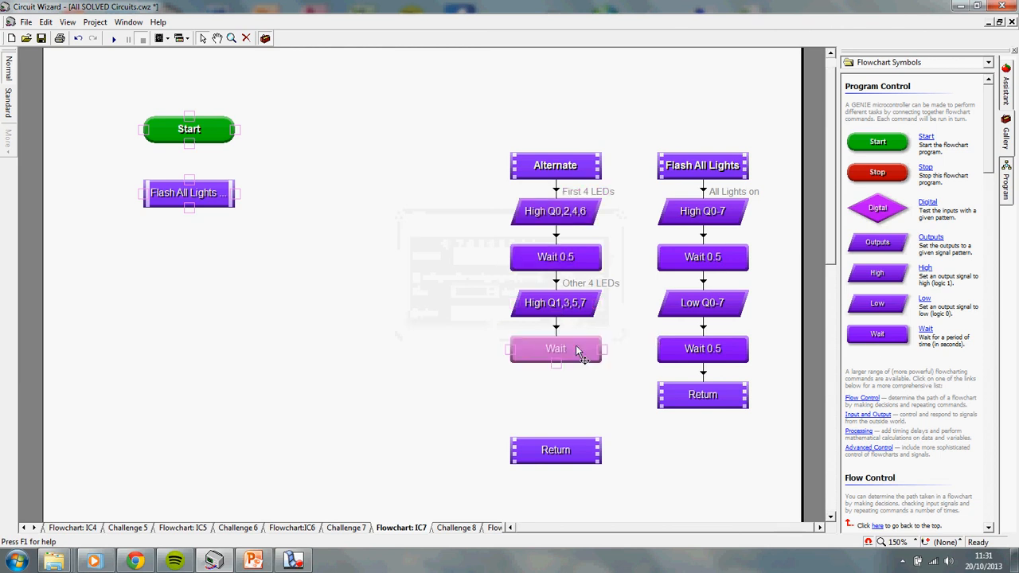
{"action": "double_click", "coordinate": [555, 348]}
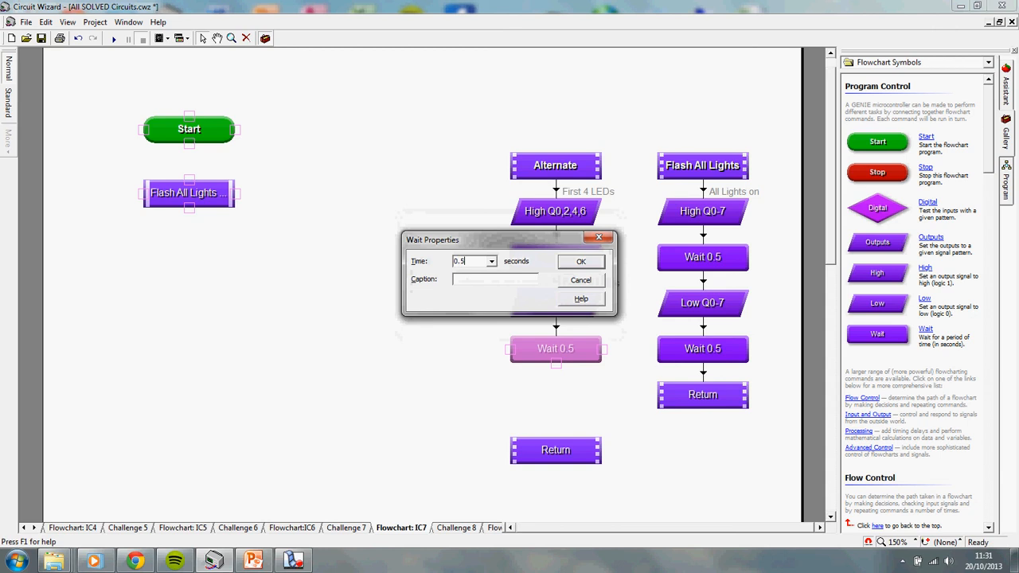
{"action": "left_click", "coordinate": [581, 261]}
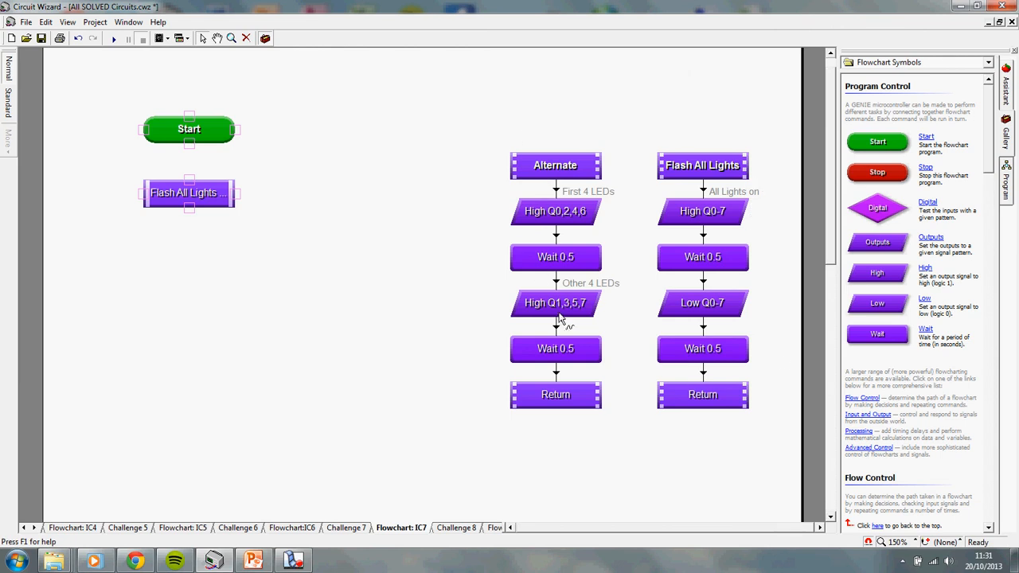
{"action": "mouse_move", "coordinate": [555, 322]}
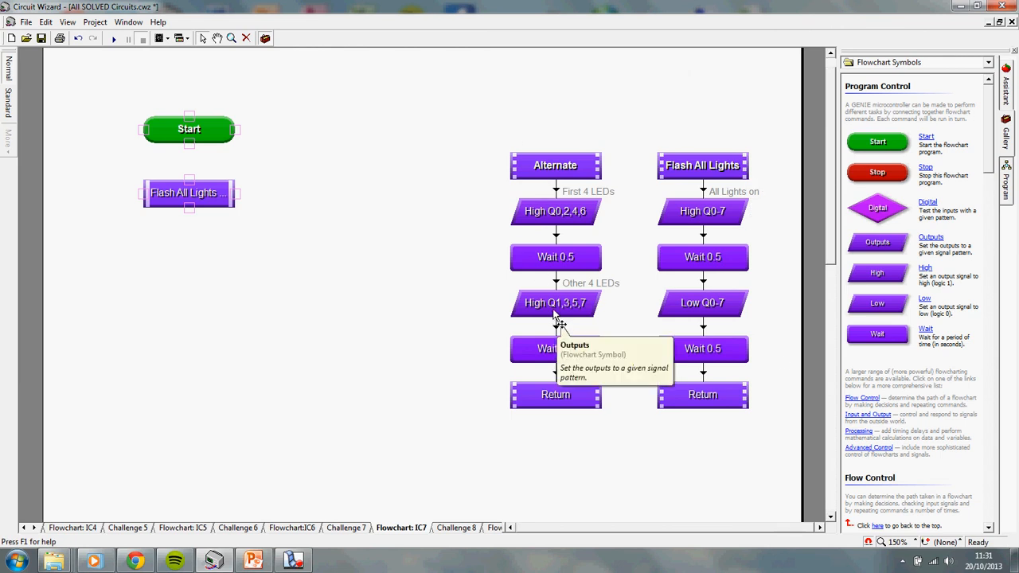
{"action": "mouse_move", "coordinate": [146, 149]}
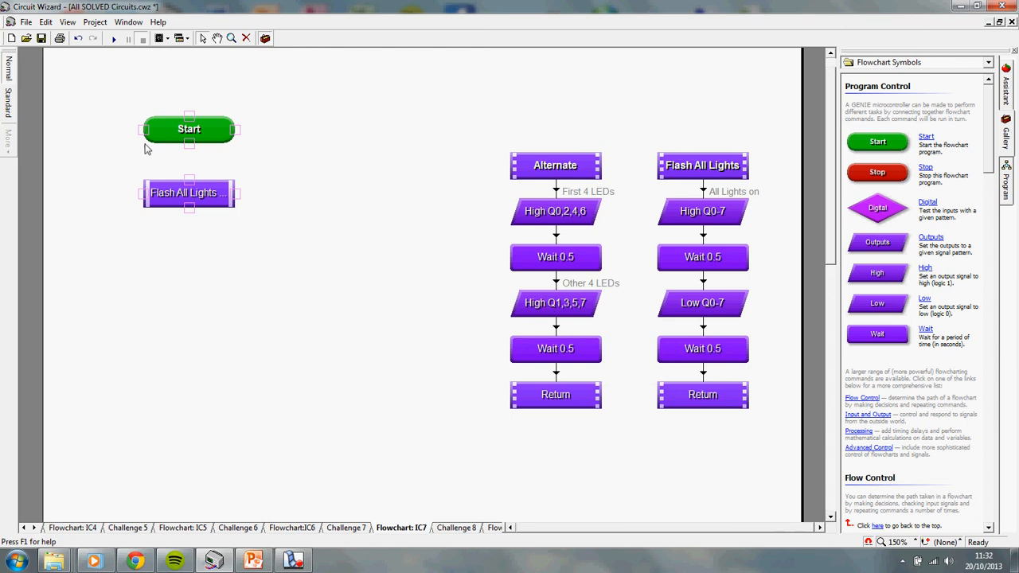
{"action": "mouse_move", "coordinate": [219, 201]}
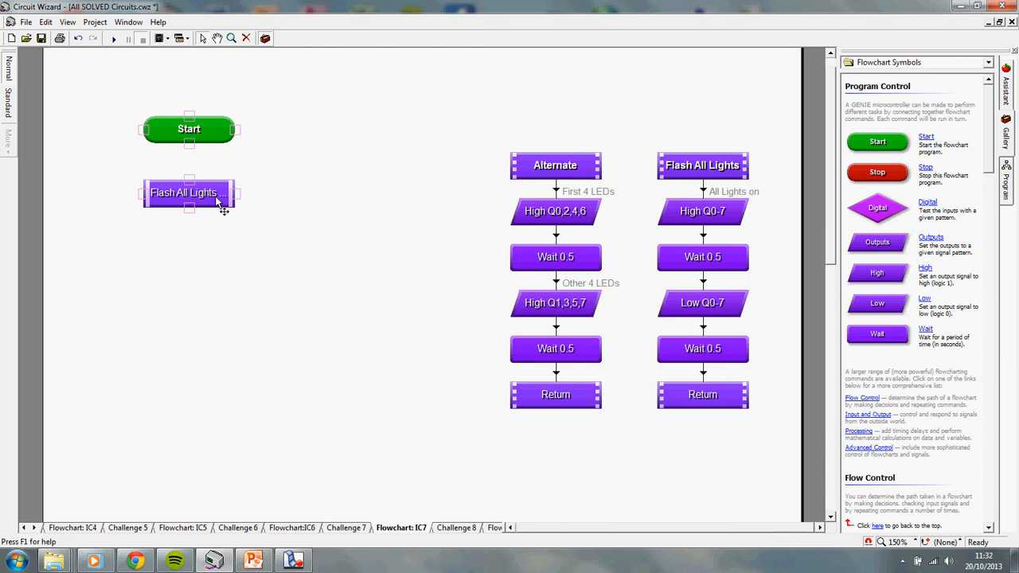
Step: Set the new call to Alternate ×4 and the Flash All Lights call to run twice
{"action": "scroll", "scroll_direction": "down", "scroll_amount": 3}
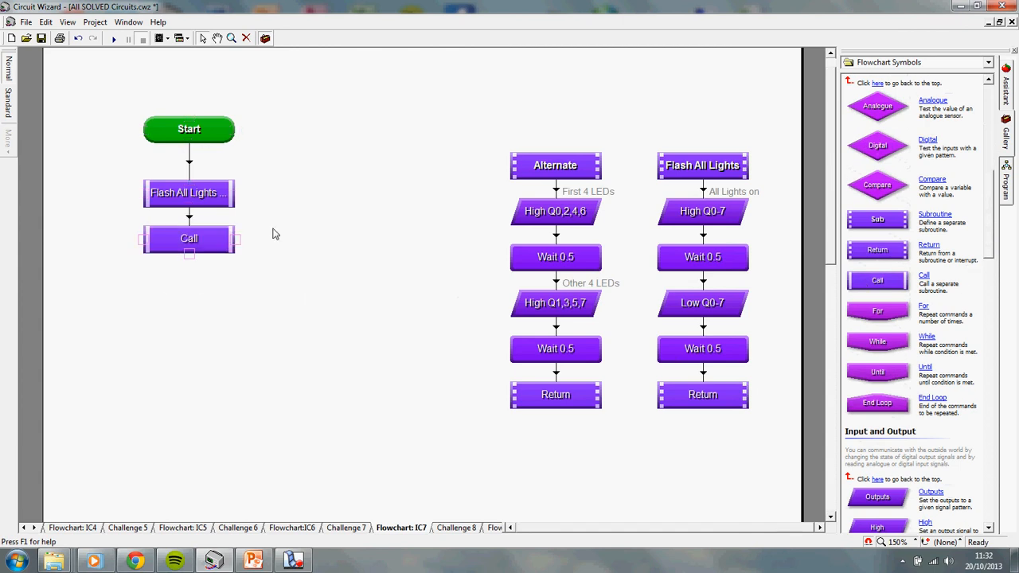
{"action": "double_click", "coordinate": [188, 238]}
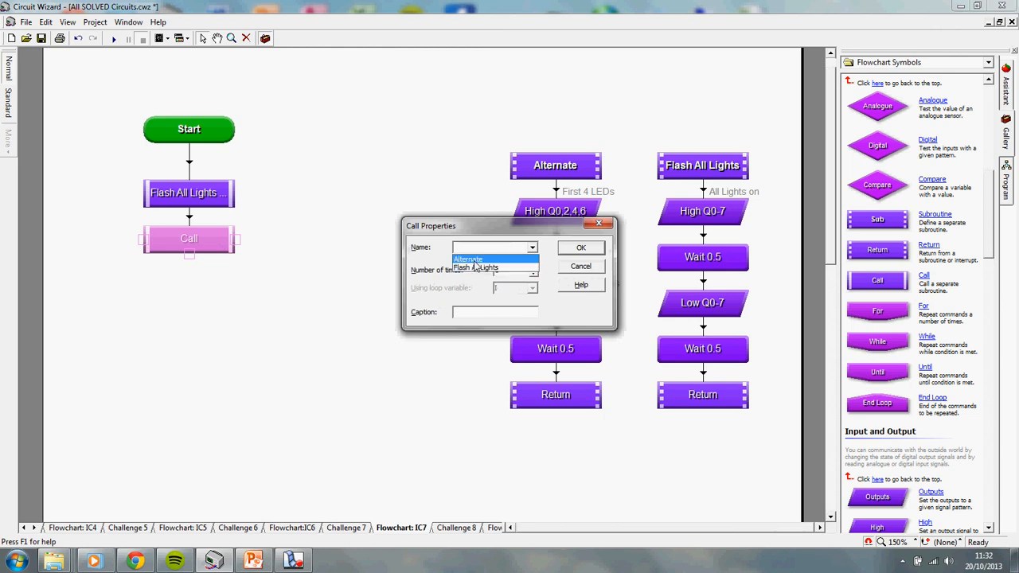
{"action": "left_click", "coordinate": [468, 258]}
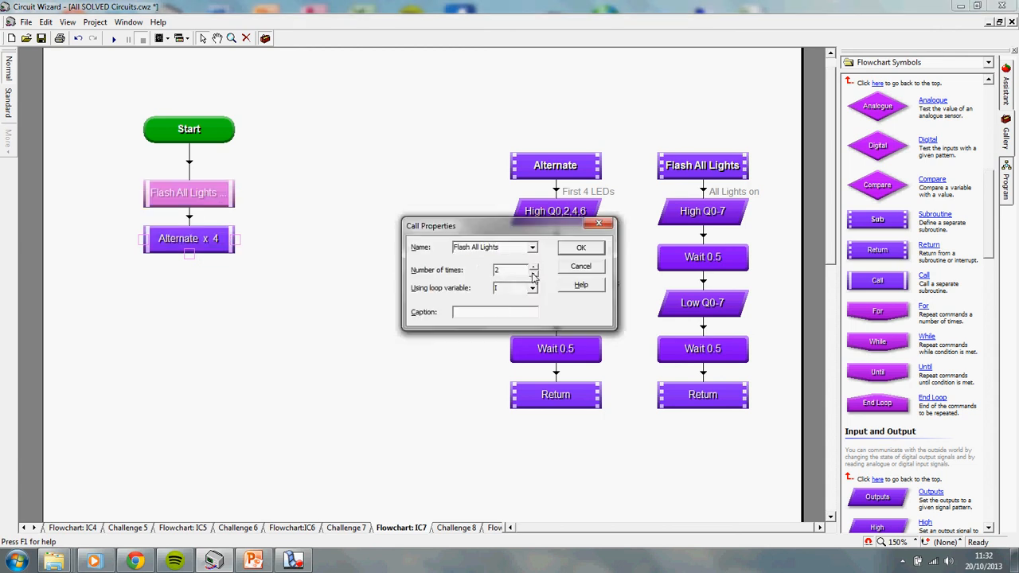
{"action": "left_click", "coordinate": [582, 247]}
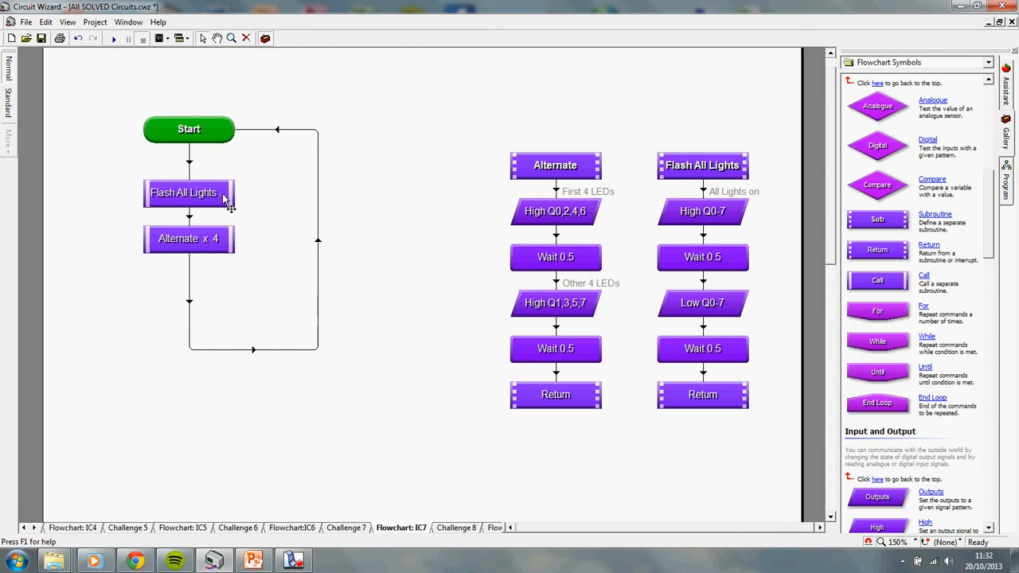
Step: Caption the calls 'Run twice' and 'Run 4 times', then go to the Challenge 7 circuit sheet
{"action": "double_click", "coordinate": [189, 193]}
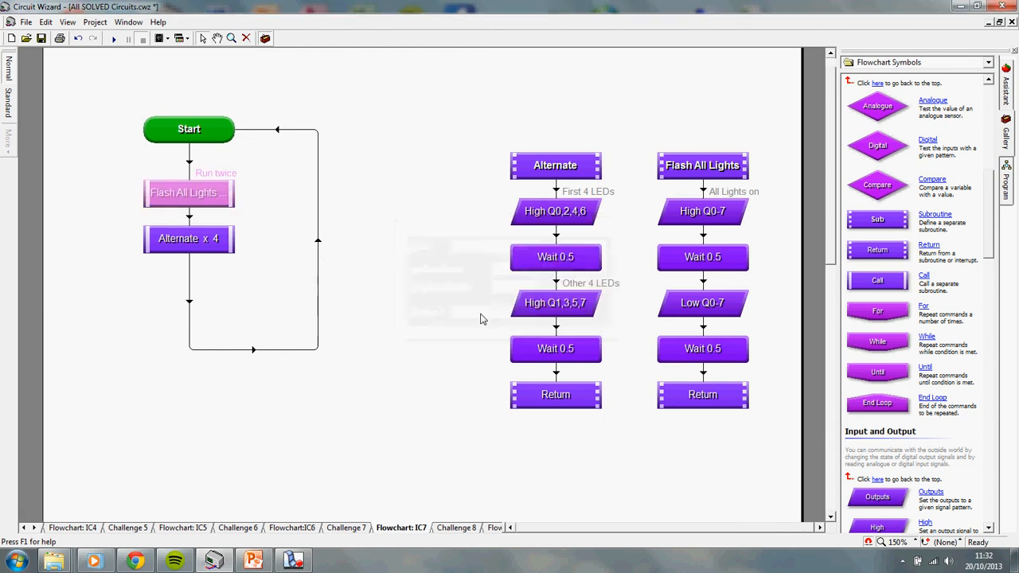
{"action": "double_click", "coordinate": [189, 239]}
{"action": "type", "text": "Run 4 time"}
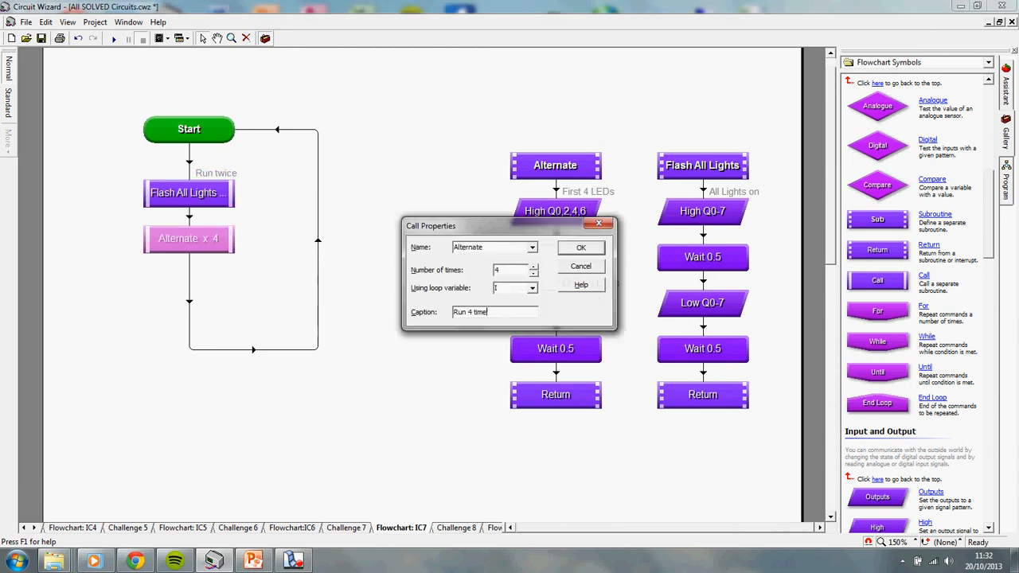
{"action": "left_click", "coordinate": [581, 247]}
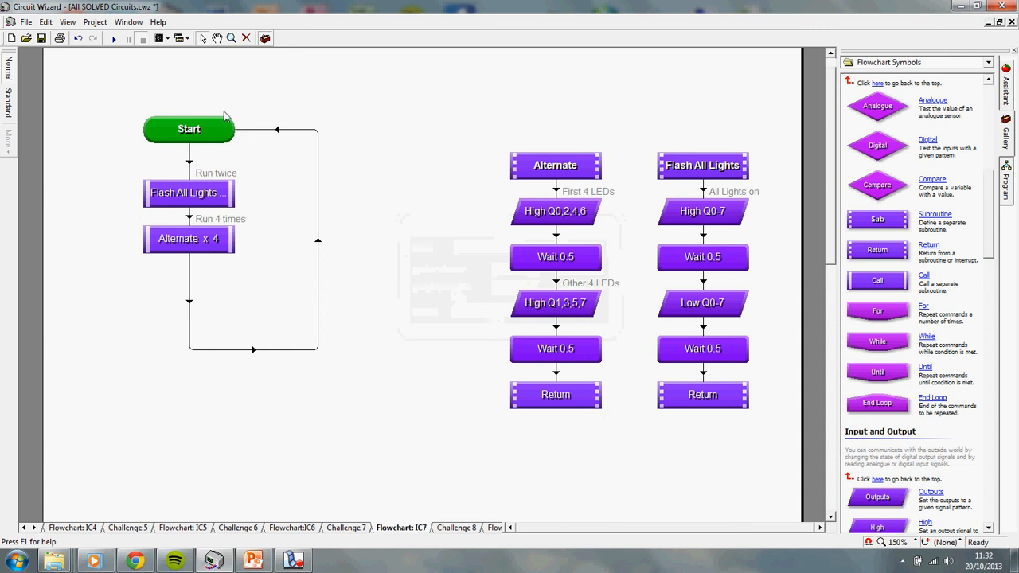
{"action": "mouse_move", "coordinate": [195, 263]}
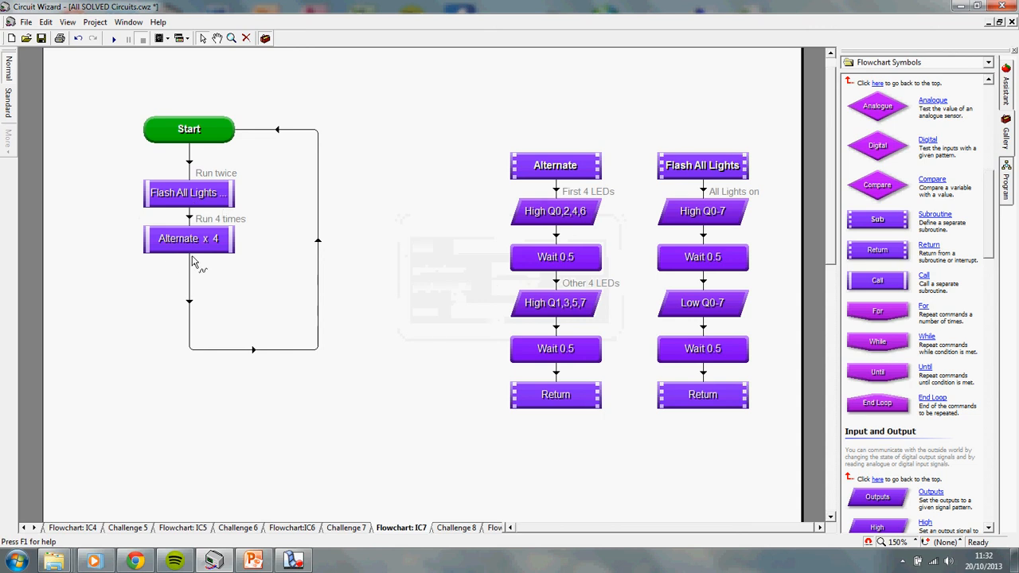
{"action": "mouse_move", "coordinate": [292, 12]}
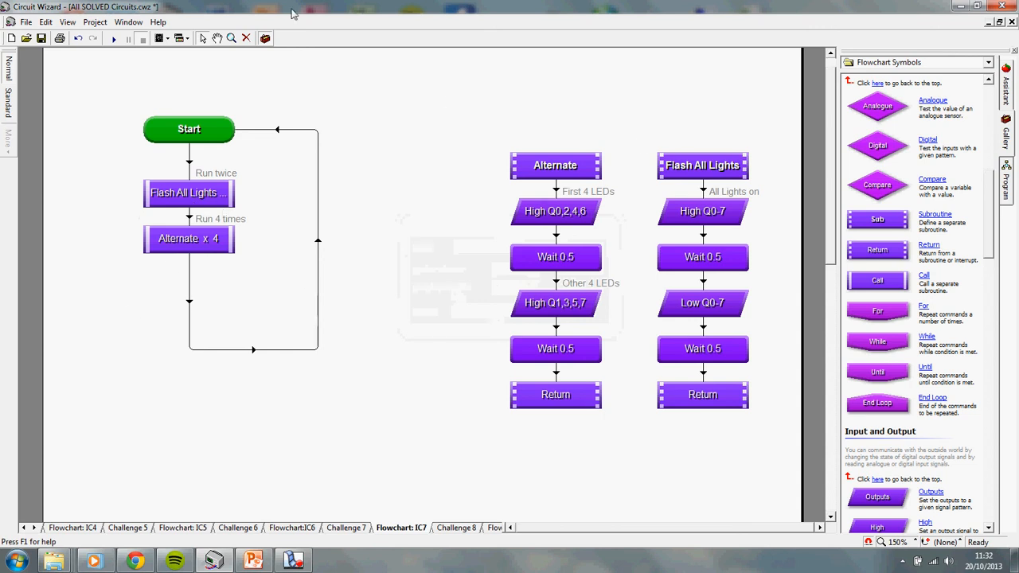
{"action": "left_click", "coordinate": [114, 40]}
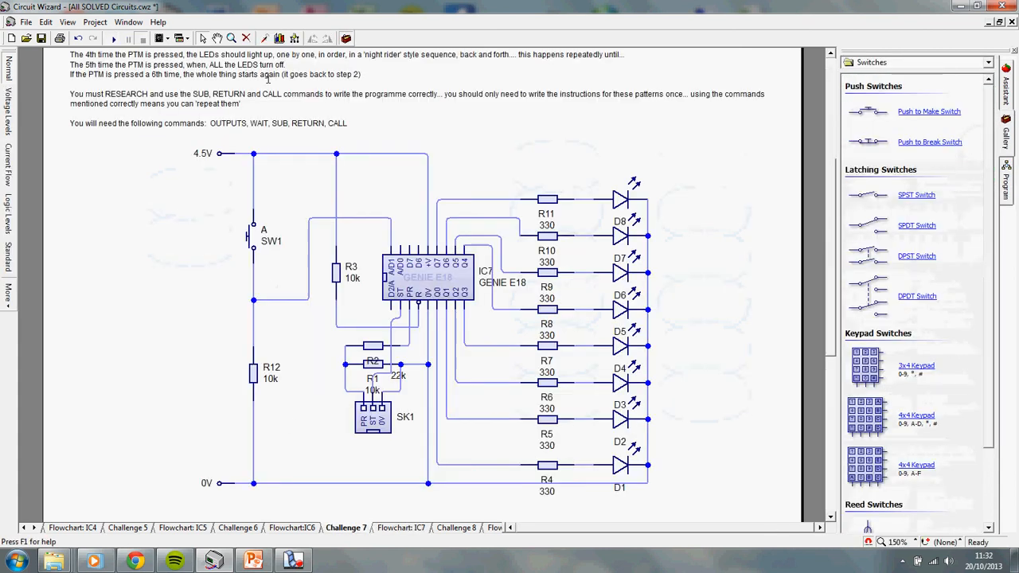
Step: Return to the Flowchart: IC7 sheet after reading the Challenge 7 instructions
{"action": "left_click", "coordinate": [115, 38]}
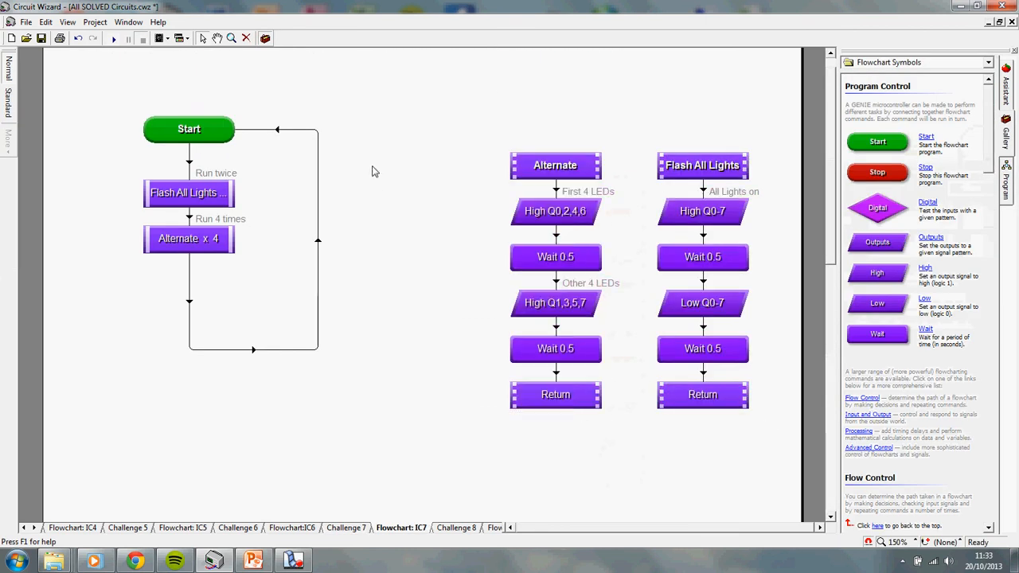
{"action": "mouse_move", "coordinate": [302, 191]}
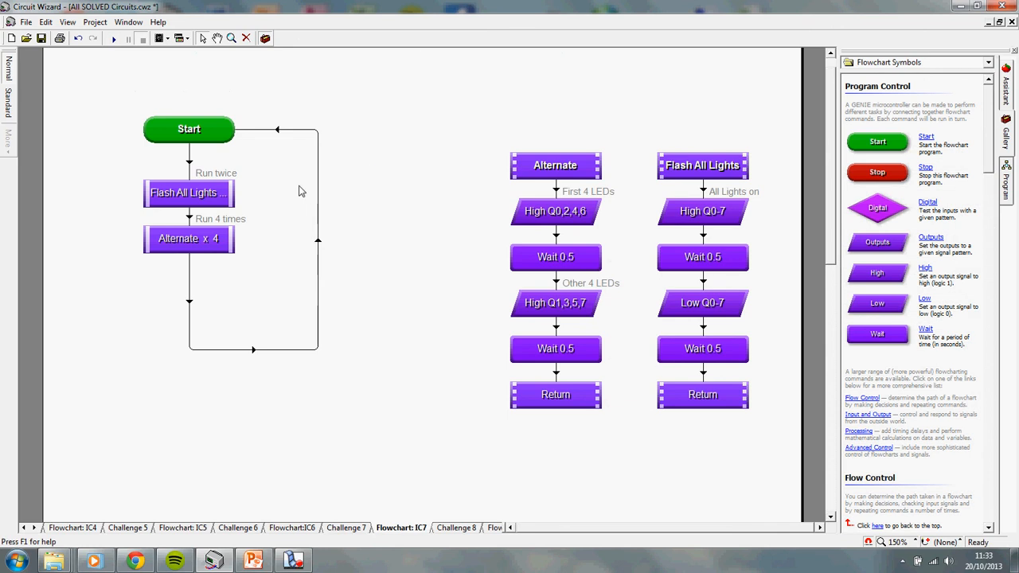
{"action": "mouse_move", "coordinate": [282, 185]}
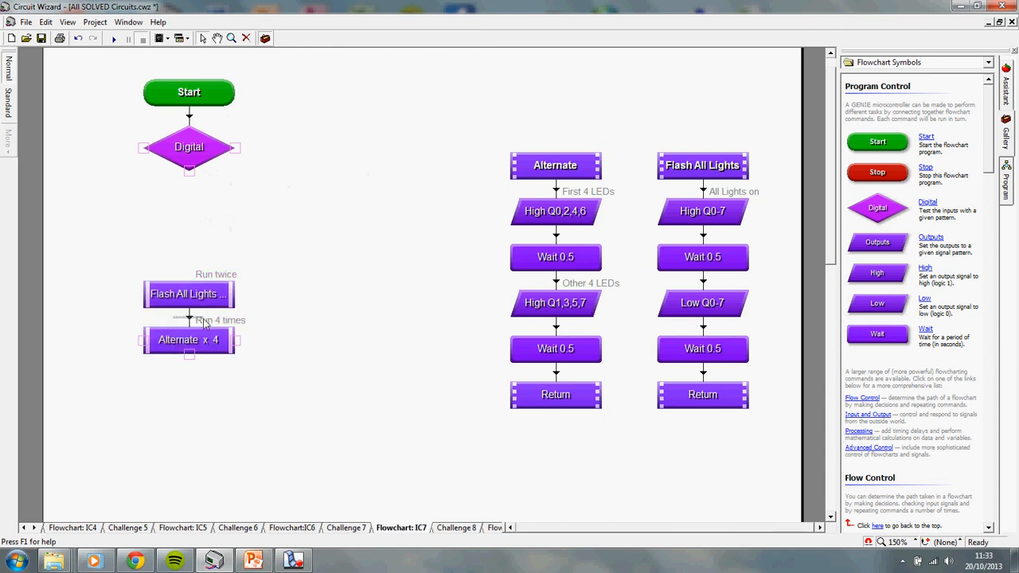
{"action": "mouse_move", "coordinate": [271, 279]}
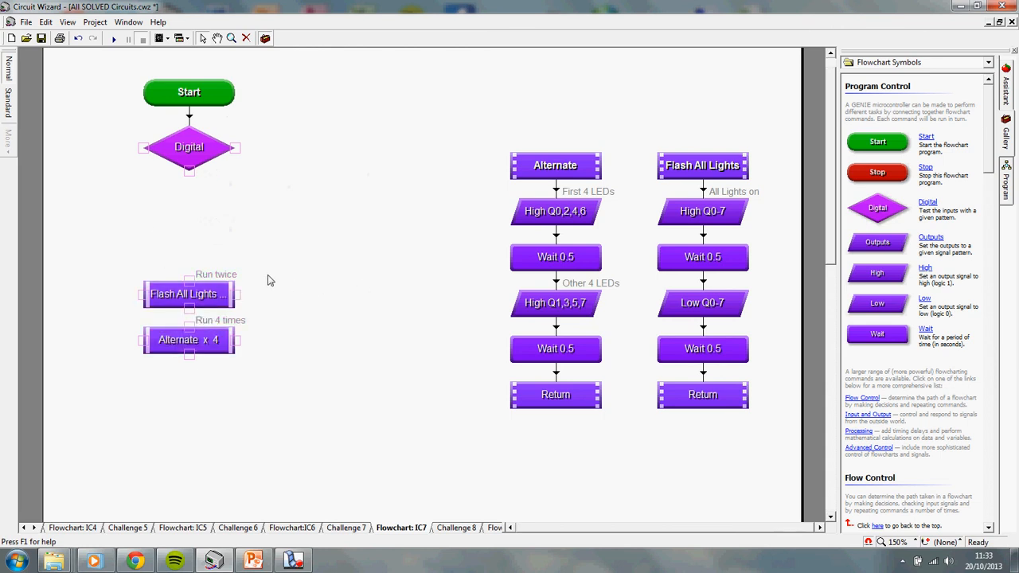
{"action": "mouse_move", "coordinate": [219, 164]}
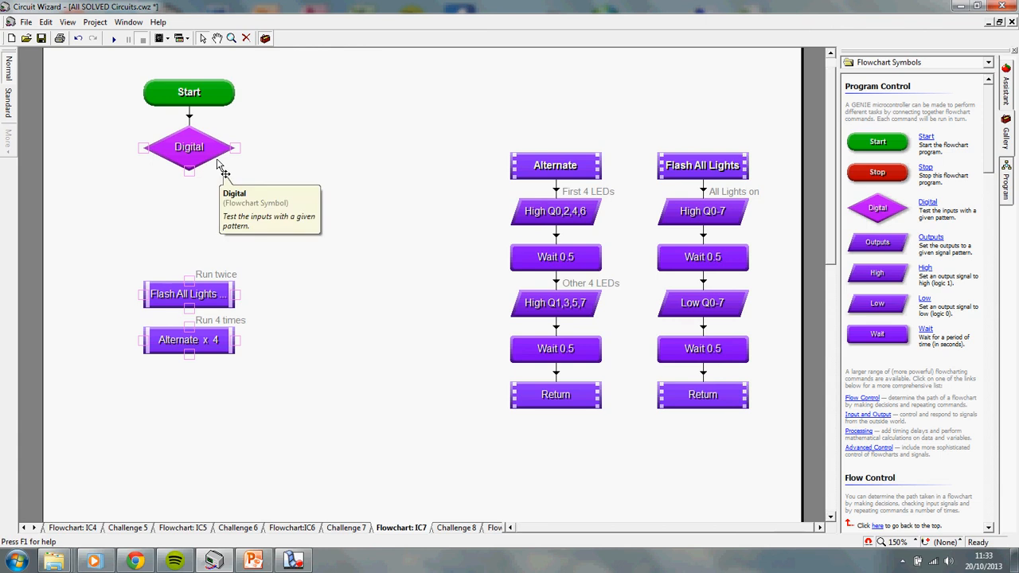
{"action": "mouse_move", "coordinate": [341, 219]}
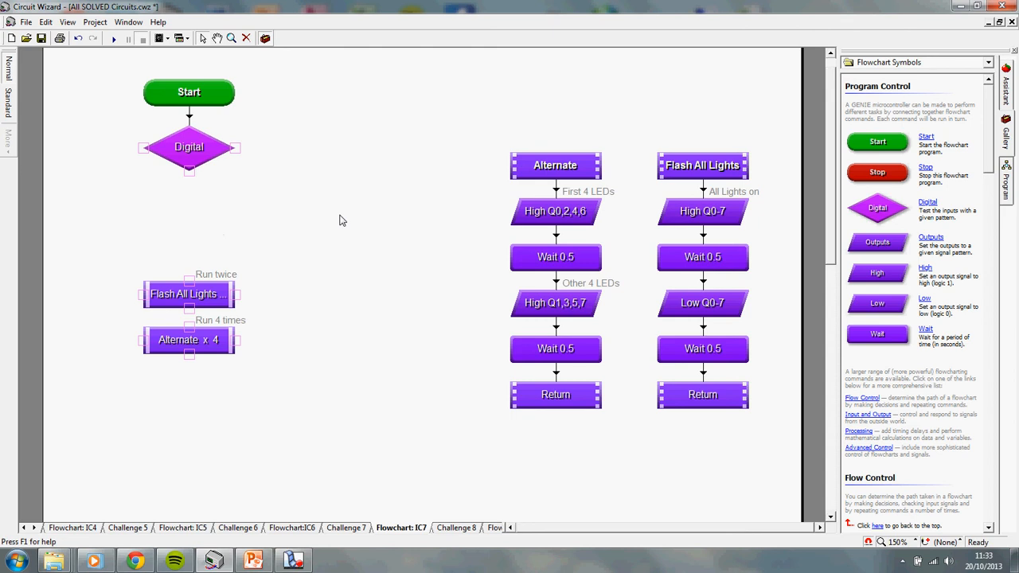
{"action": "mouse_move", "coordinate": [354, 207]}
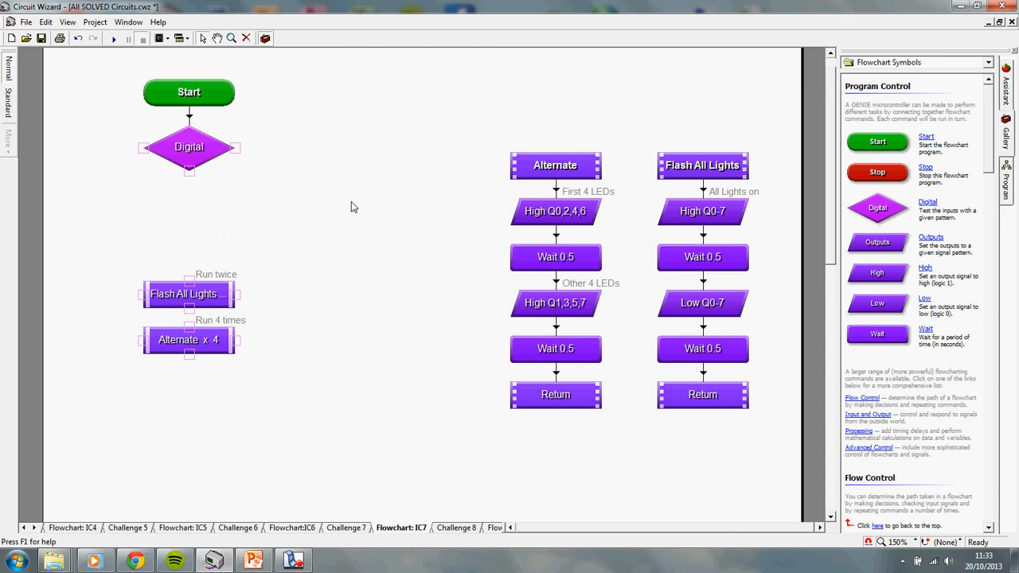
{"action": "mouse_move", "coordinate": [203, 164]}
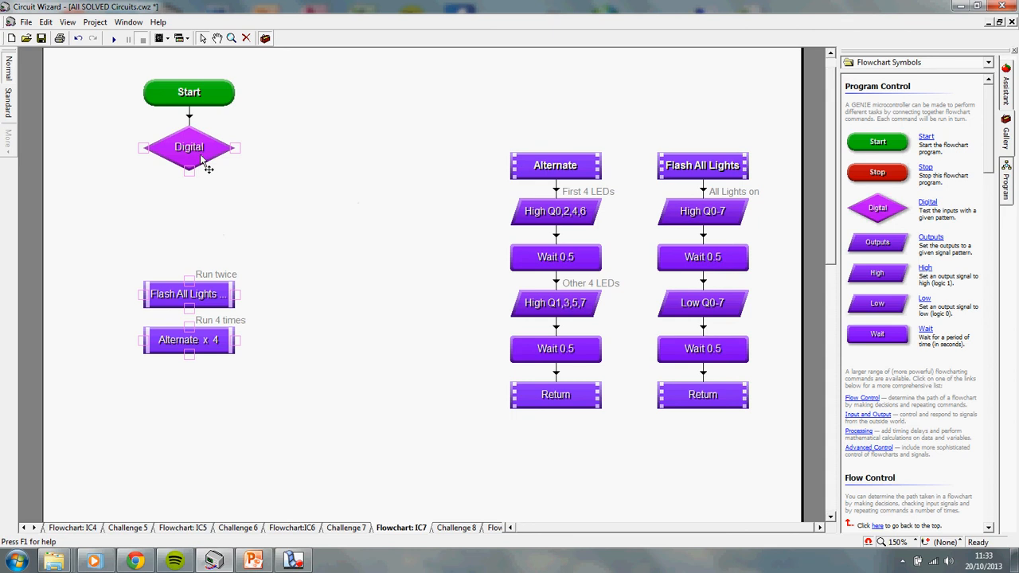
{"action": "mouse_move", "coordinate": [204, 165]}
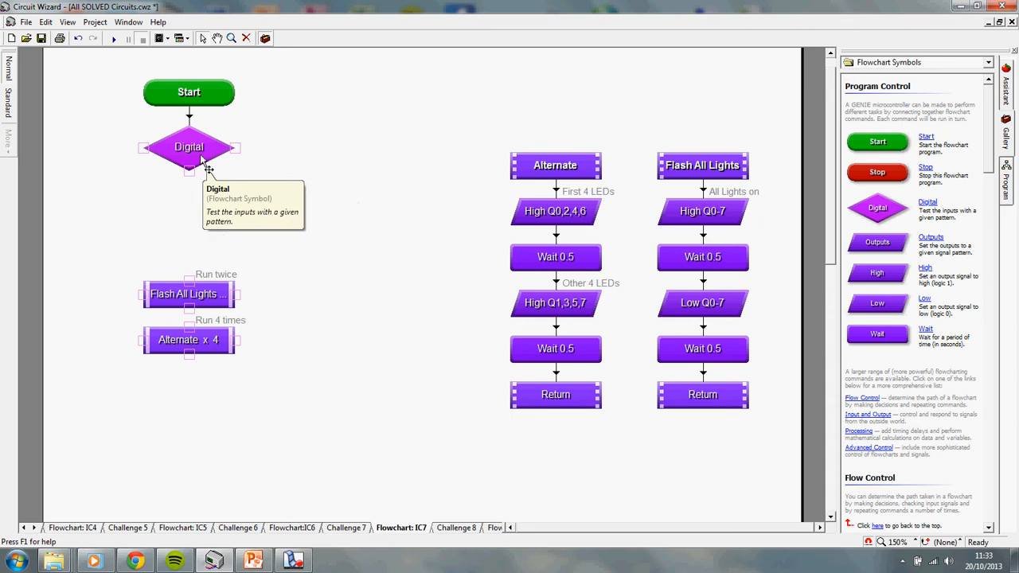
Step: Set the Digital test beneath Start to check input 0 at the required value
{"action": "double_click", "coordinate": [189, 147]}
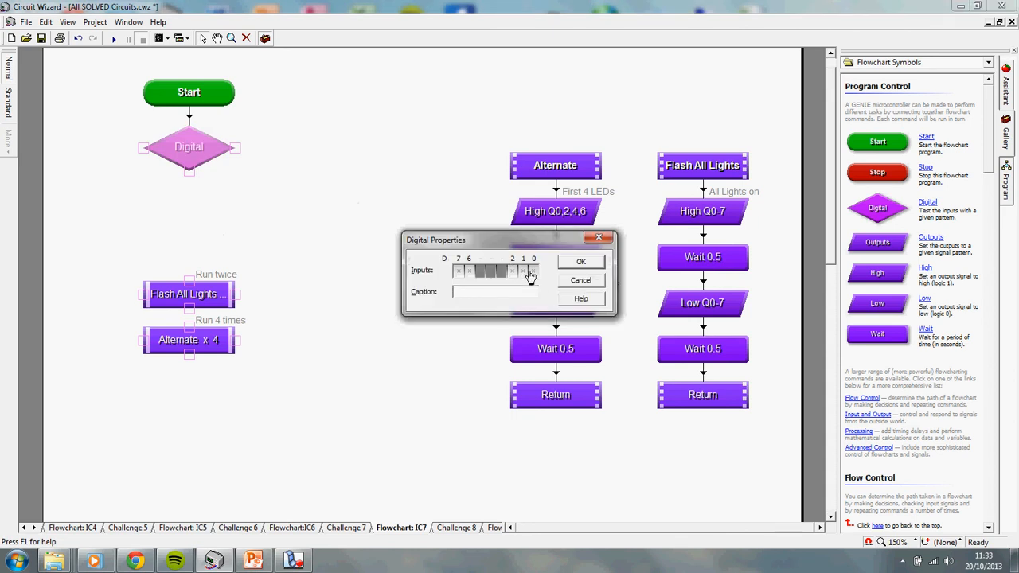
{"action": "left_click", "coordinate": [522, 271]}
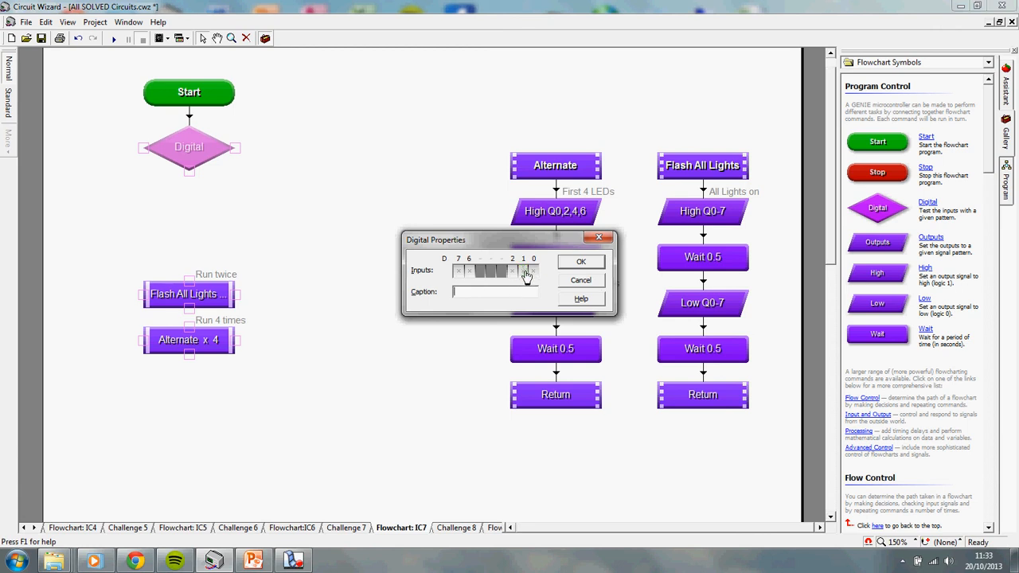
{"action": "left_click", "coordinate": [524, 271]}
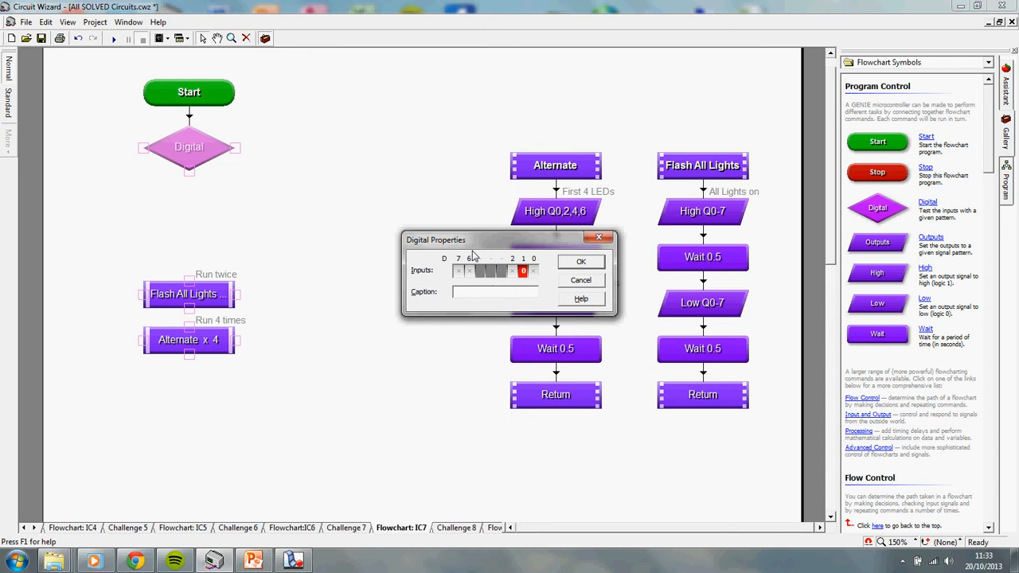
{"action": "mouse_move", "coordinate": [470, 261]}
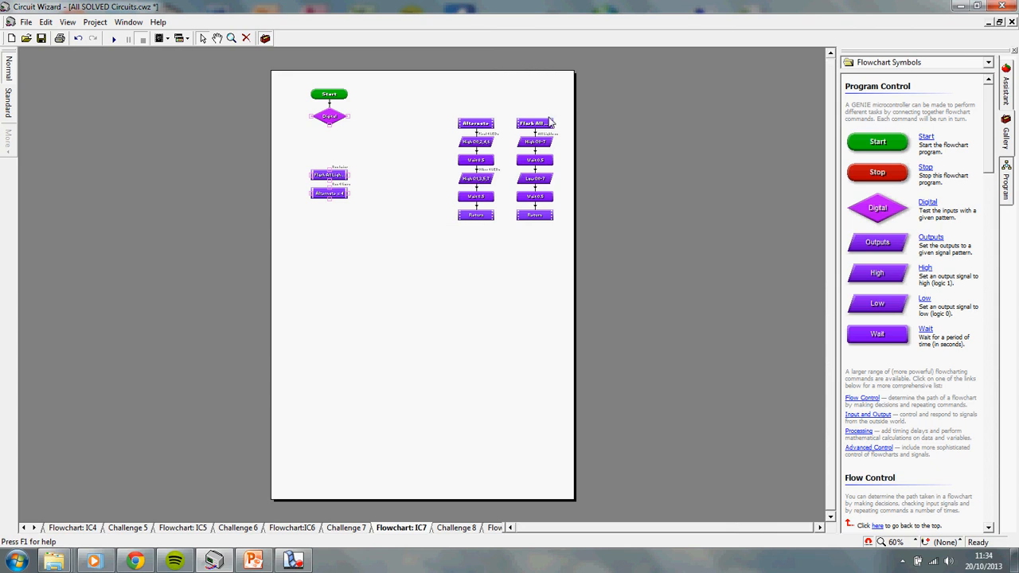
{"action": "mouse_move", "coordinate": [301, 377]}
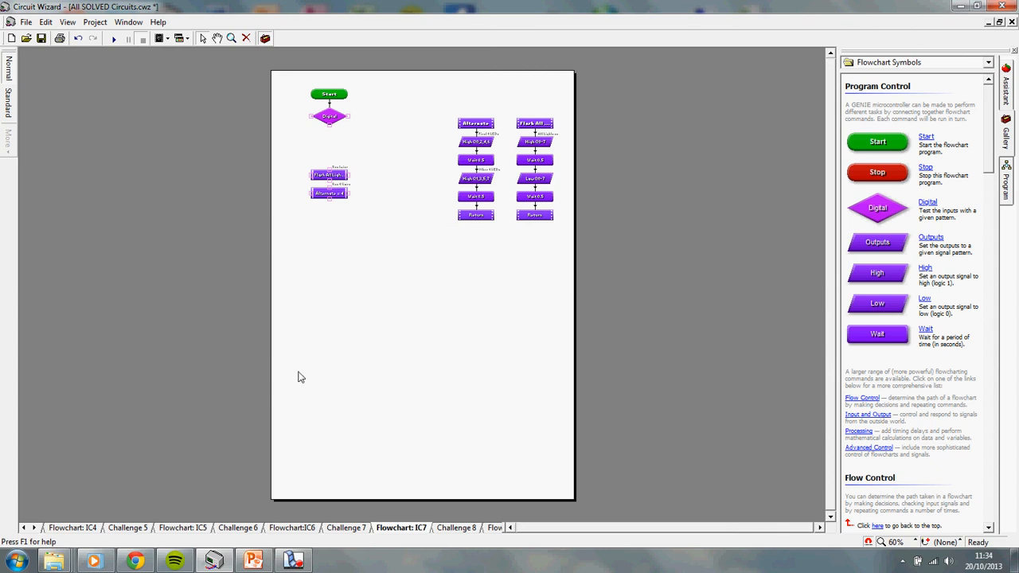
{"action": "mouse_move", "coordinate": [306, 317]}
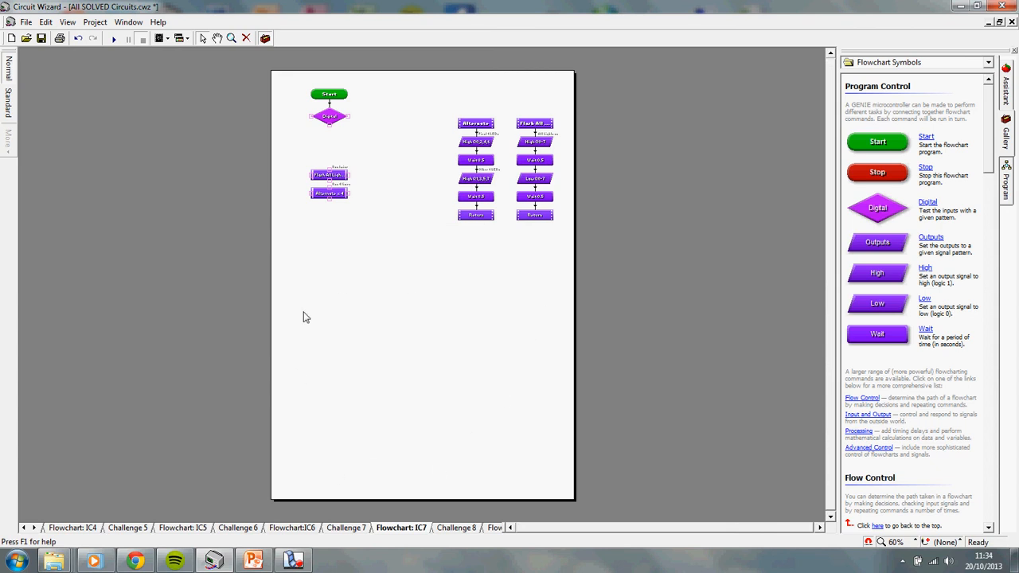
{"action": "mouse_move", "coordinate": [212, 362]}
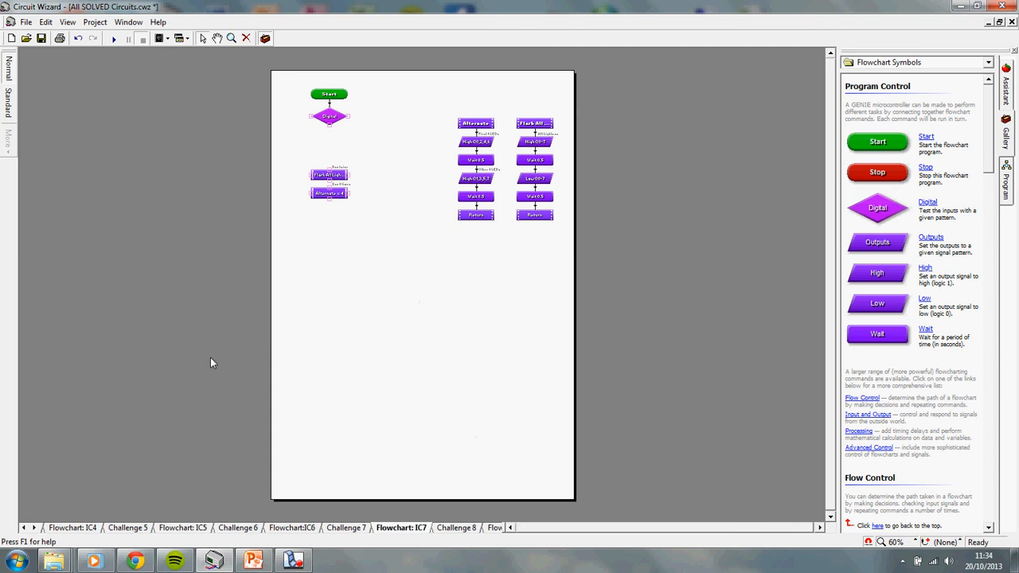
{"action": "mouse_move", "coordinate": [422, 440]}
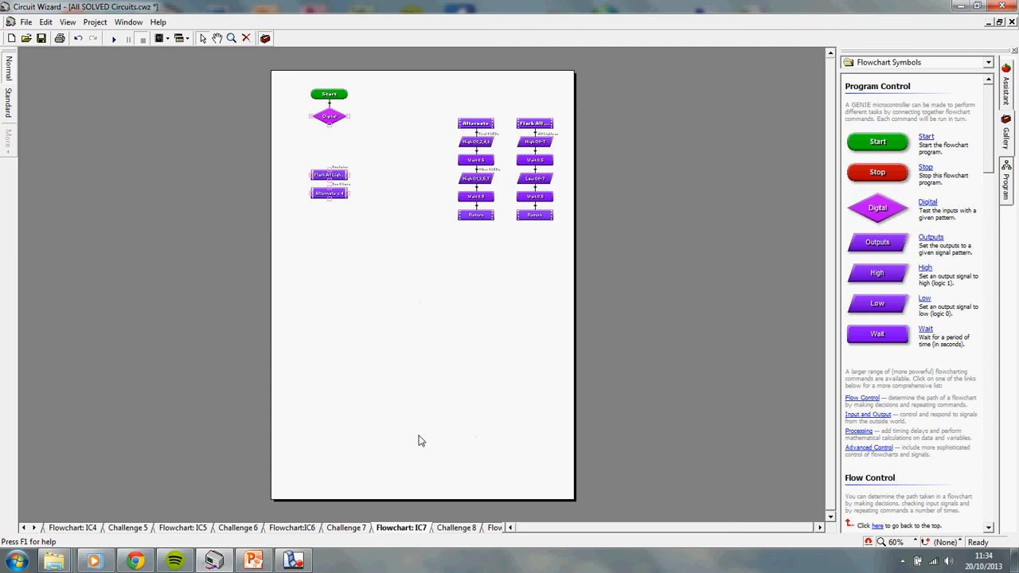
{"action": "mouse_move", "coordinate": [592, 463]}
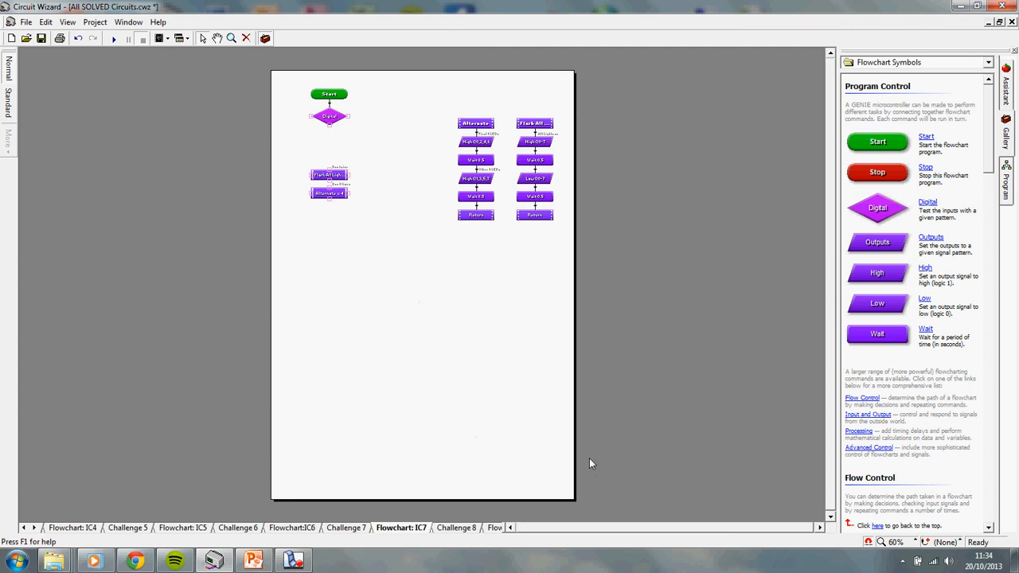
{"action": "mouse_move", "coordinate": [575, 201]}
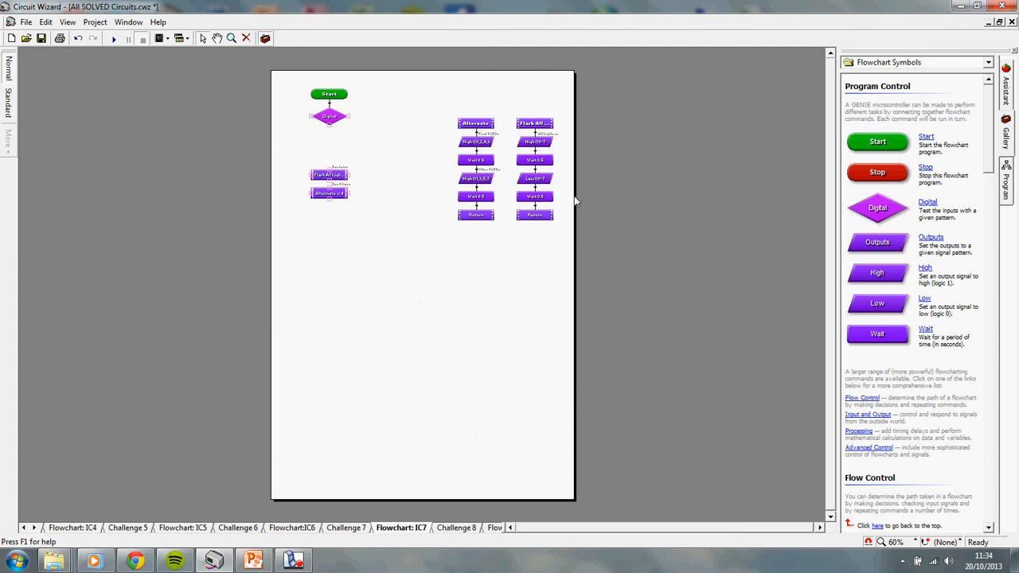
{"action": "mouse_move", "coordinate": [69, 22]}
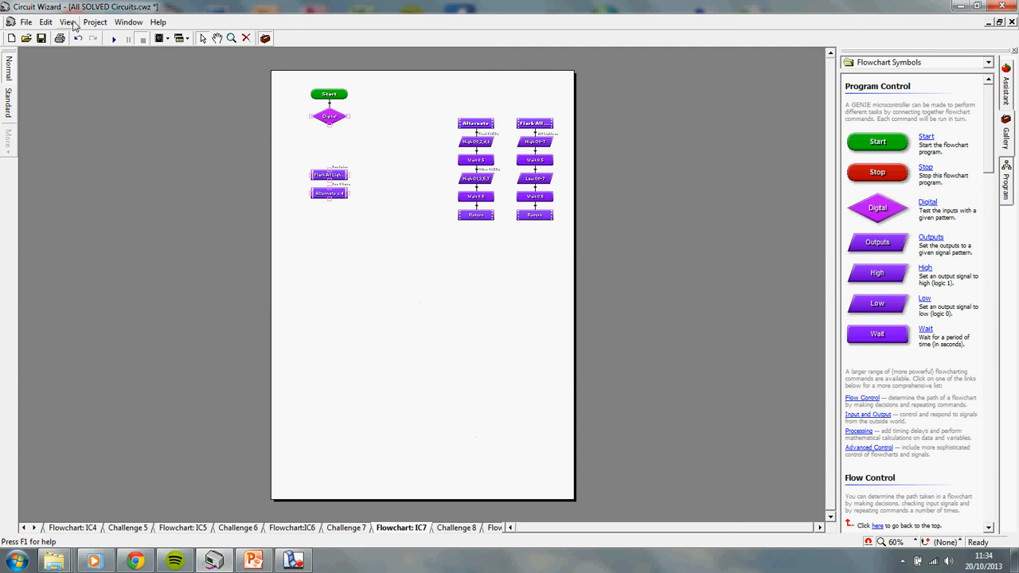
Step: Switch the IC7 flowchart from Page Layout Preview back to Normal view
{"action": "left_click", "coordinate": [69, 22]}
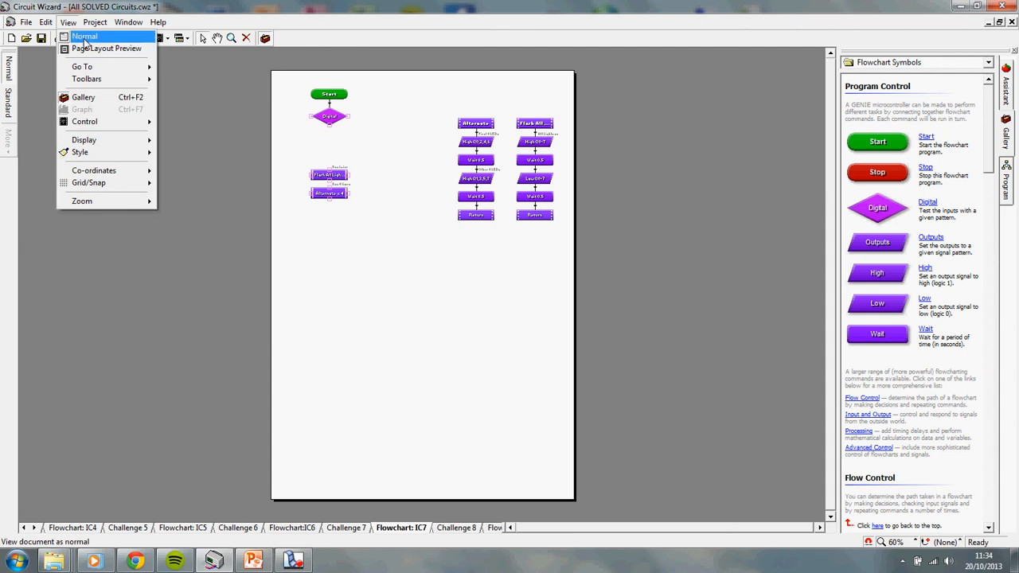
{"action": "left_click", "coordinate": [84, 37]}
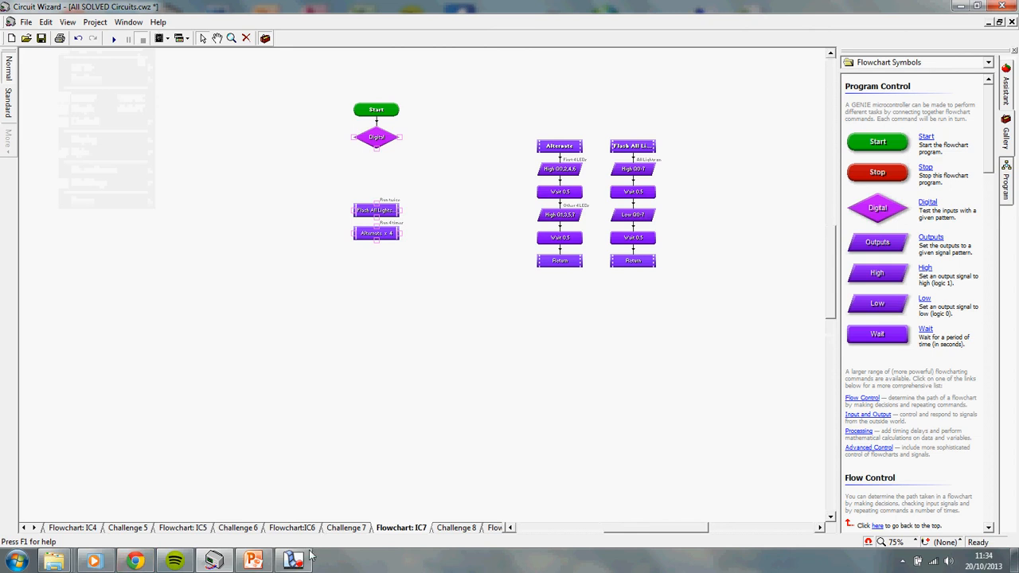
{"action": "left_click", "coordinate": [296, 559]}
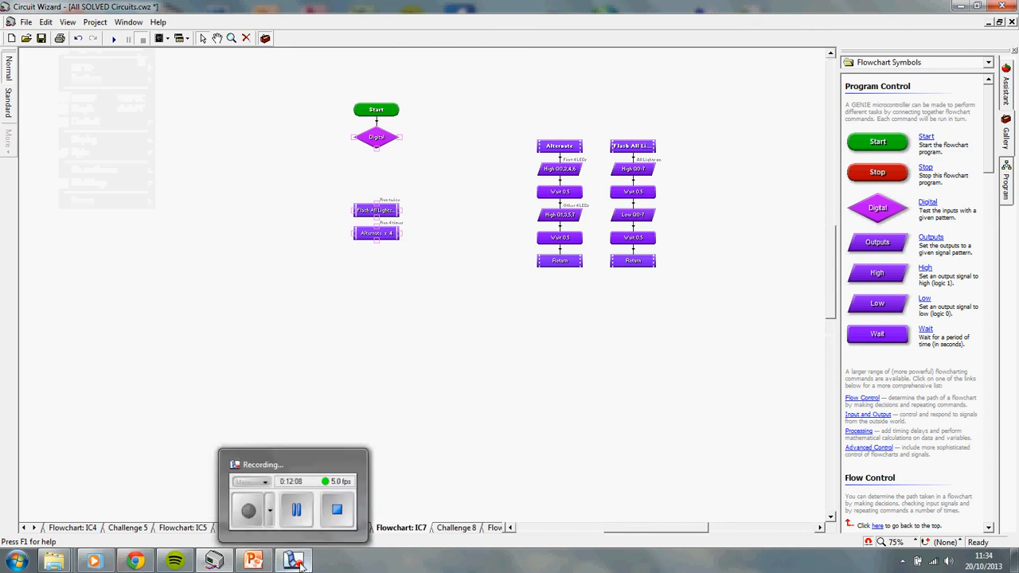